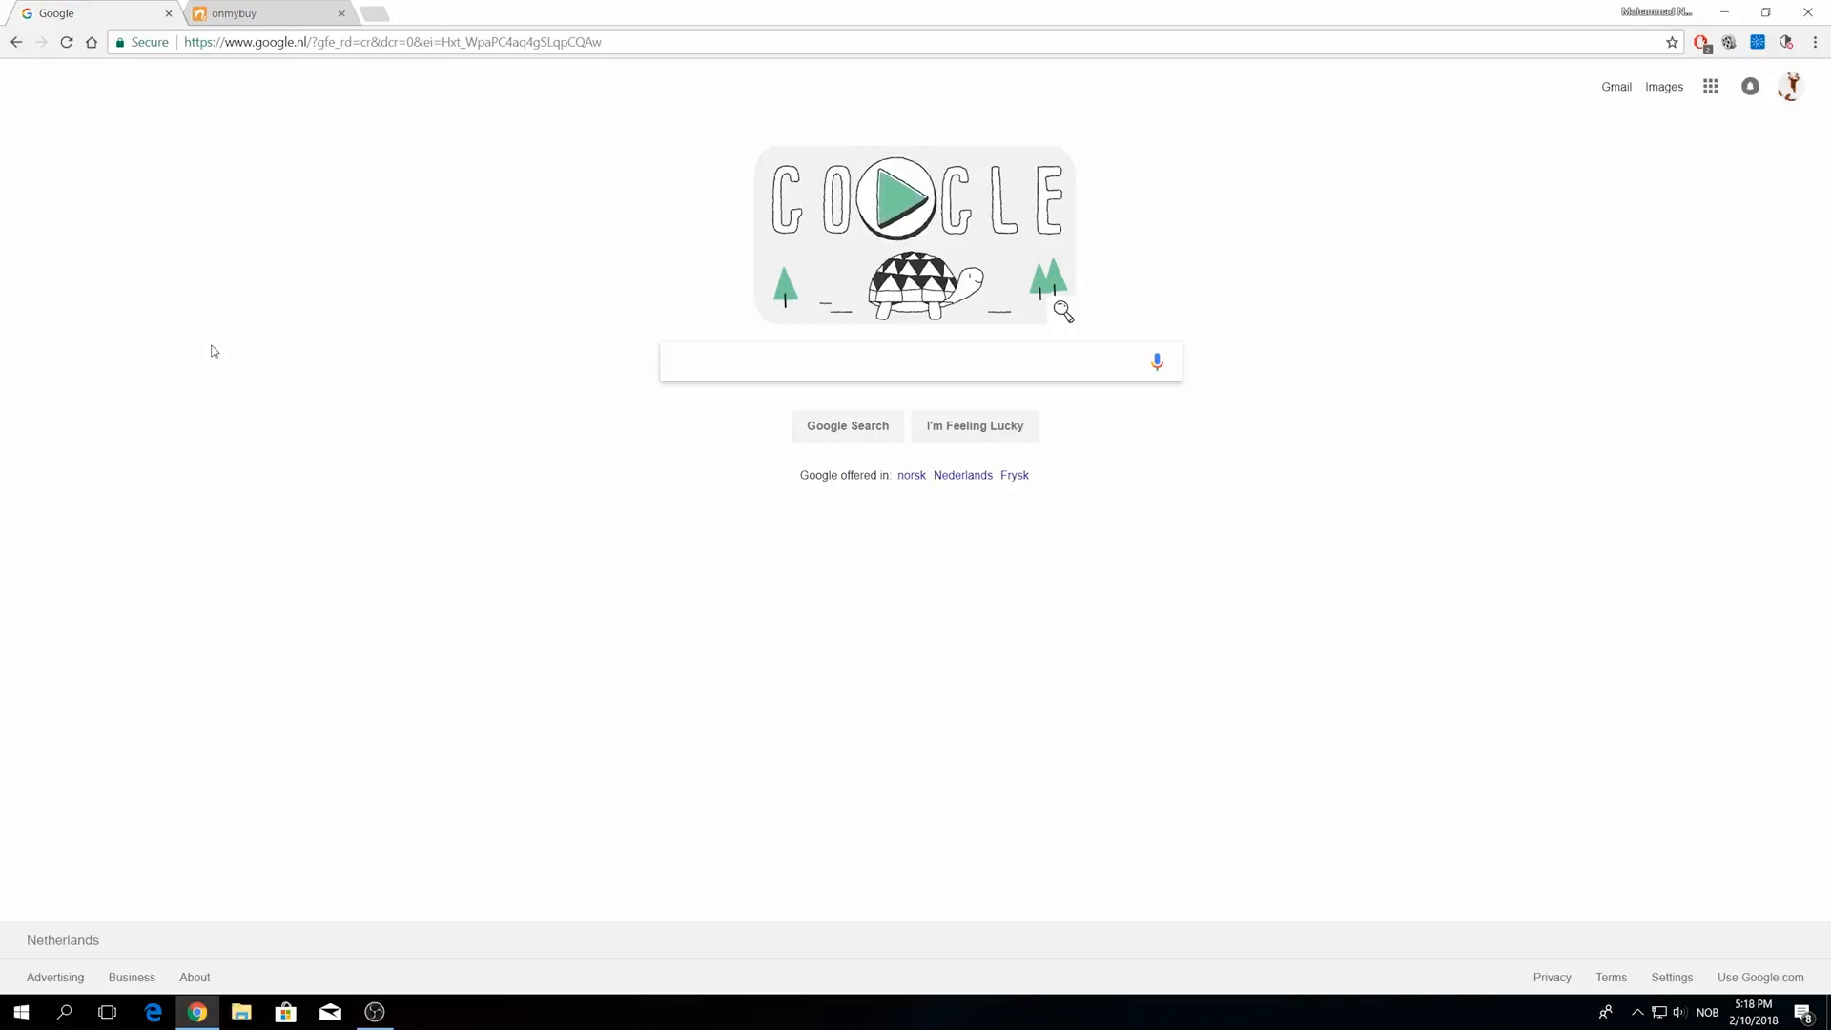
# Search Google for 'Asus b350 f' and highlight the top result's asus.com address.
pyautogui.write('Asus b350 f')
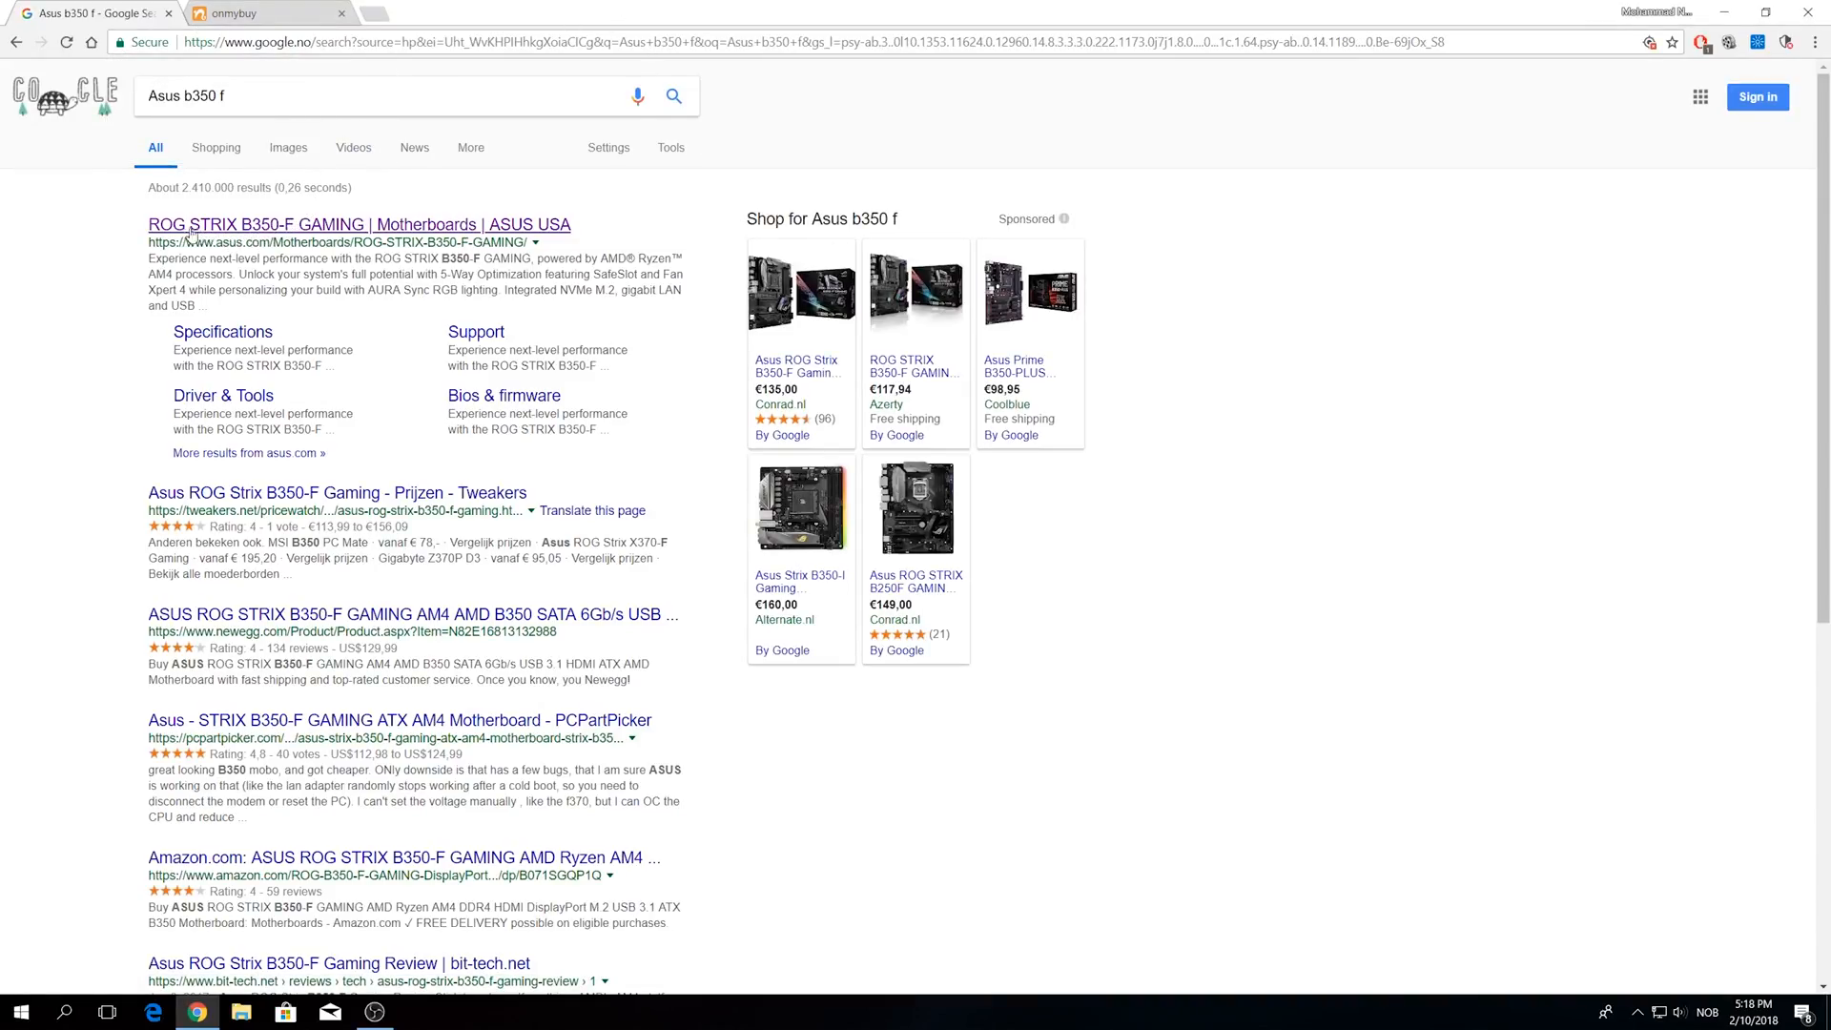
pyautogui.moveTo(263, 233)
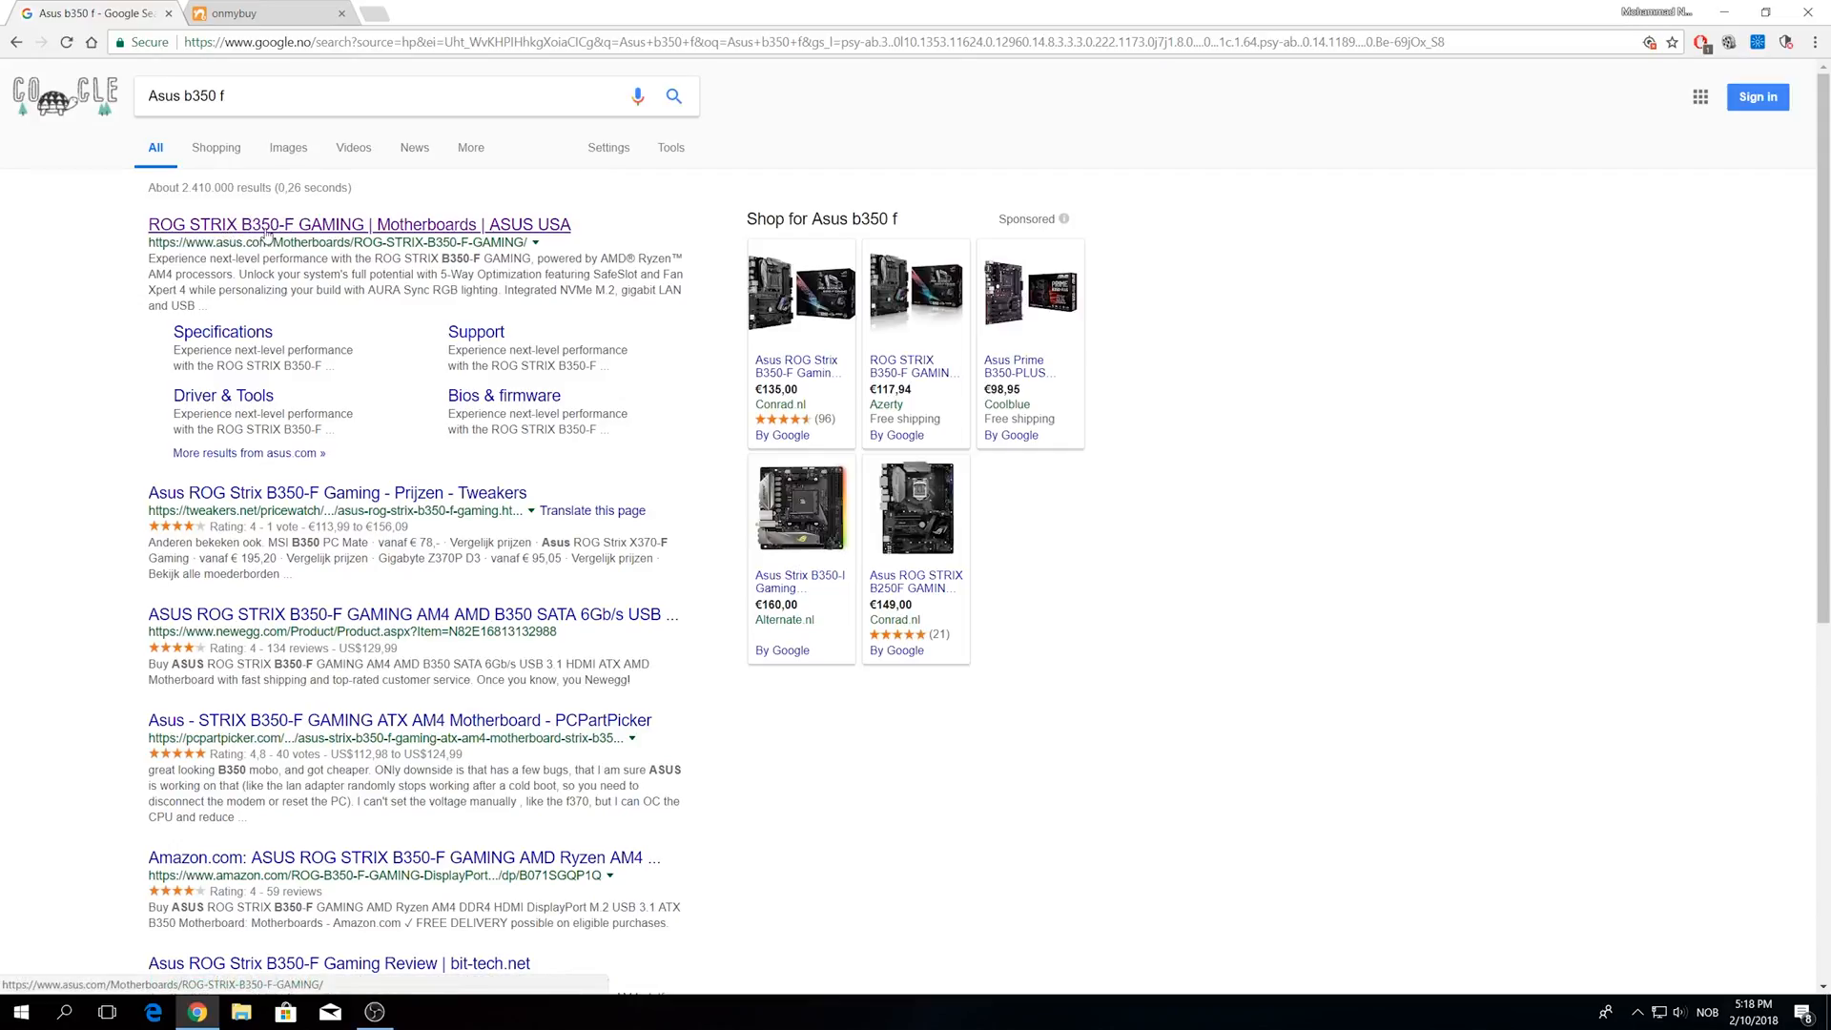
pyautogui.doubleClick(240, 242)
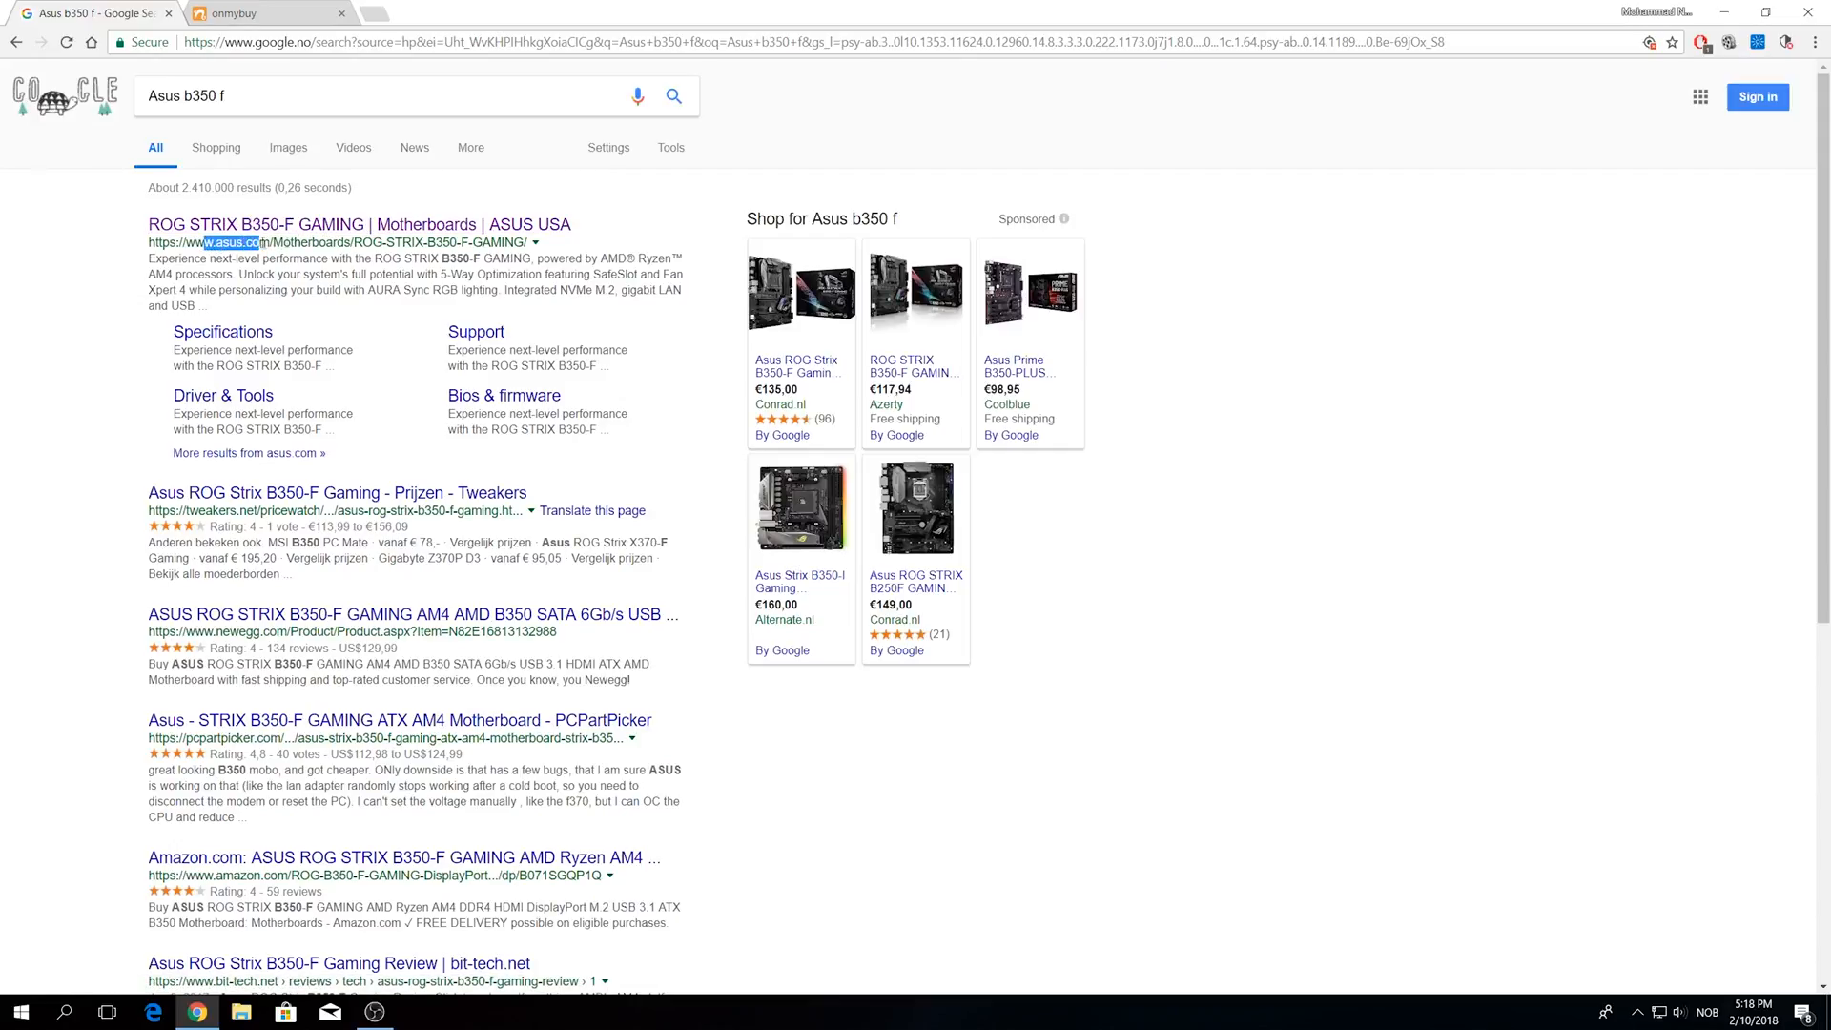
# Open the ROG STRIX B350-F GAMING ASUS page, accept cookies, and go to Support.
pyautogui.click(358, 224)
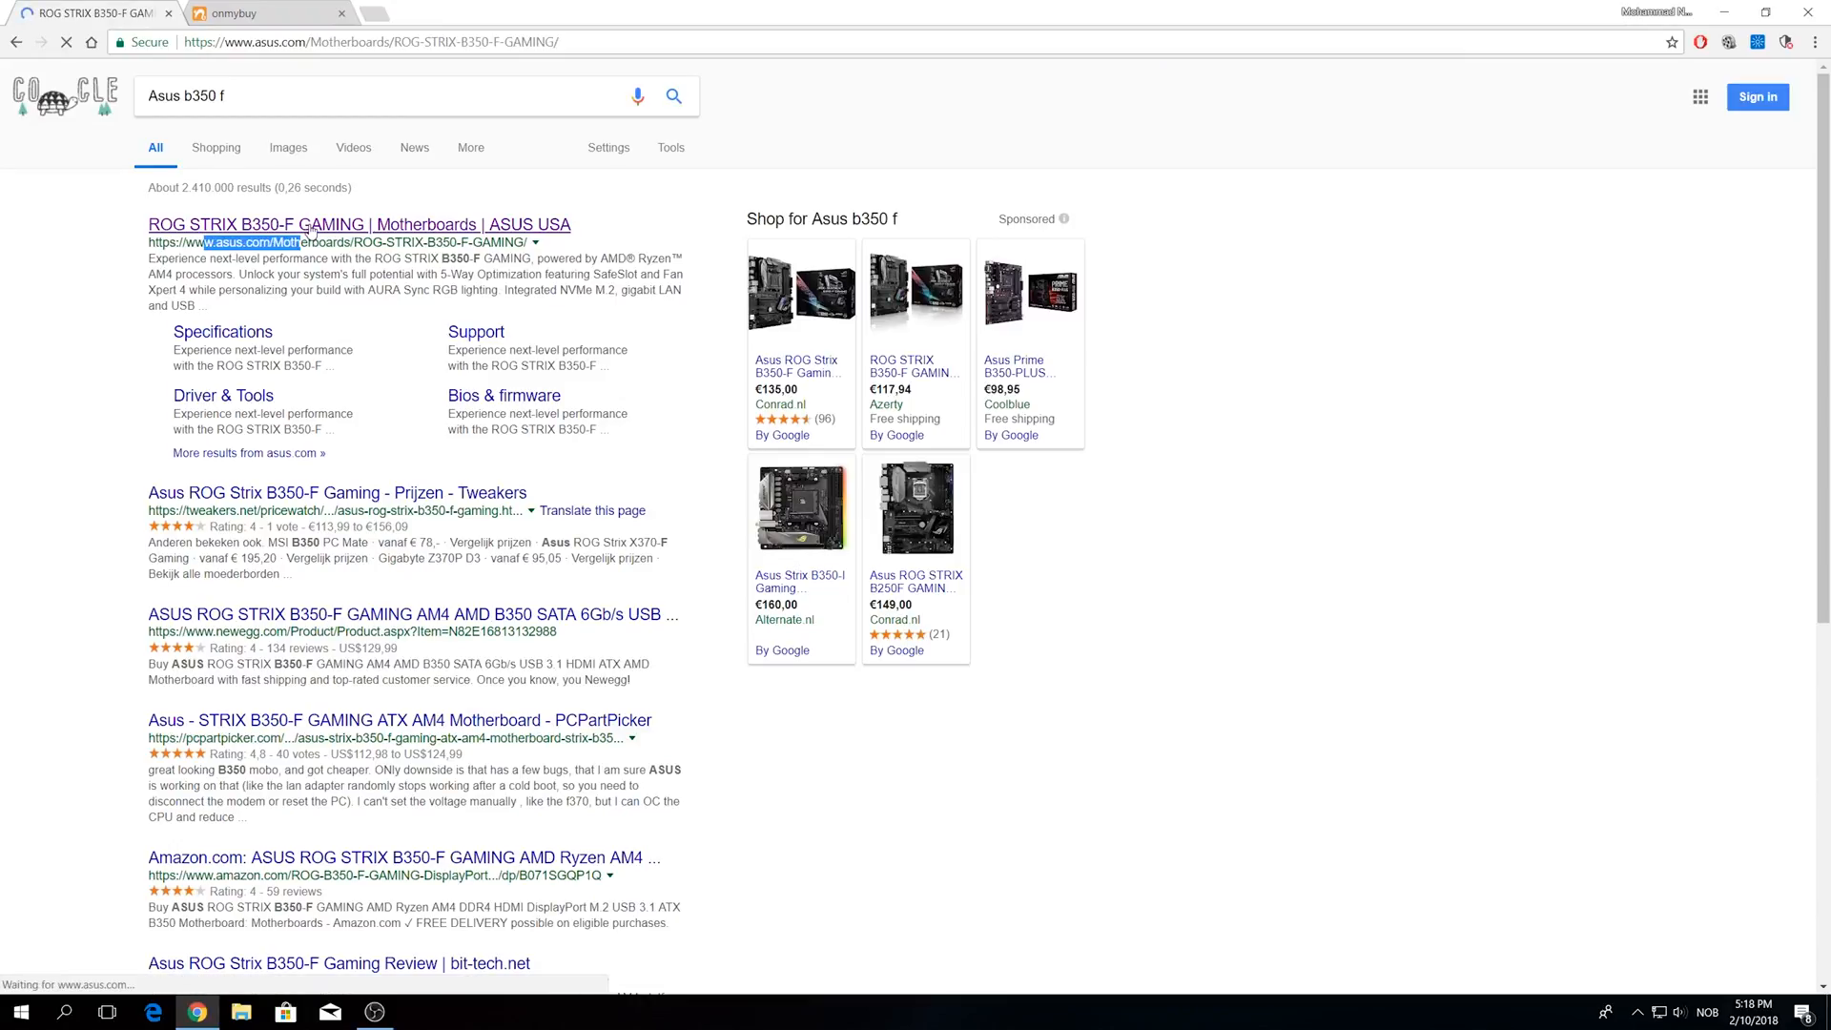
pyautogui.click(357, 224)
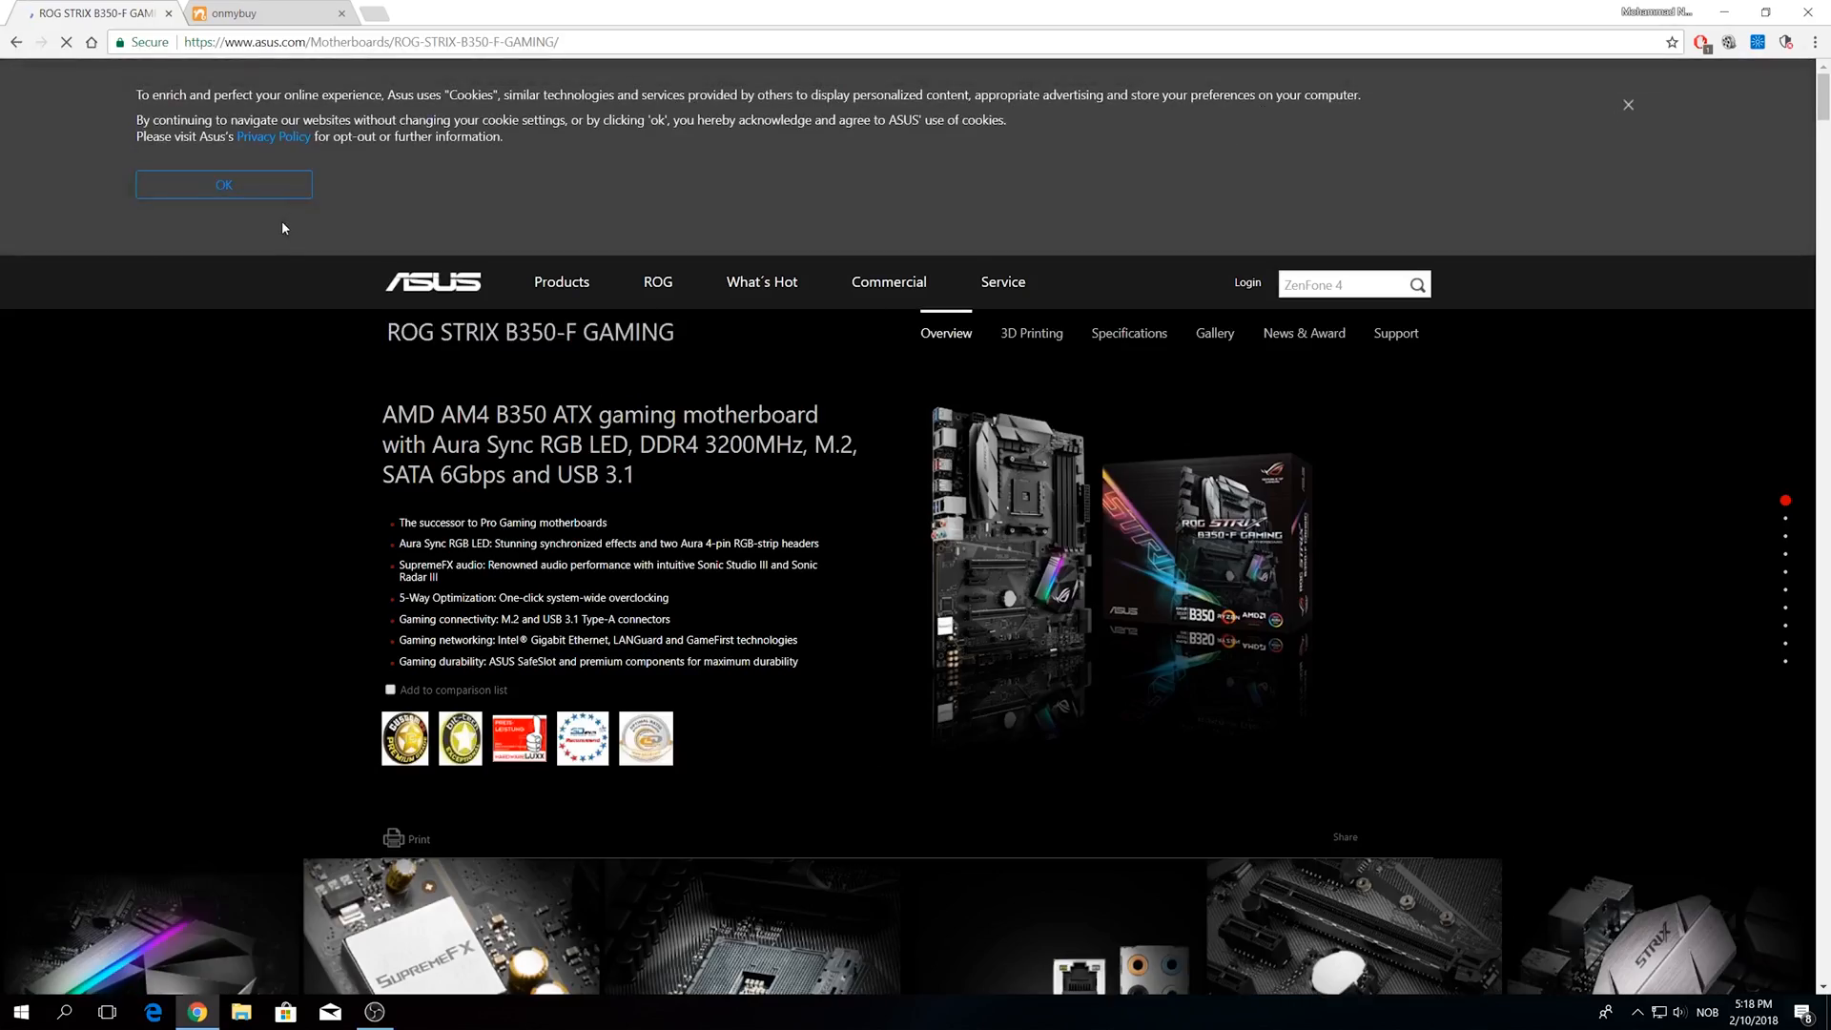
pyautogui.click(223, 184)
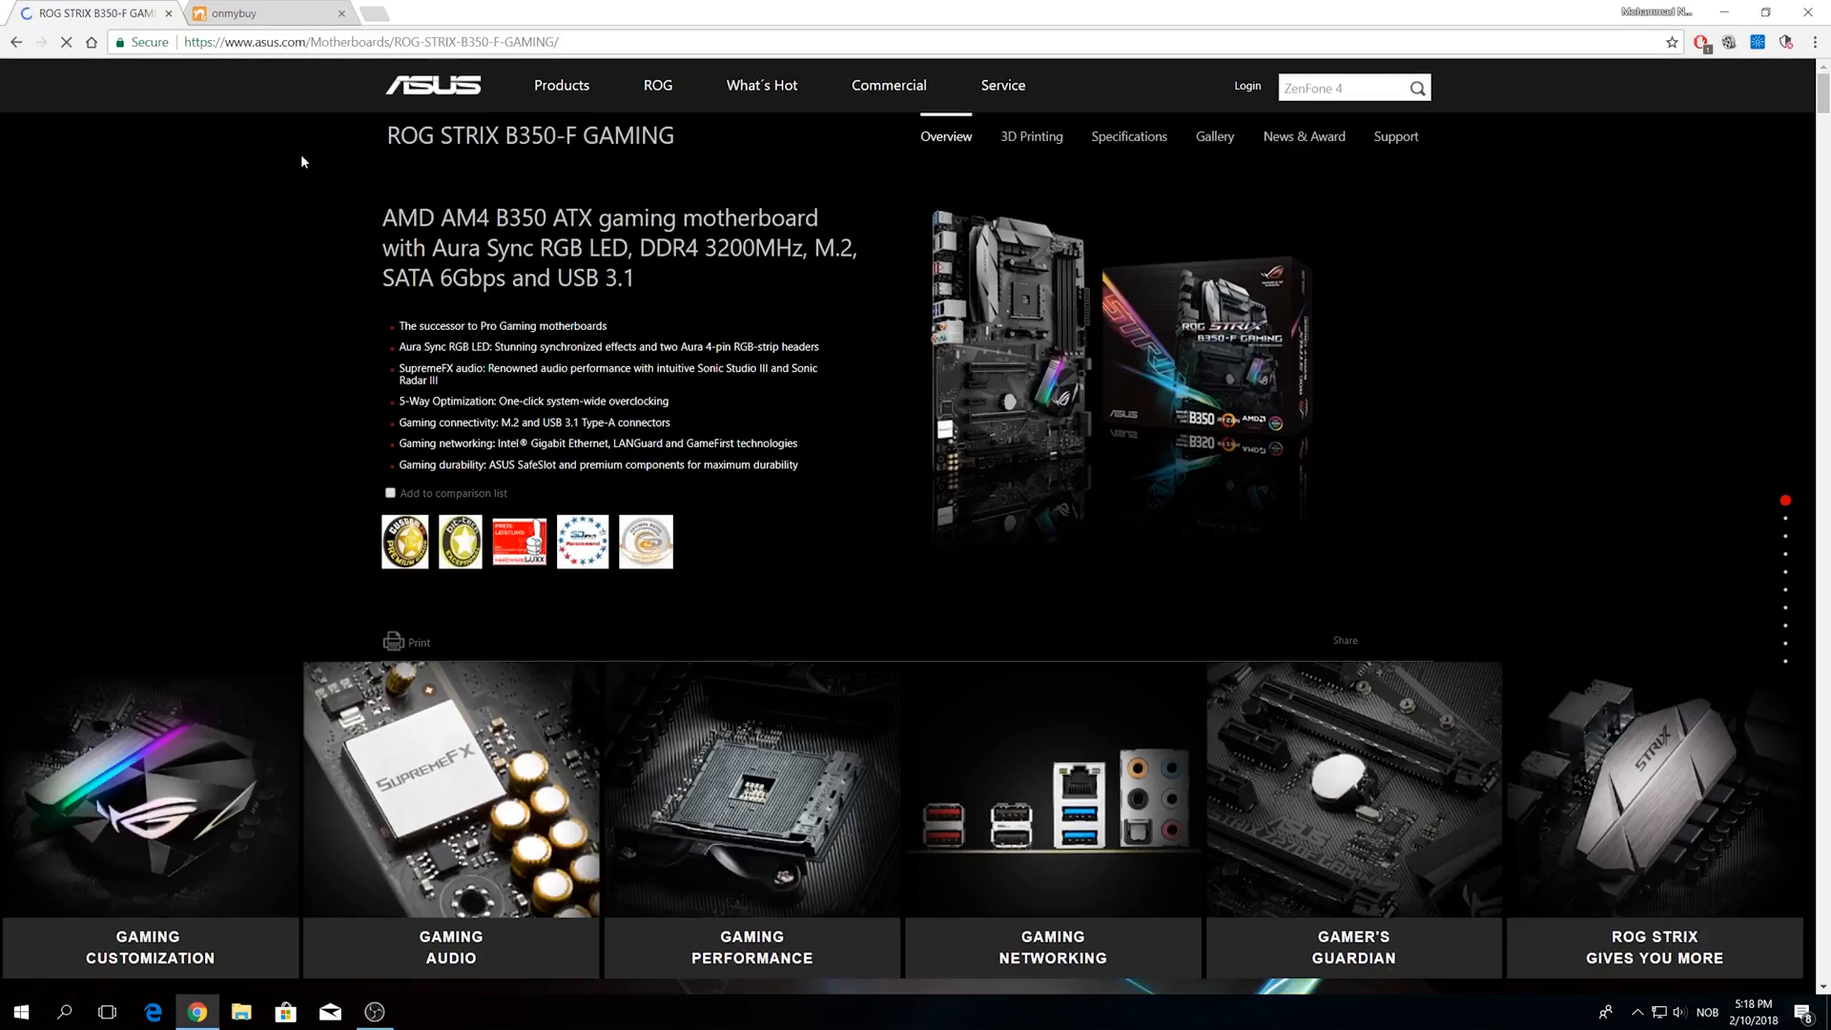
pyautogui.click(1396, 137)
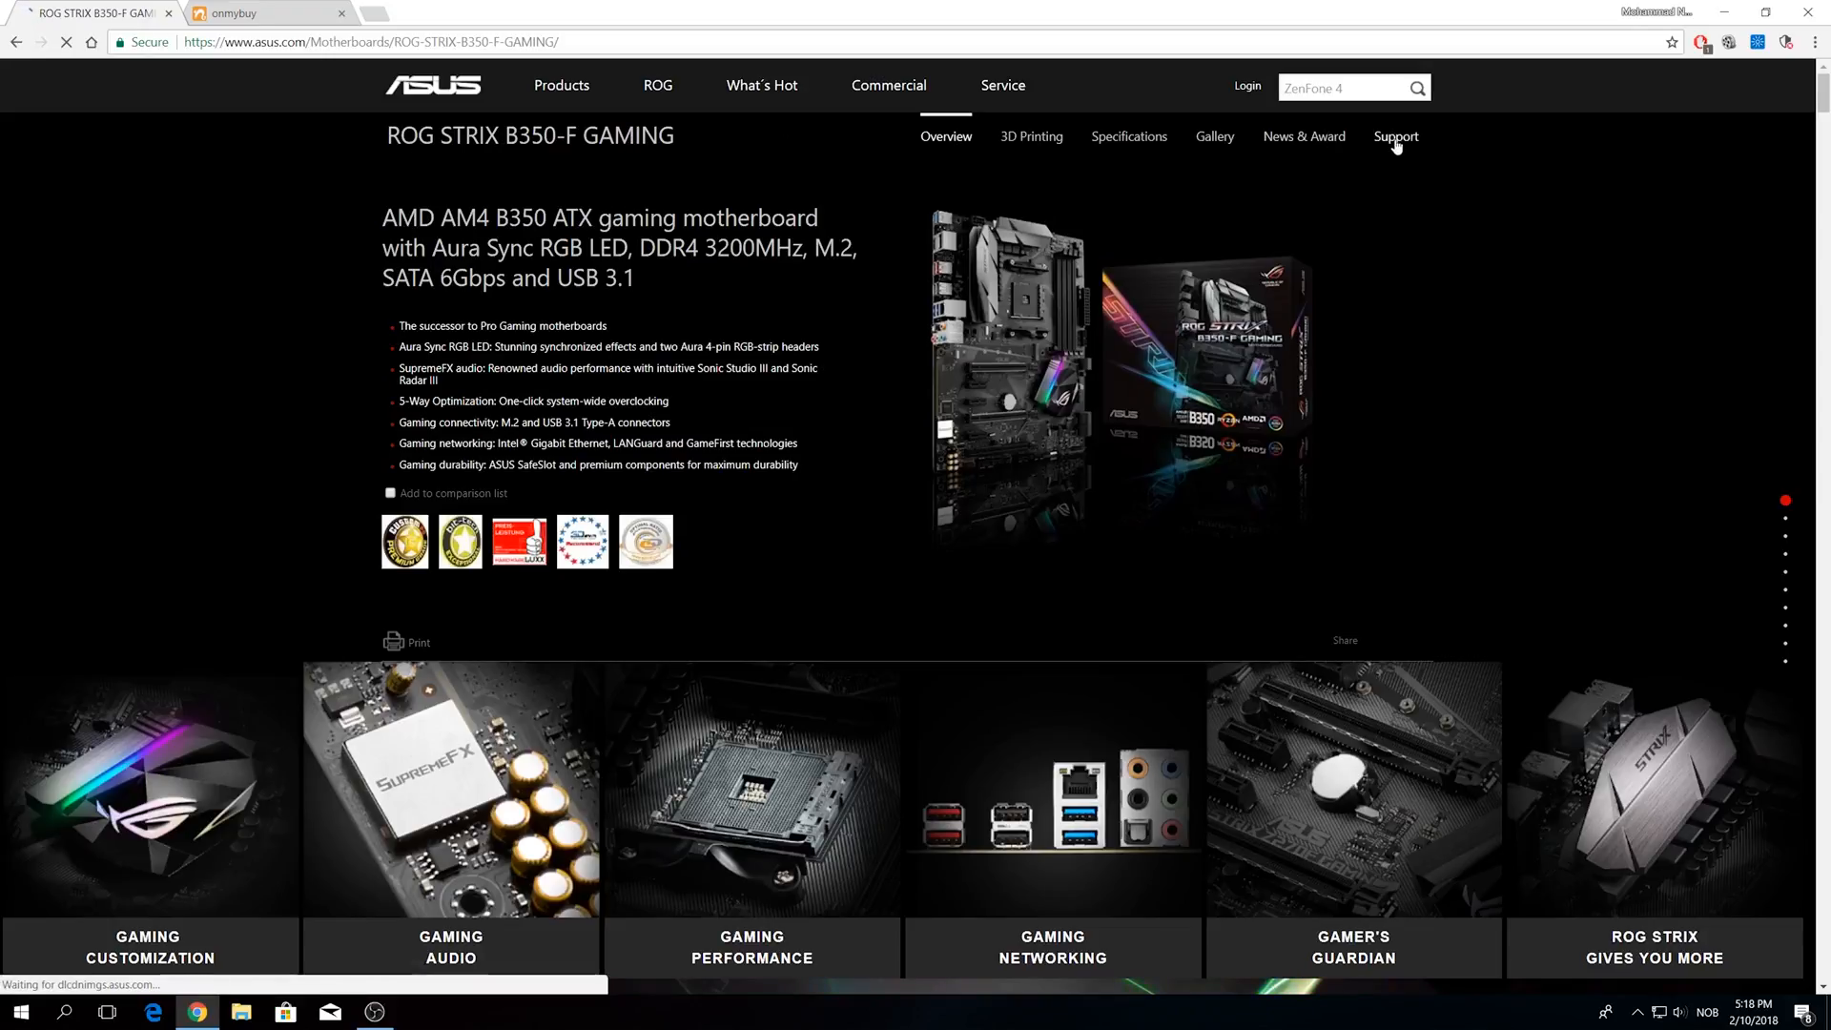
pyautogui.click(1397, 137)
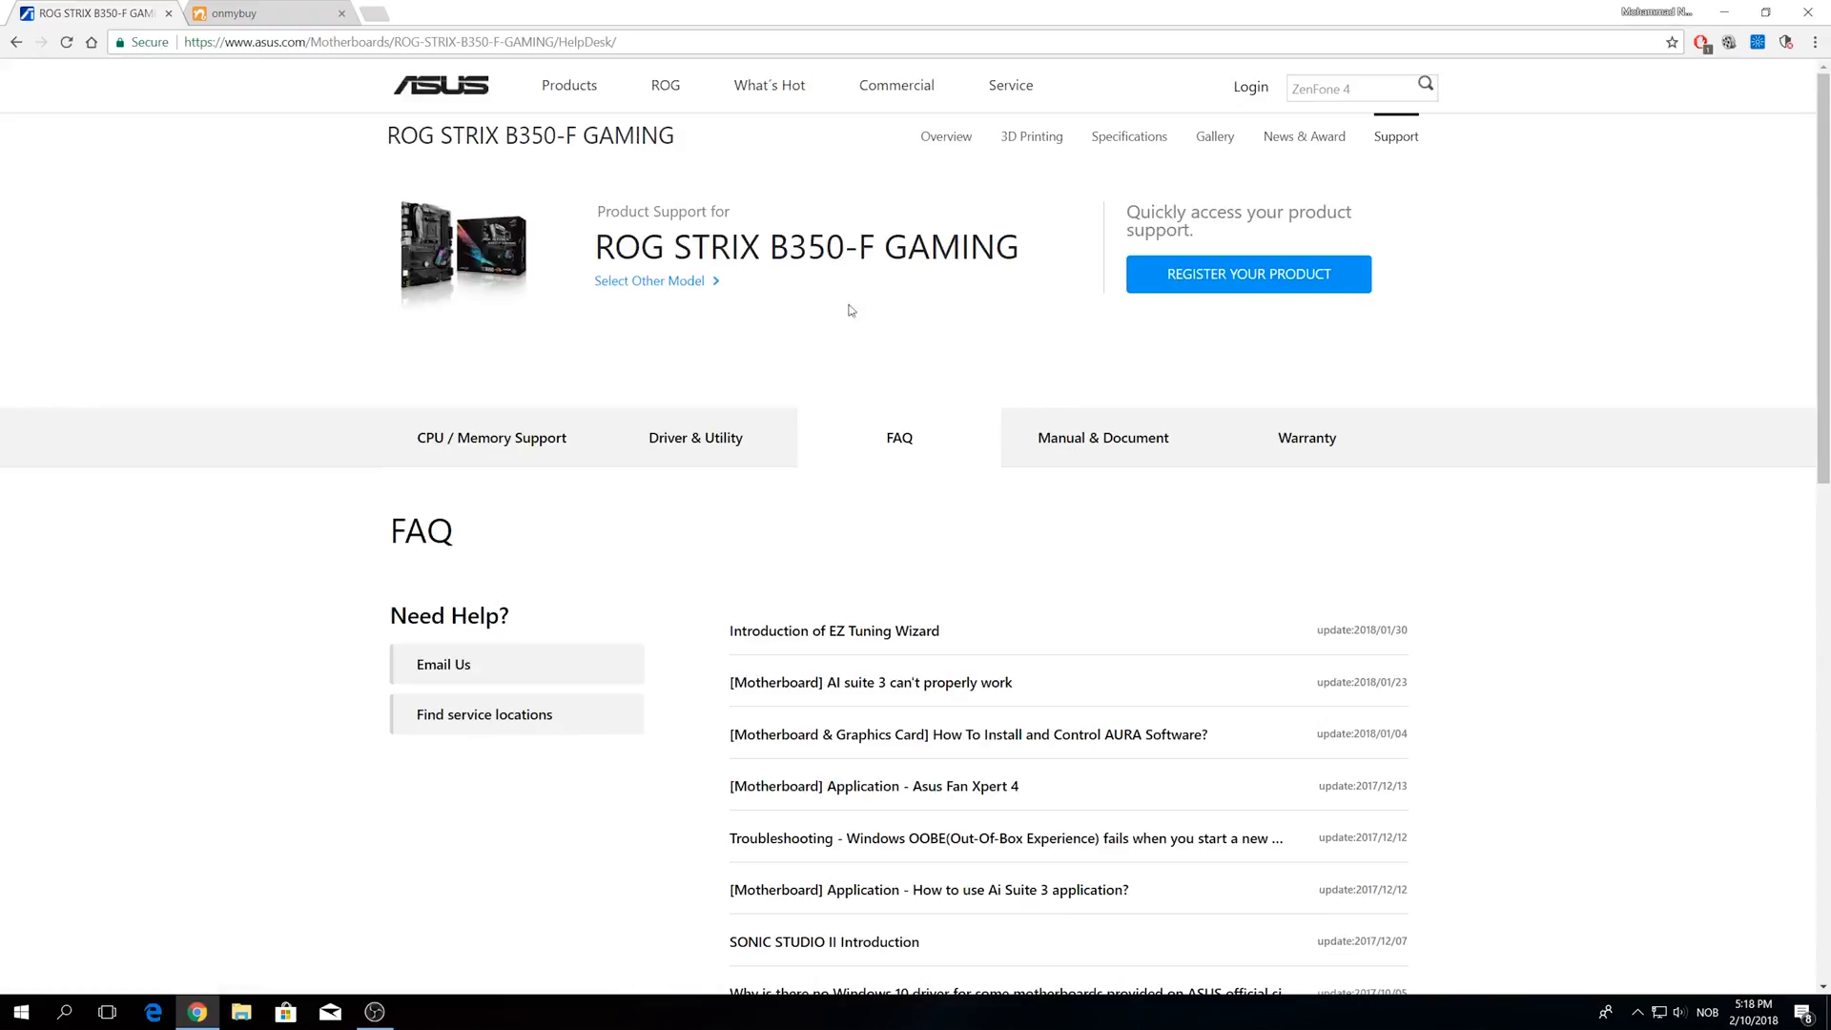
# Show the Driver & Utility downloads for Windows 10 64-bit.
pyautogui.scroll(-3)
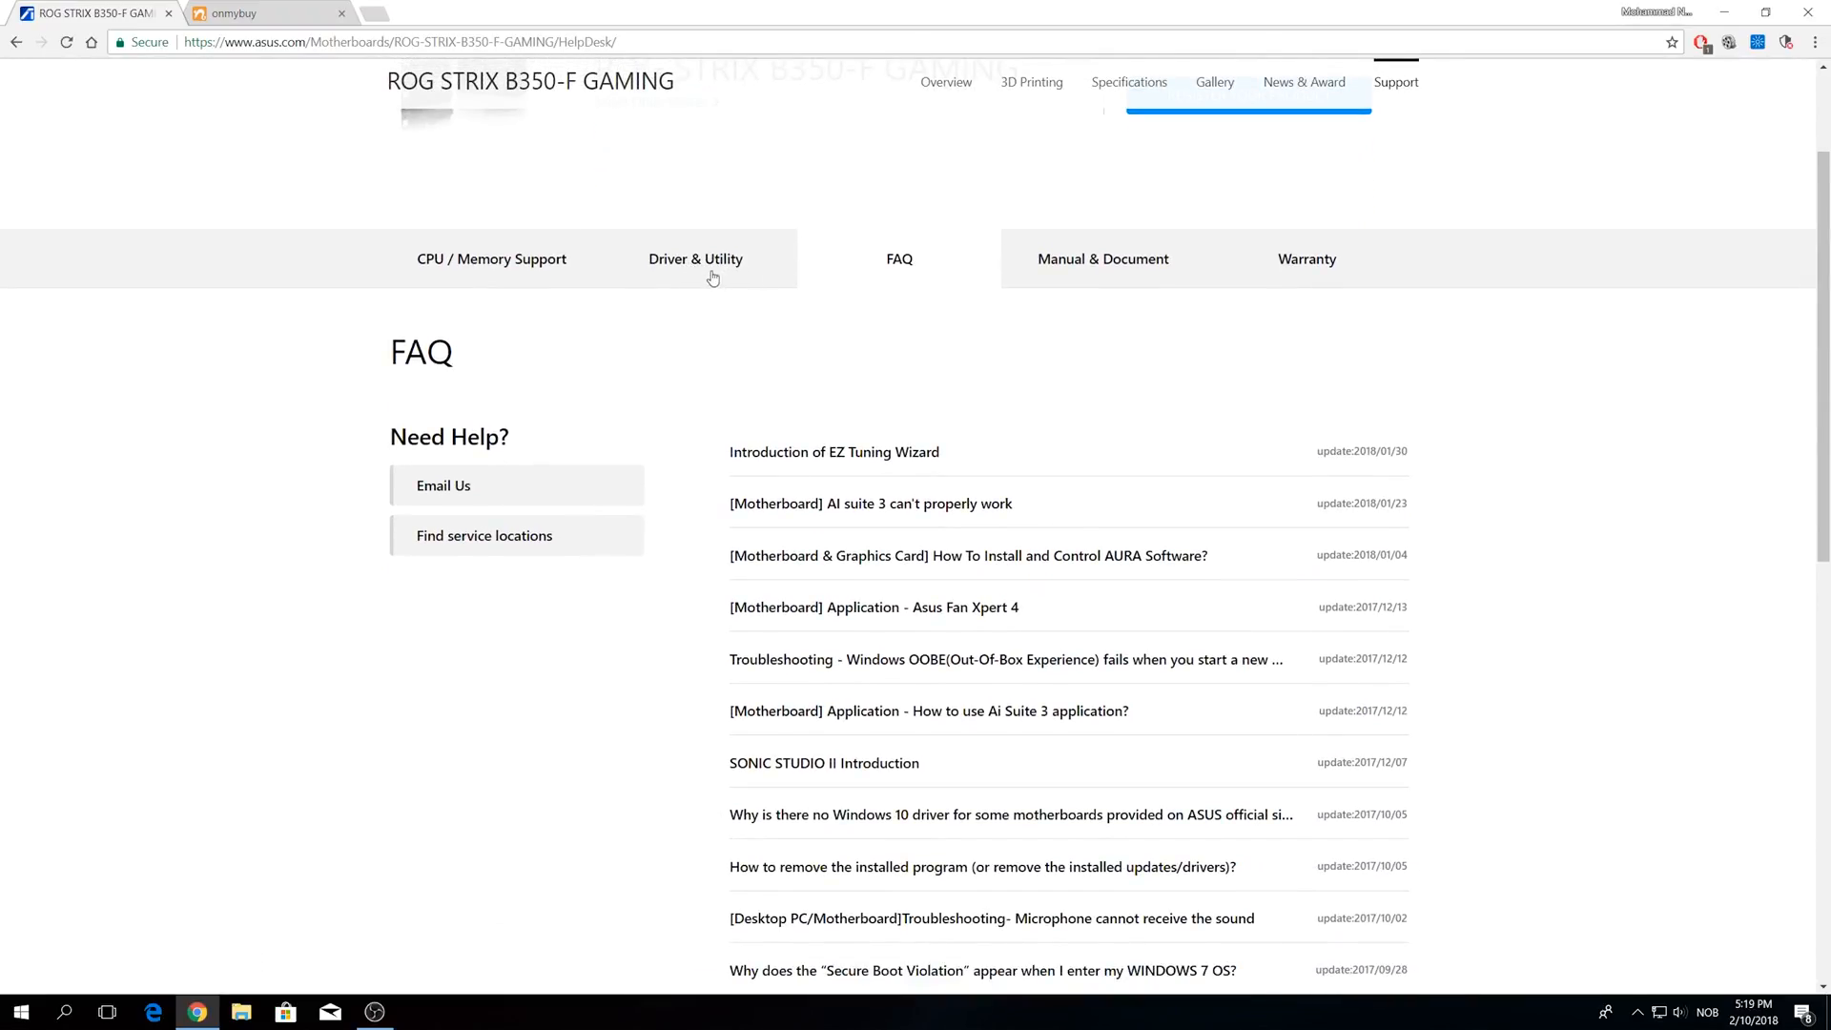
pyautogui.click(695, 259)
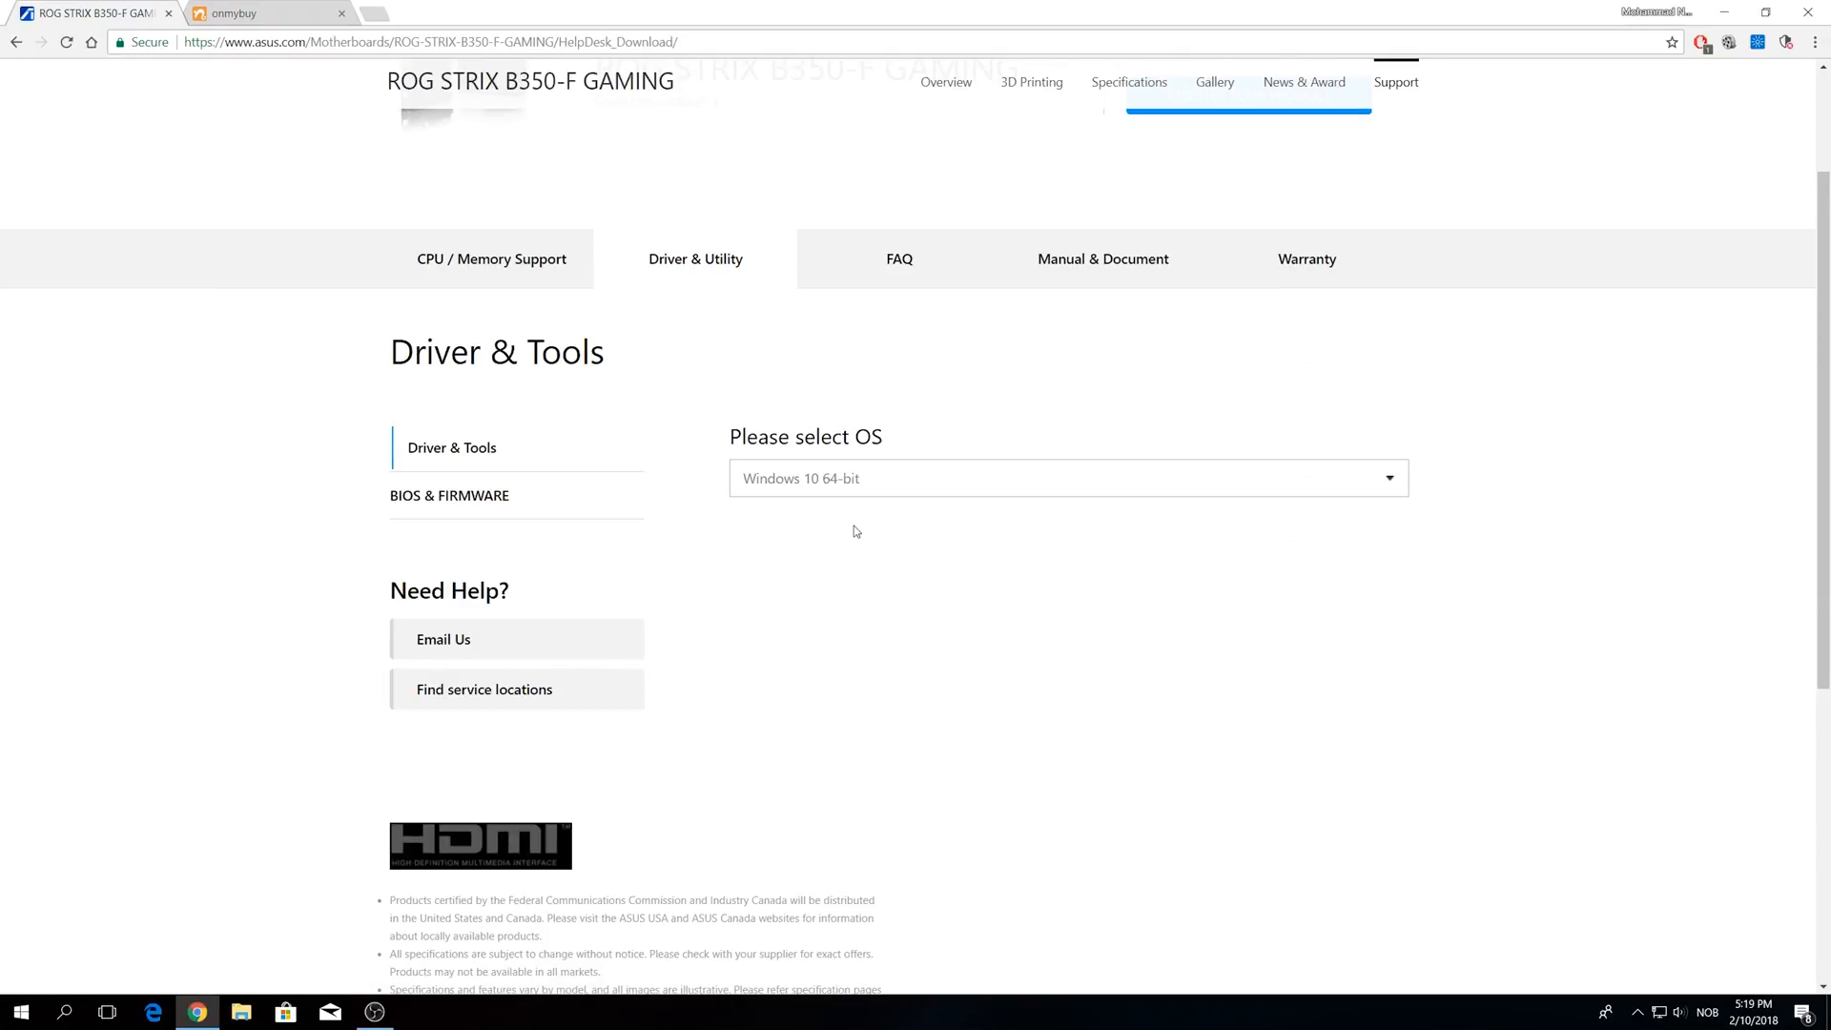
pyautogui.click(1066, 478)
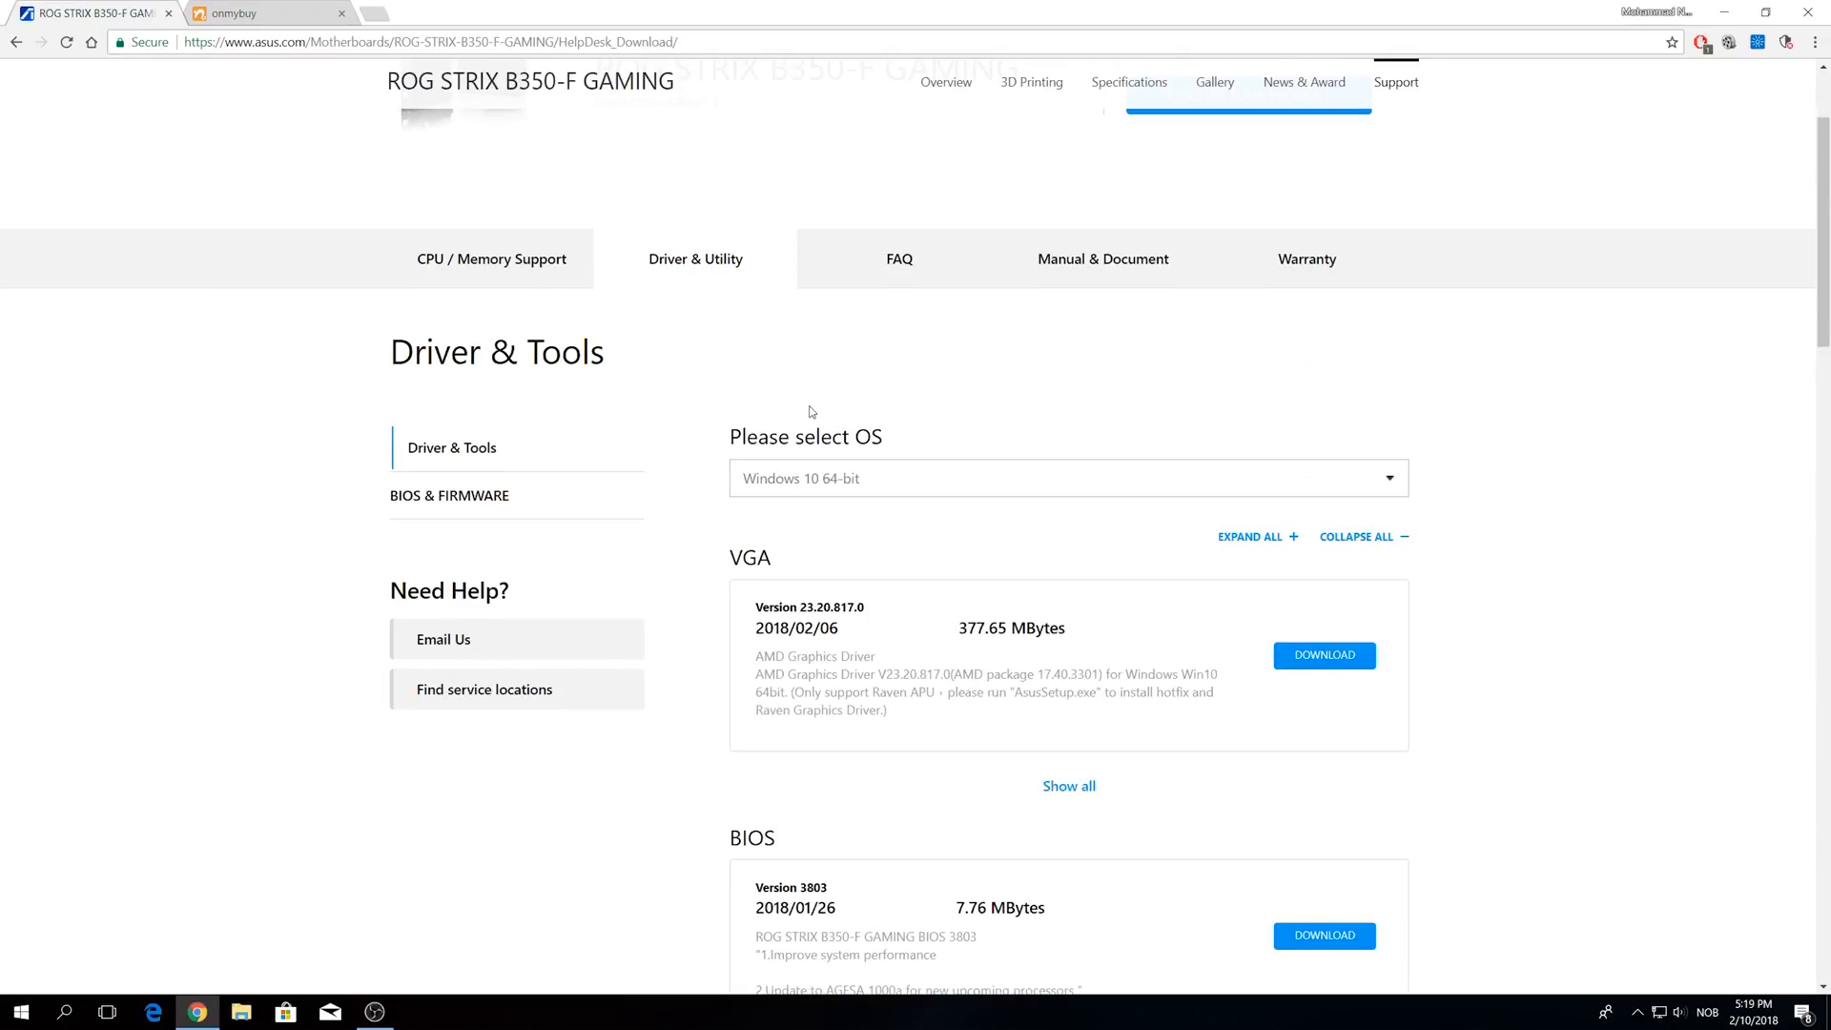
# Scroll to the BIOS section and highlight Version 3803 with its release date.
pyautogui.scroll(-3)
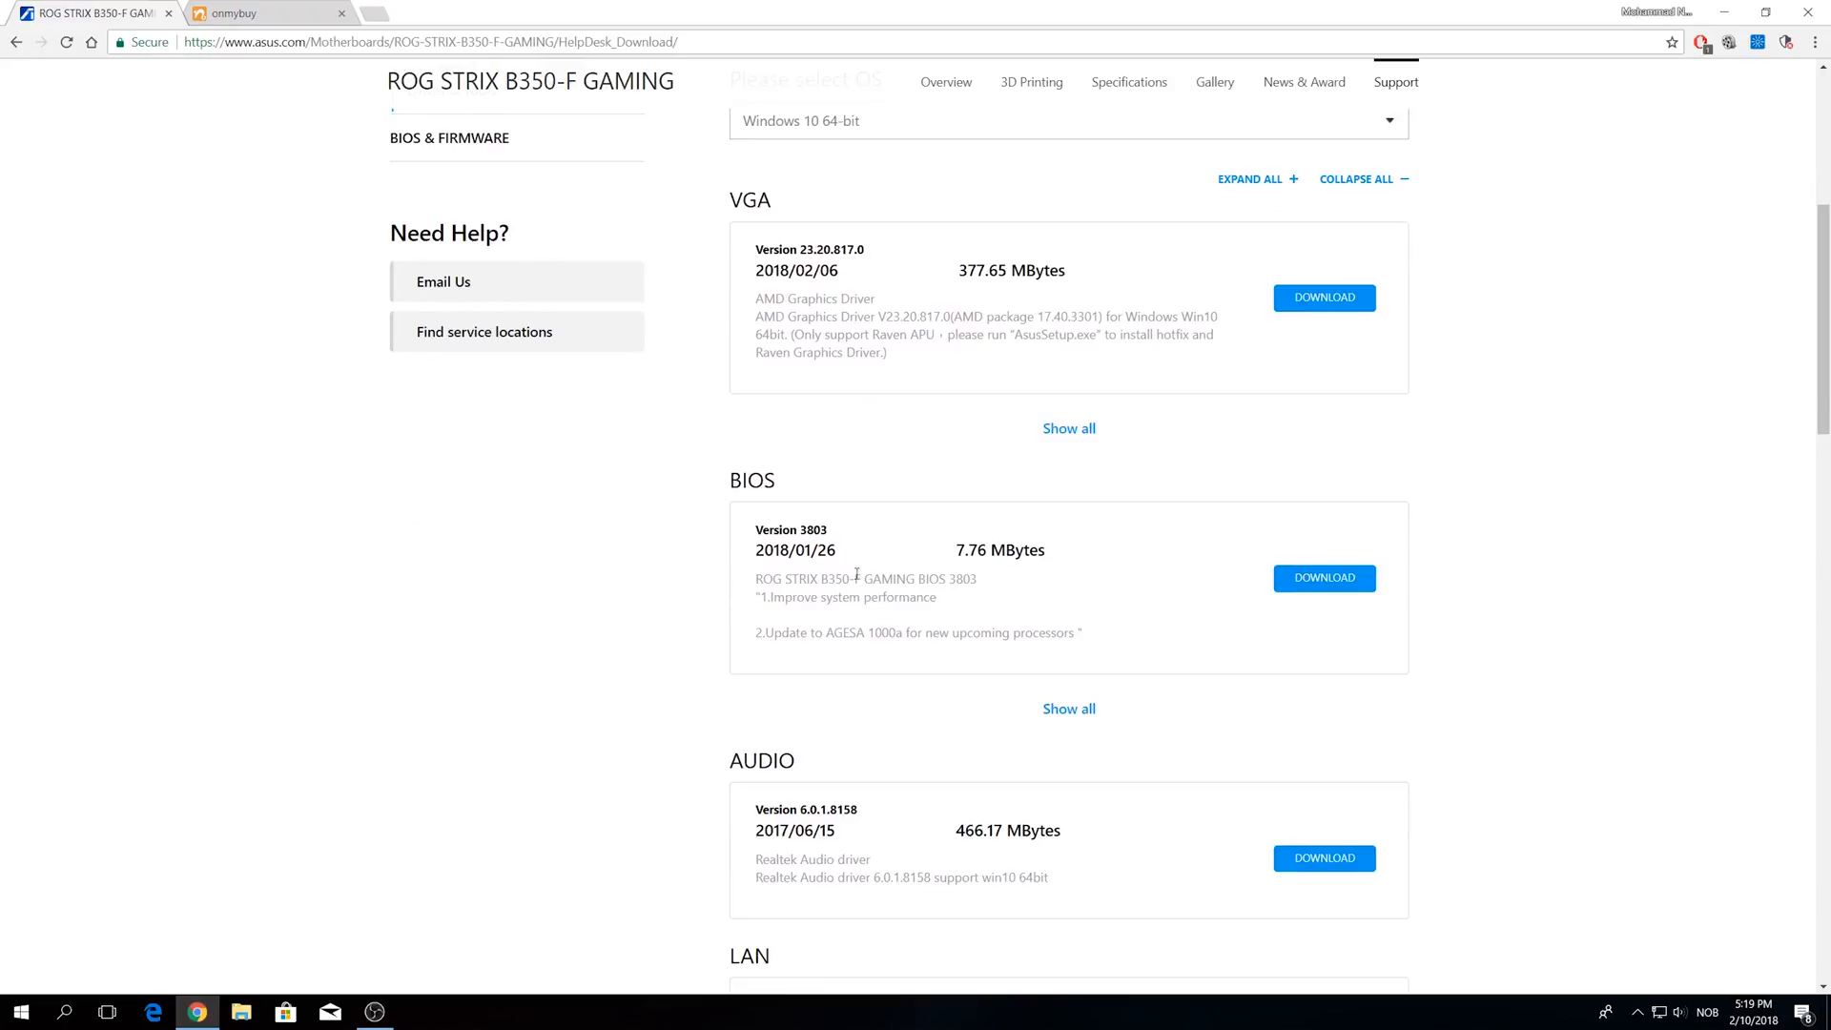
pyautogui.doubleClick(791, 530)
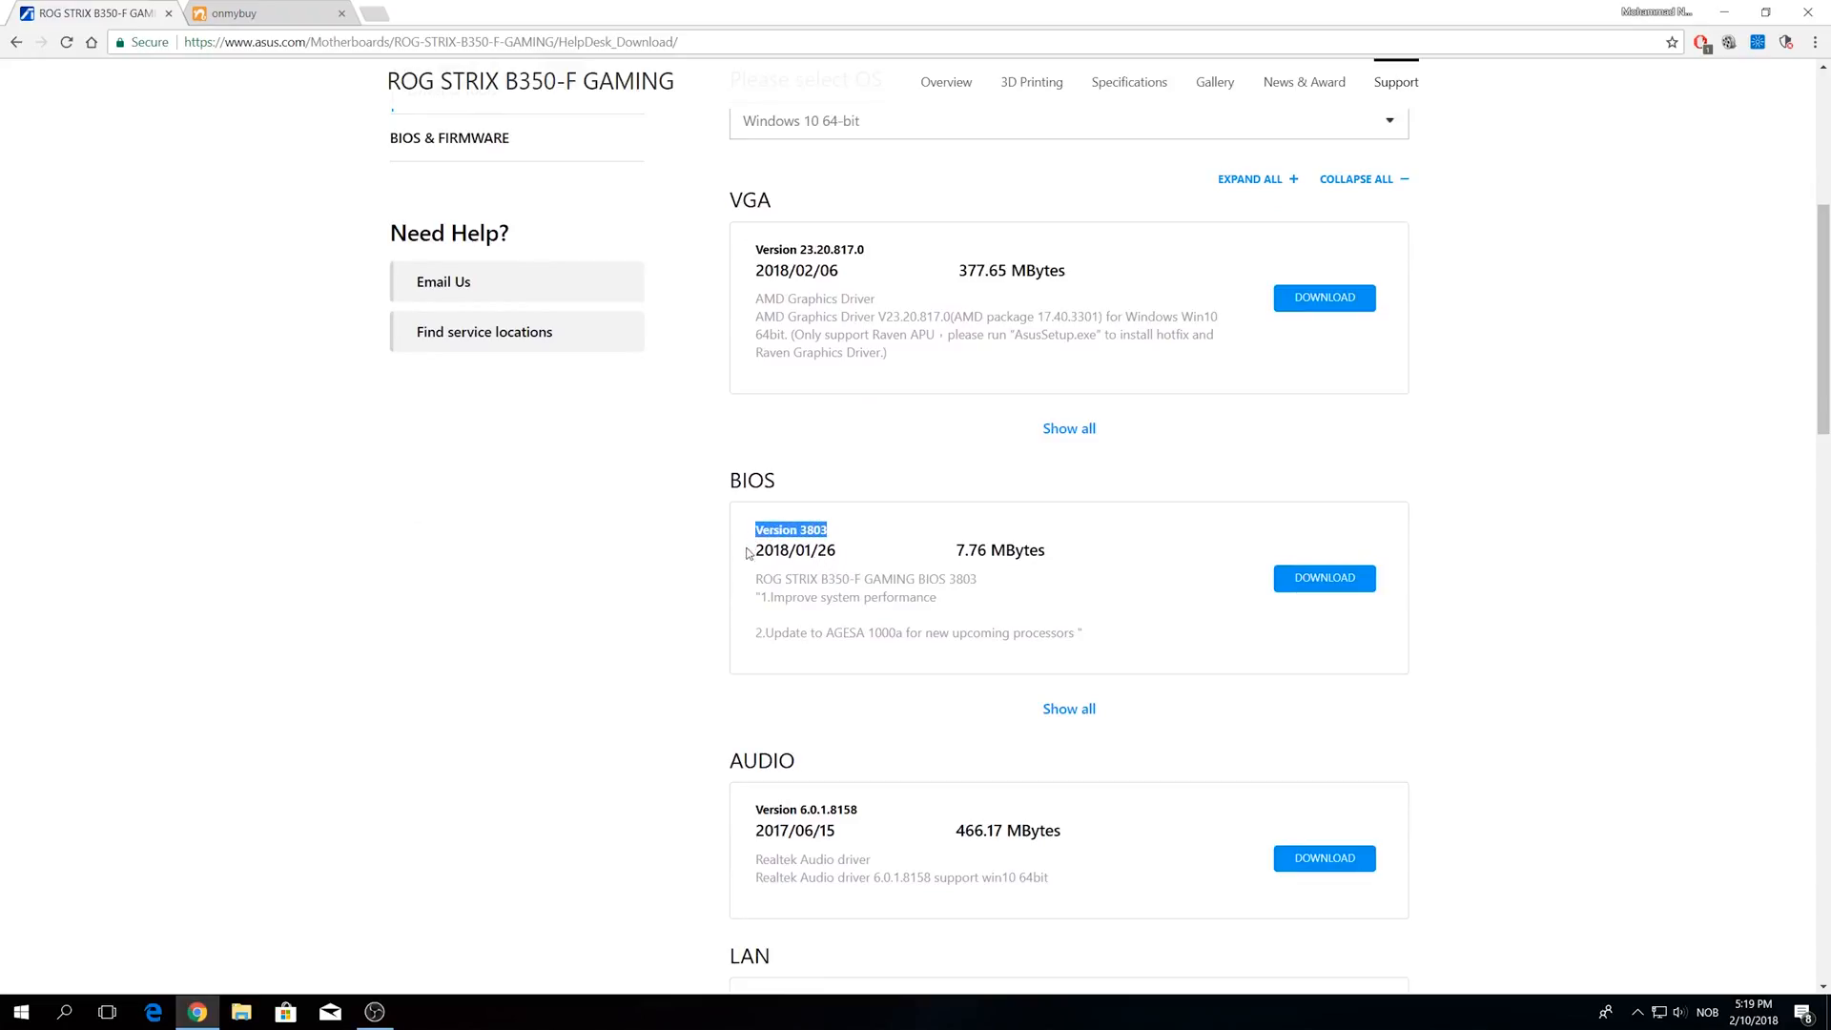
pyautogui.moveTo(792, 530); pyautogui.dragTo(795, 550)
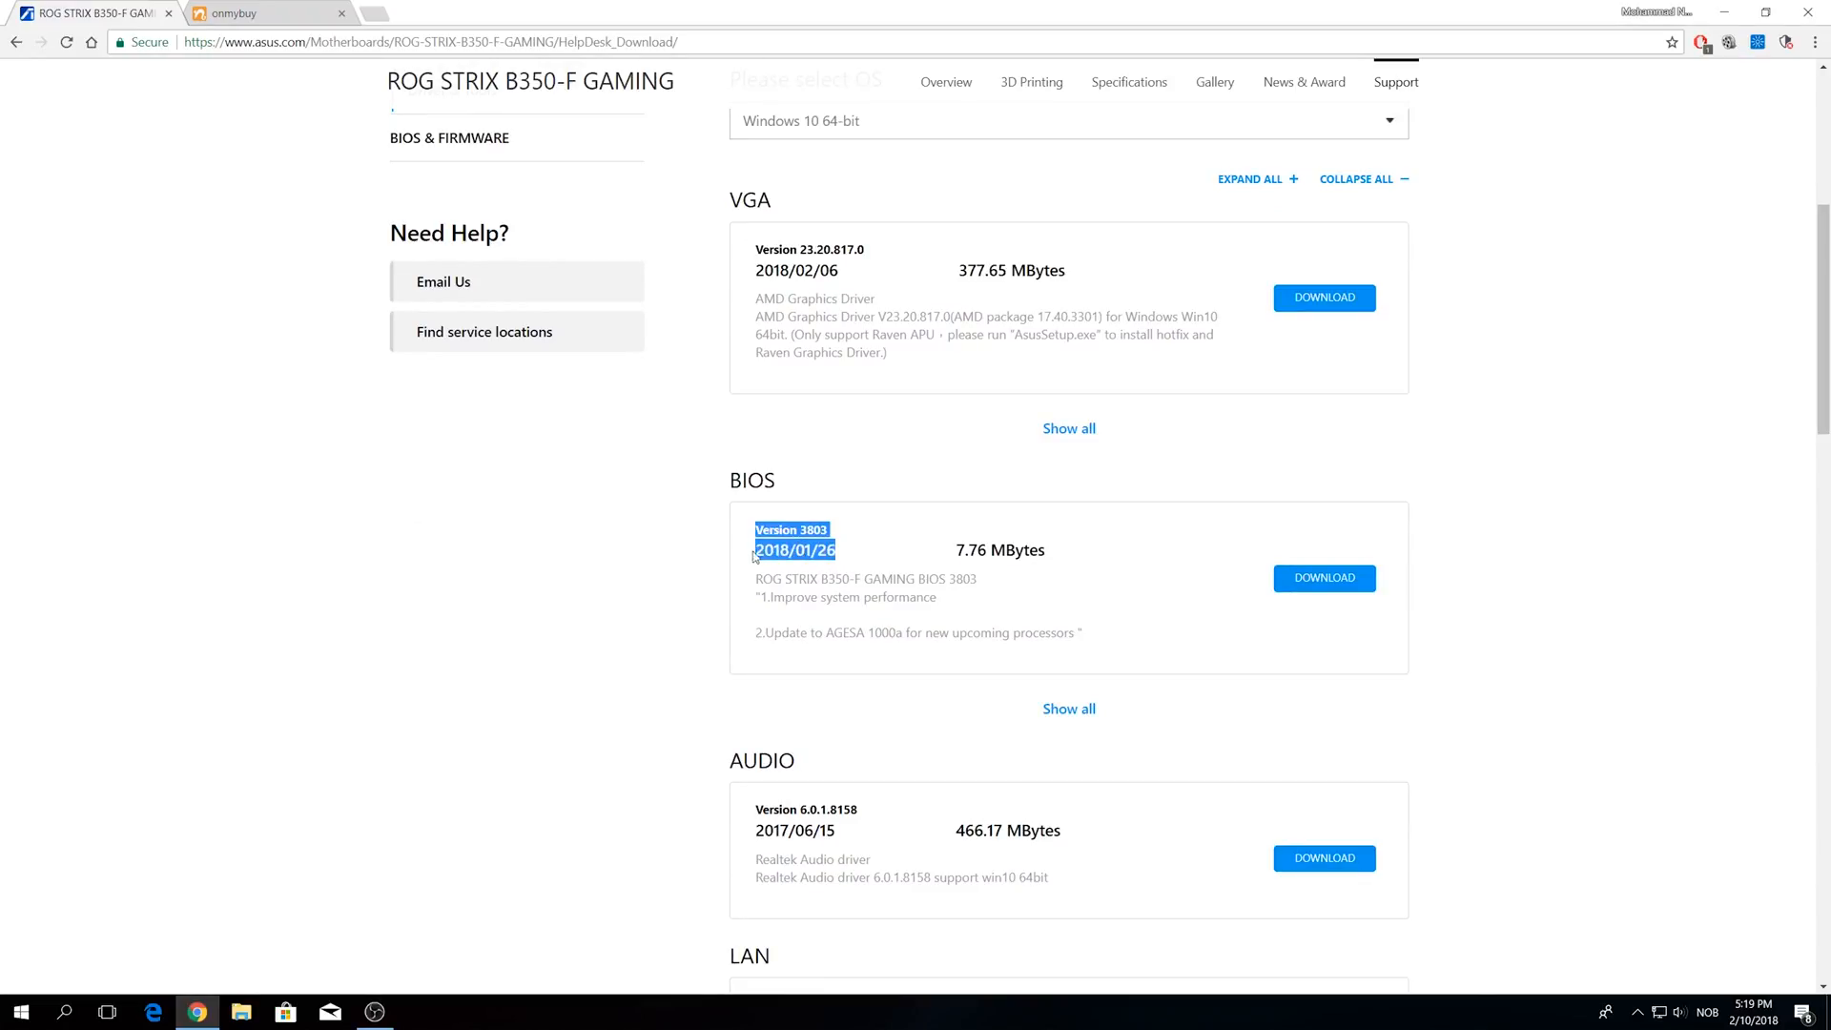
pyautogui.scroll(-3)
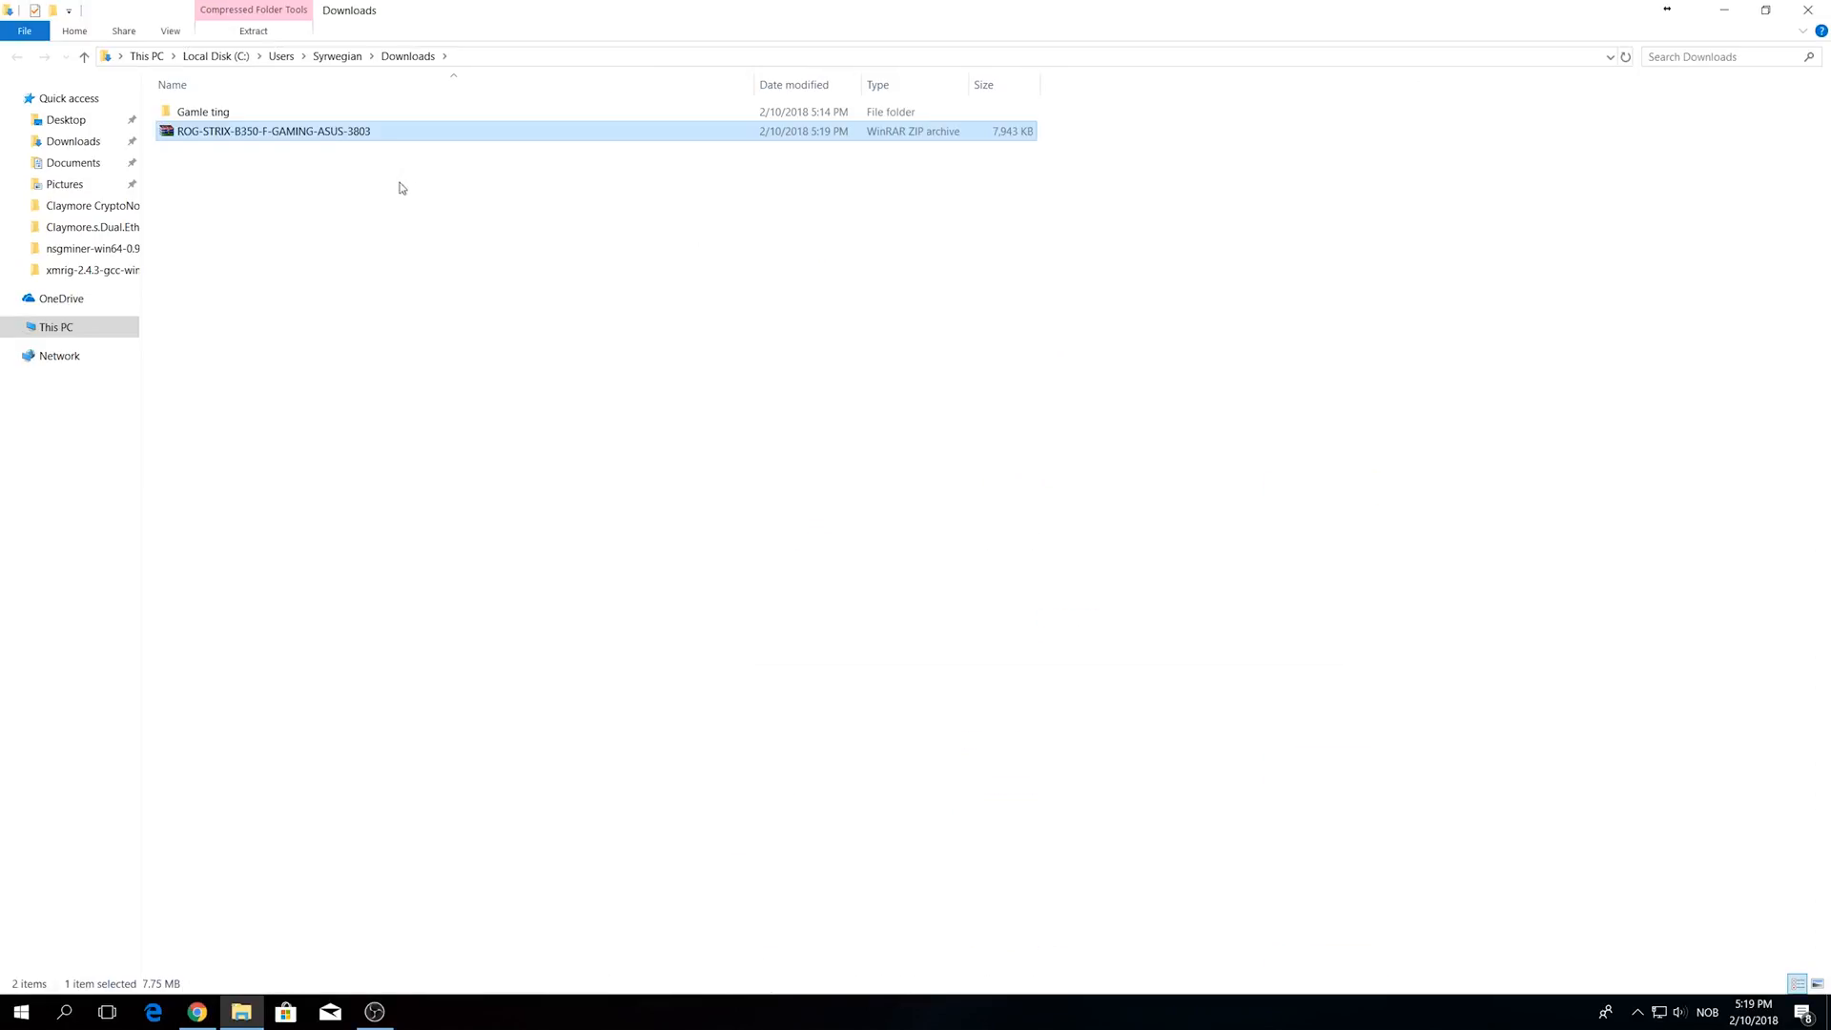
pyautogui.moveTo(202, 140)
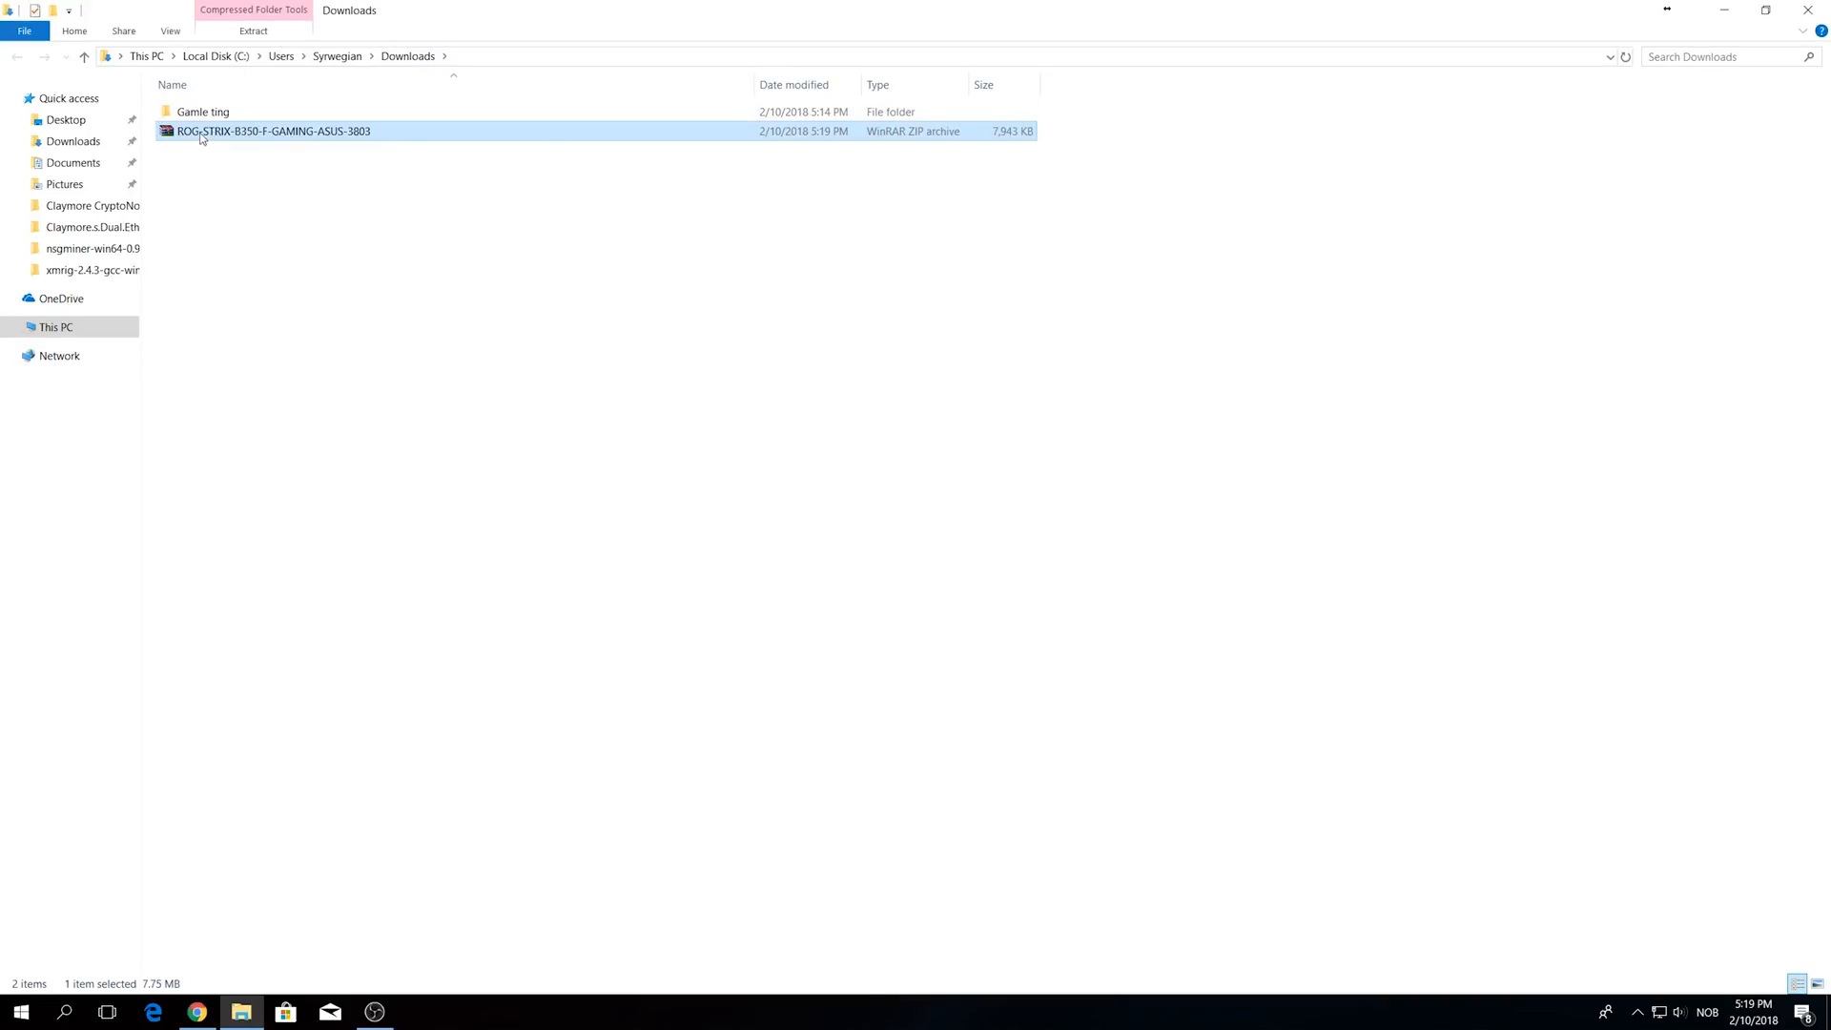
# Extract the BIOS 3803 zip archive into the Downloads folder.
pyautogui.rightClick(274, 131)
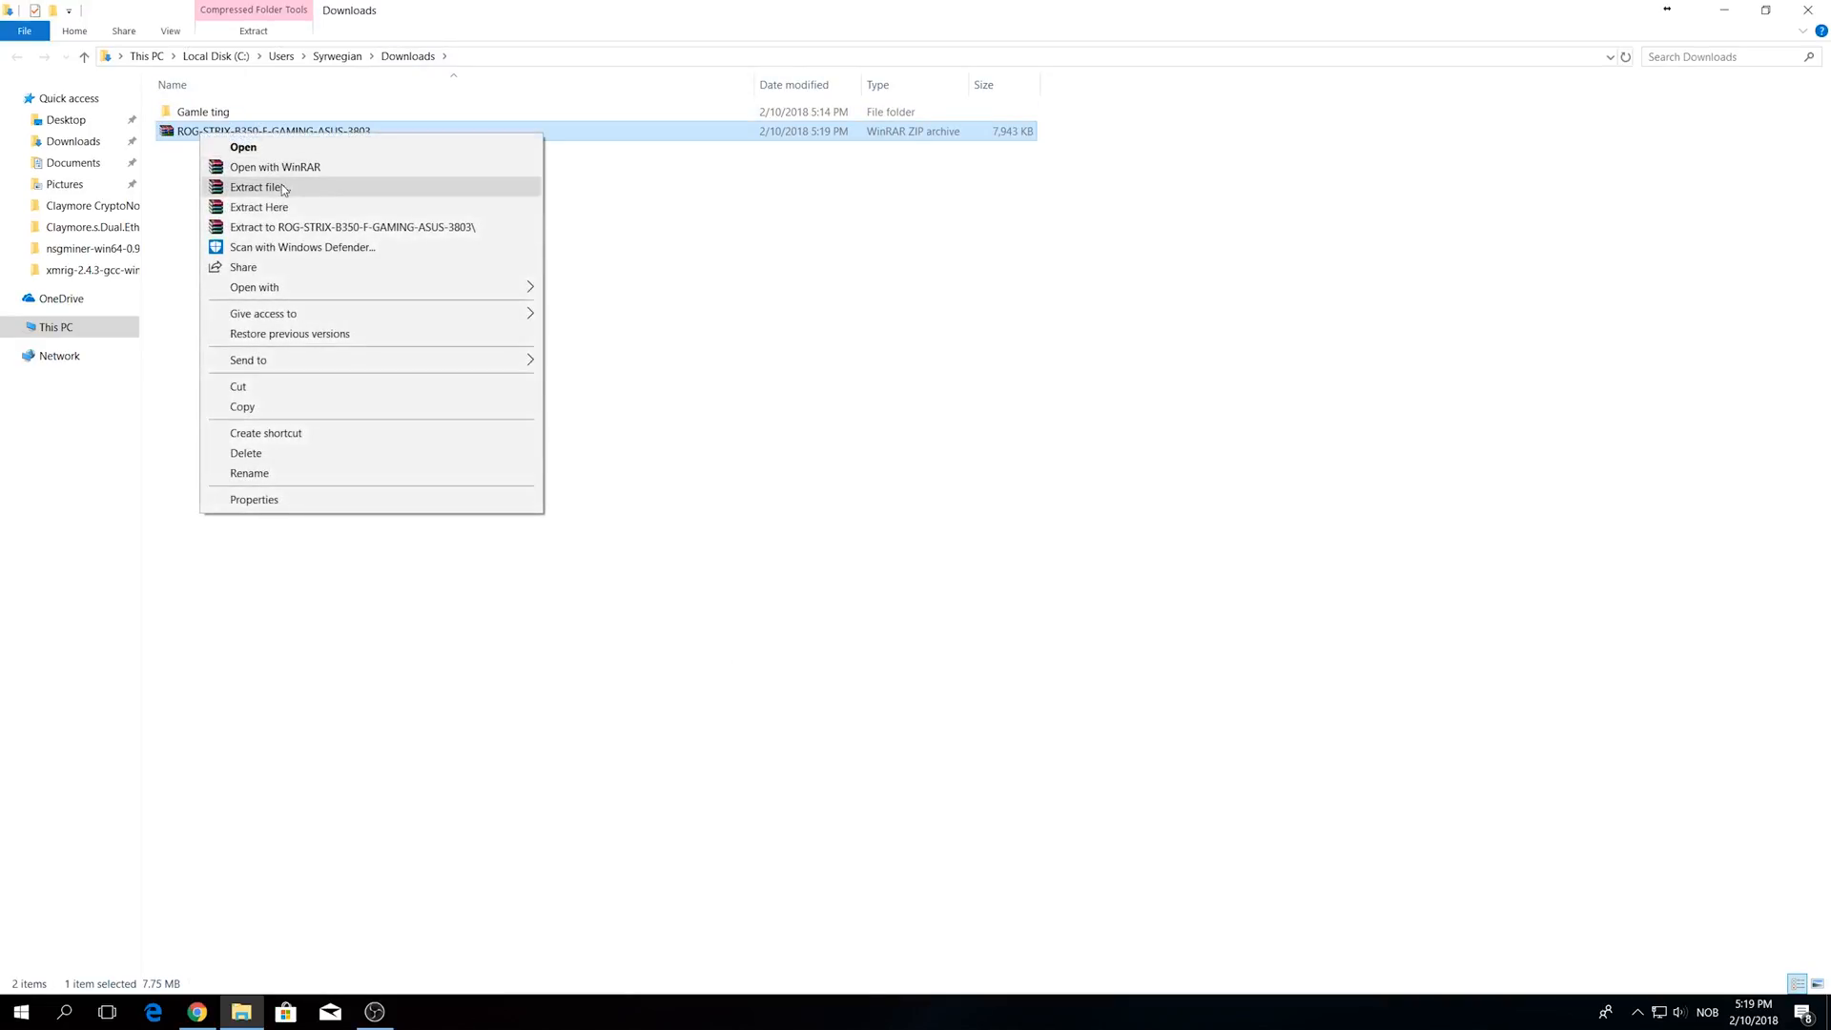
pyautogui.click(260, 207)
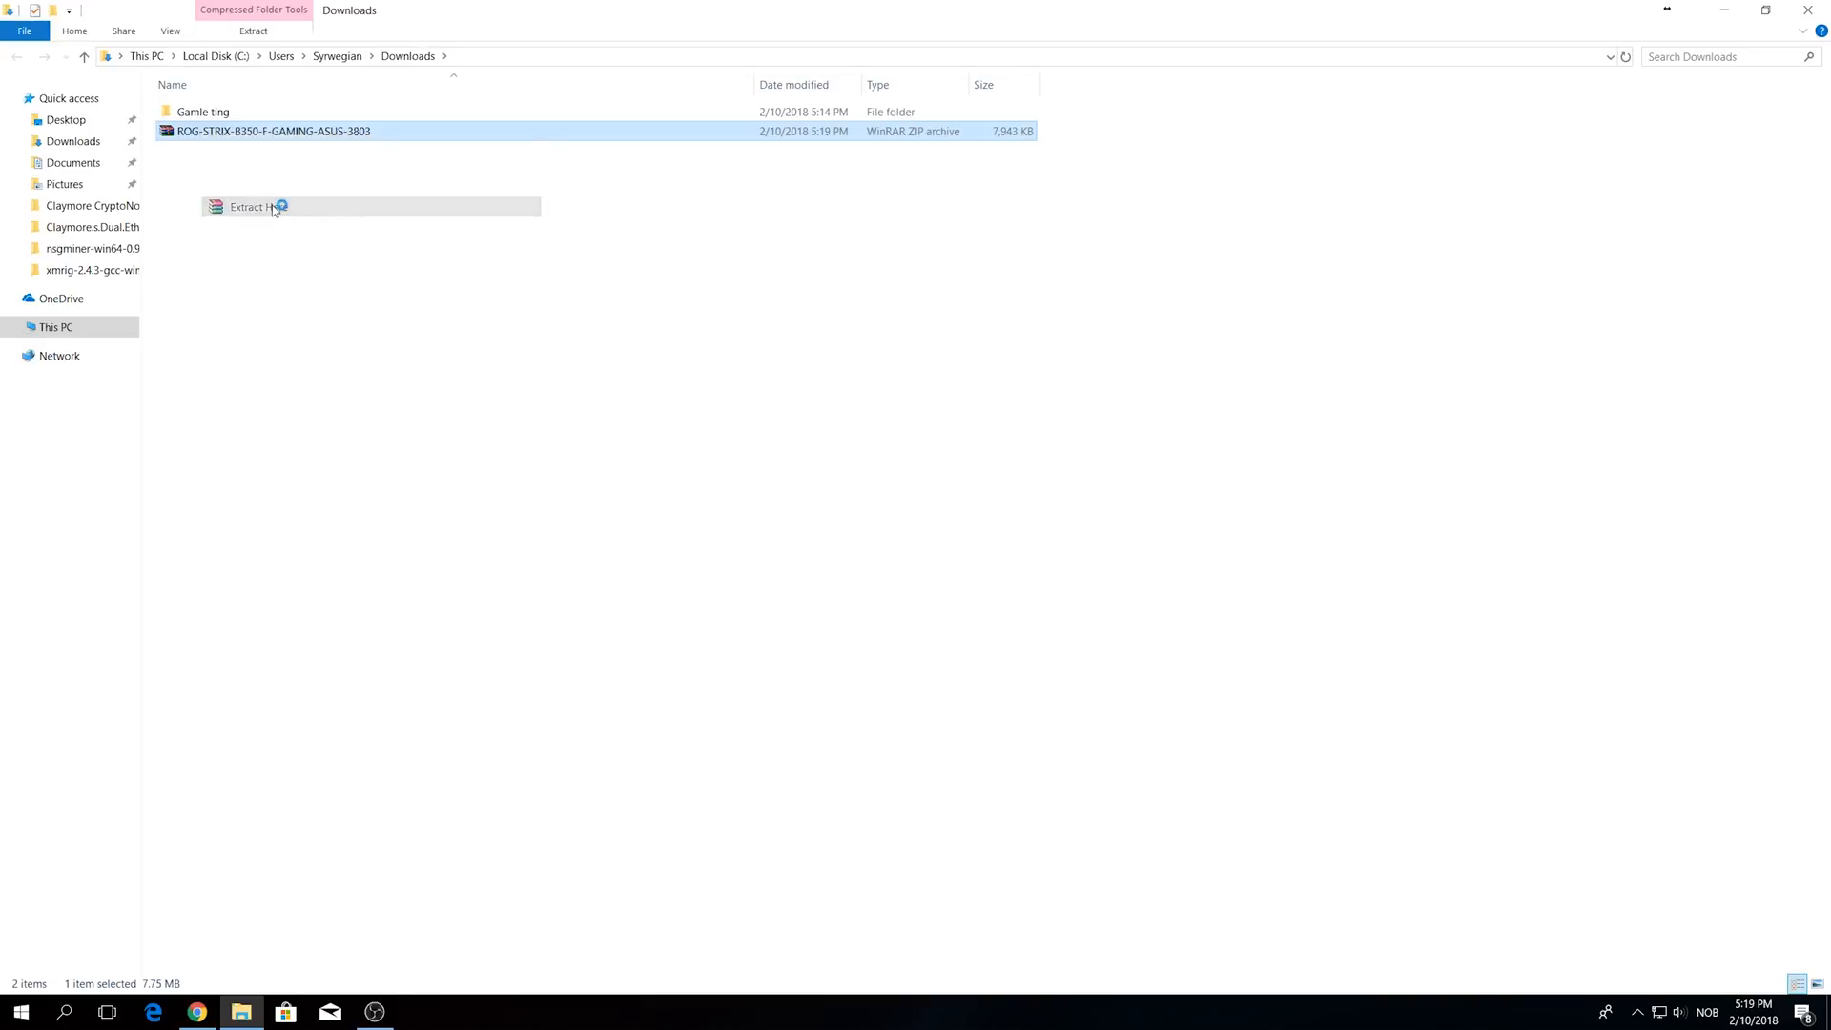
pyautogui.click(250, 207)
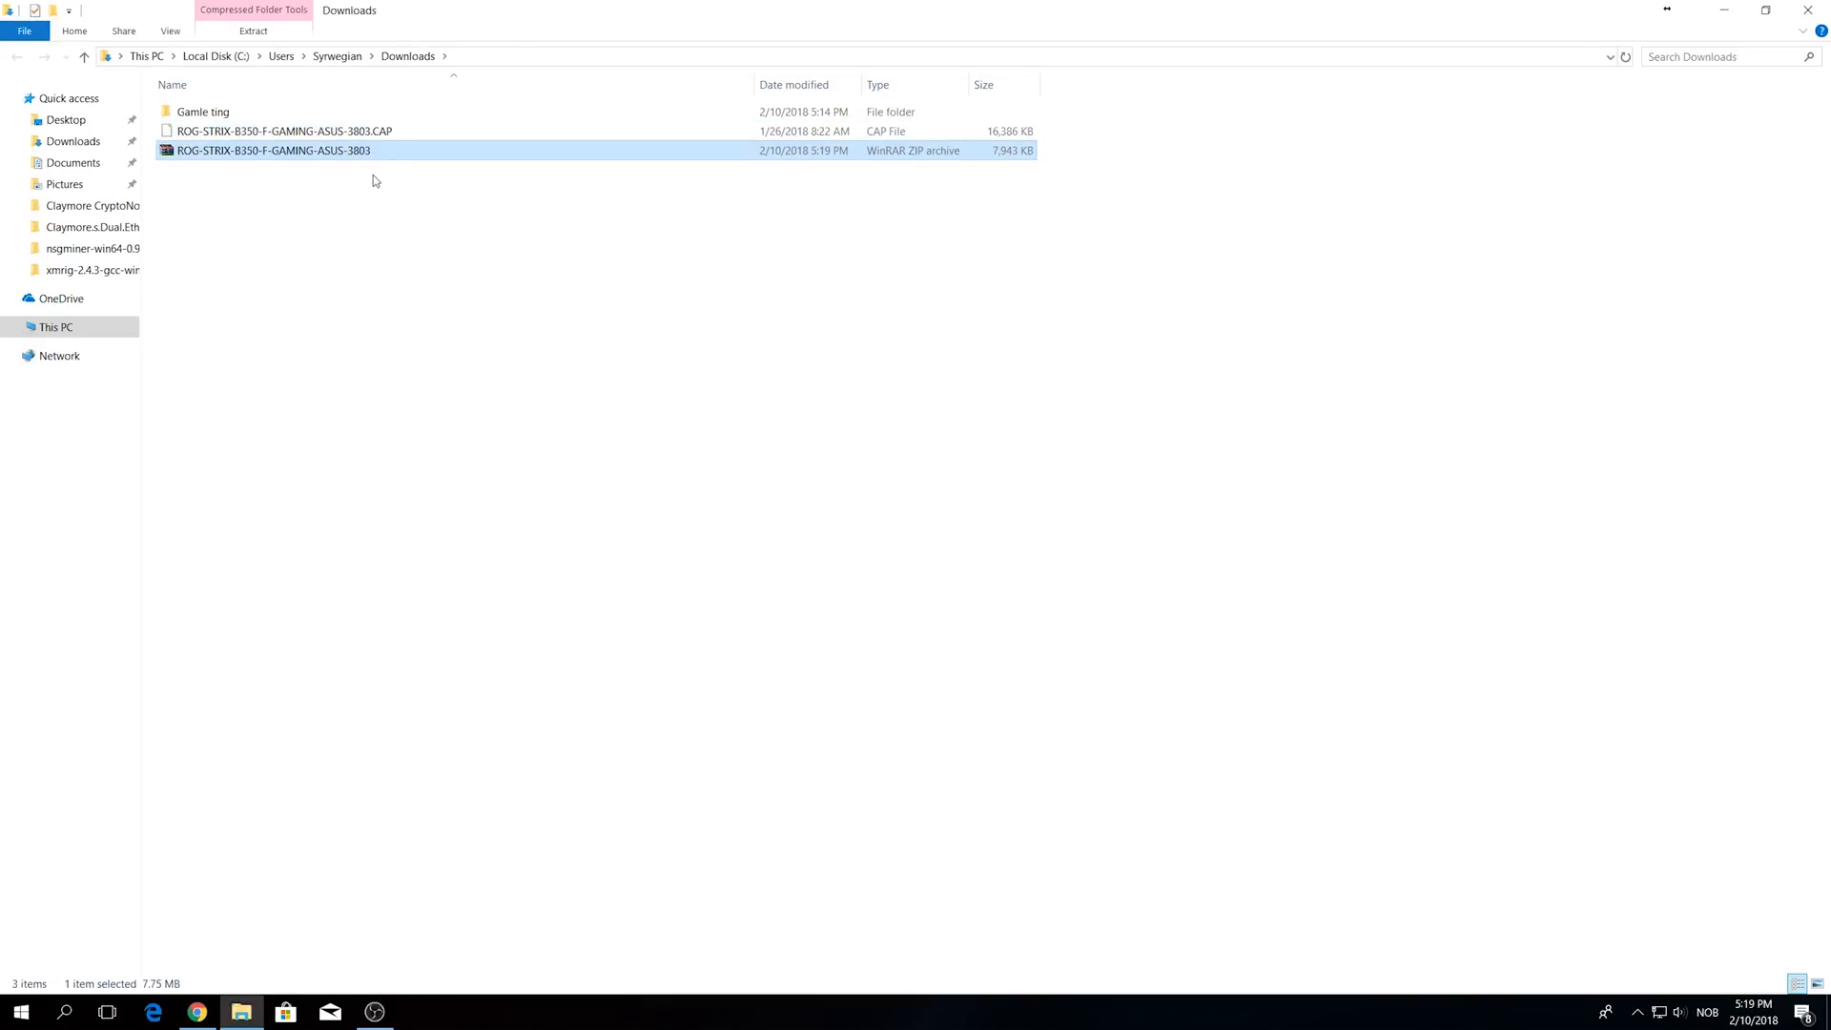
pyautogui.click(280, 131)
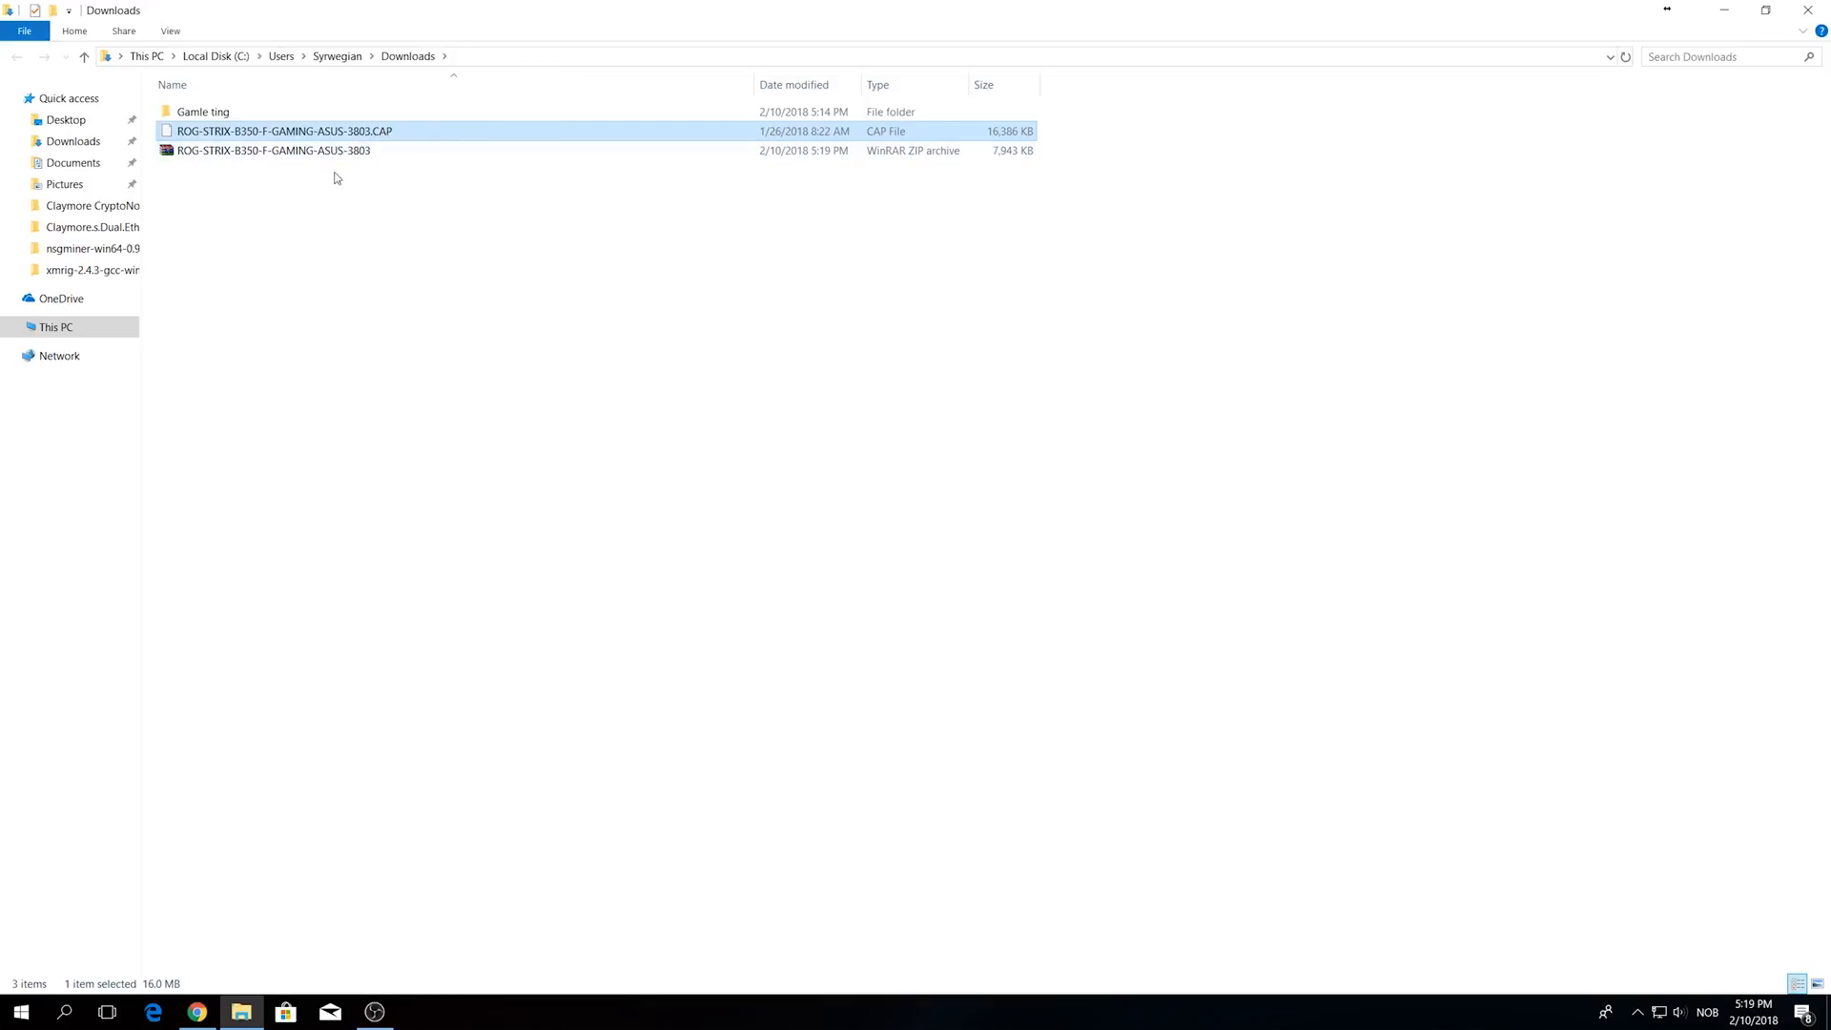
pyautogui.moveTo(354, 212)
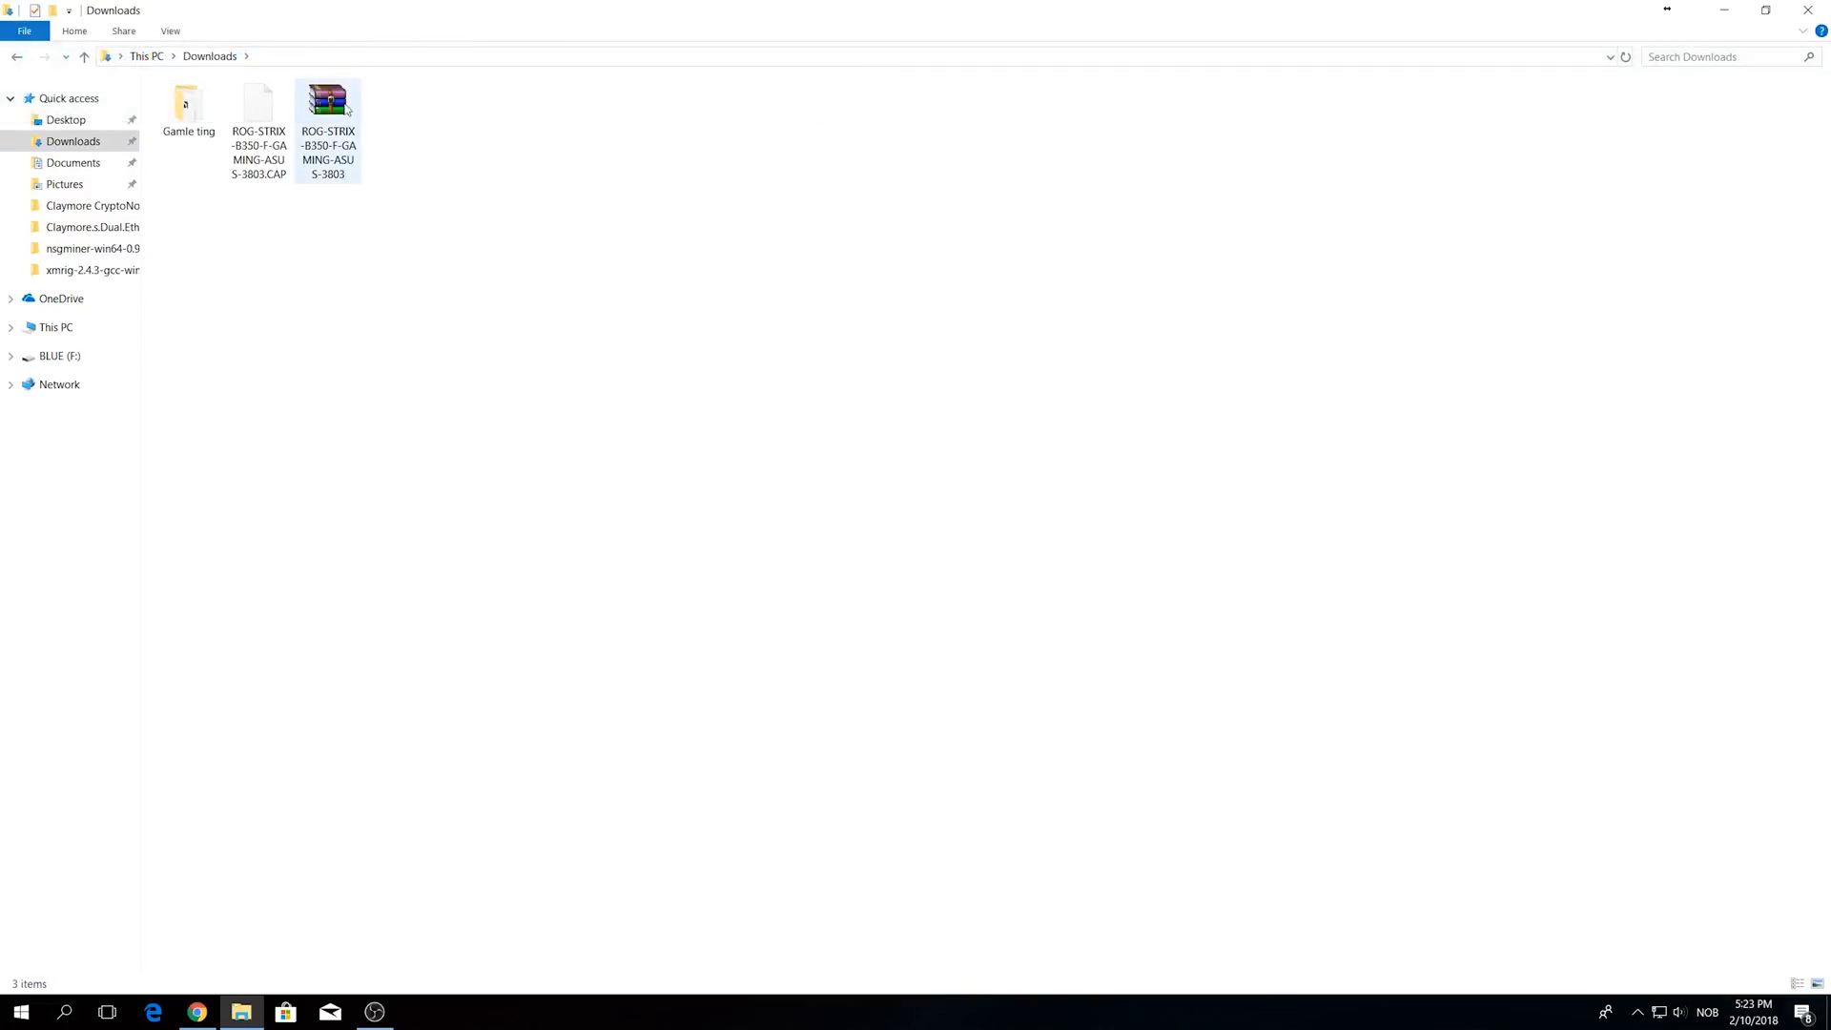
# Switch Downloads to large icons and show This PC's drives, including BLUE (F:).
pyautogui.click(301, 339)
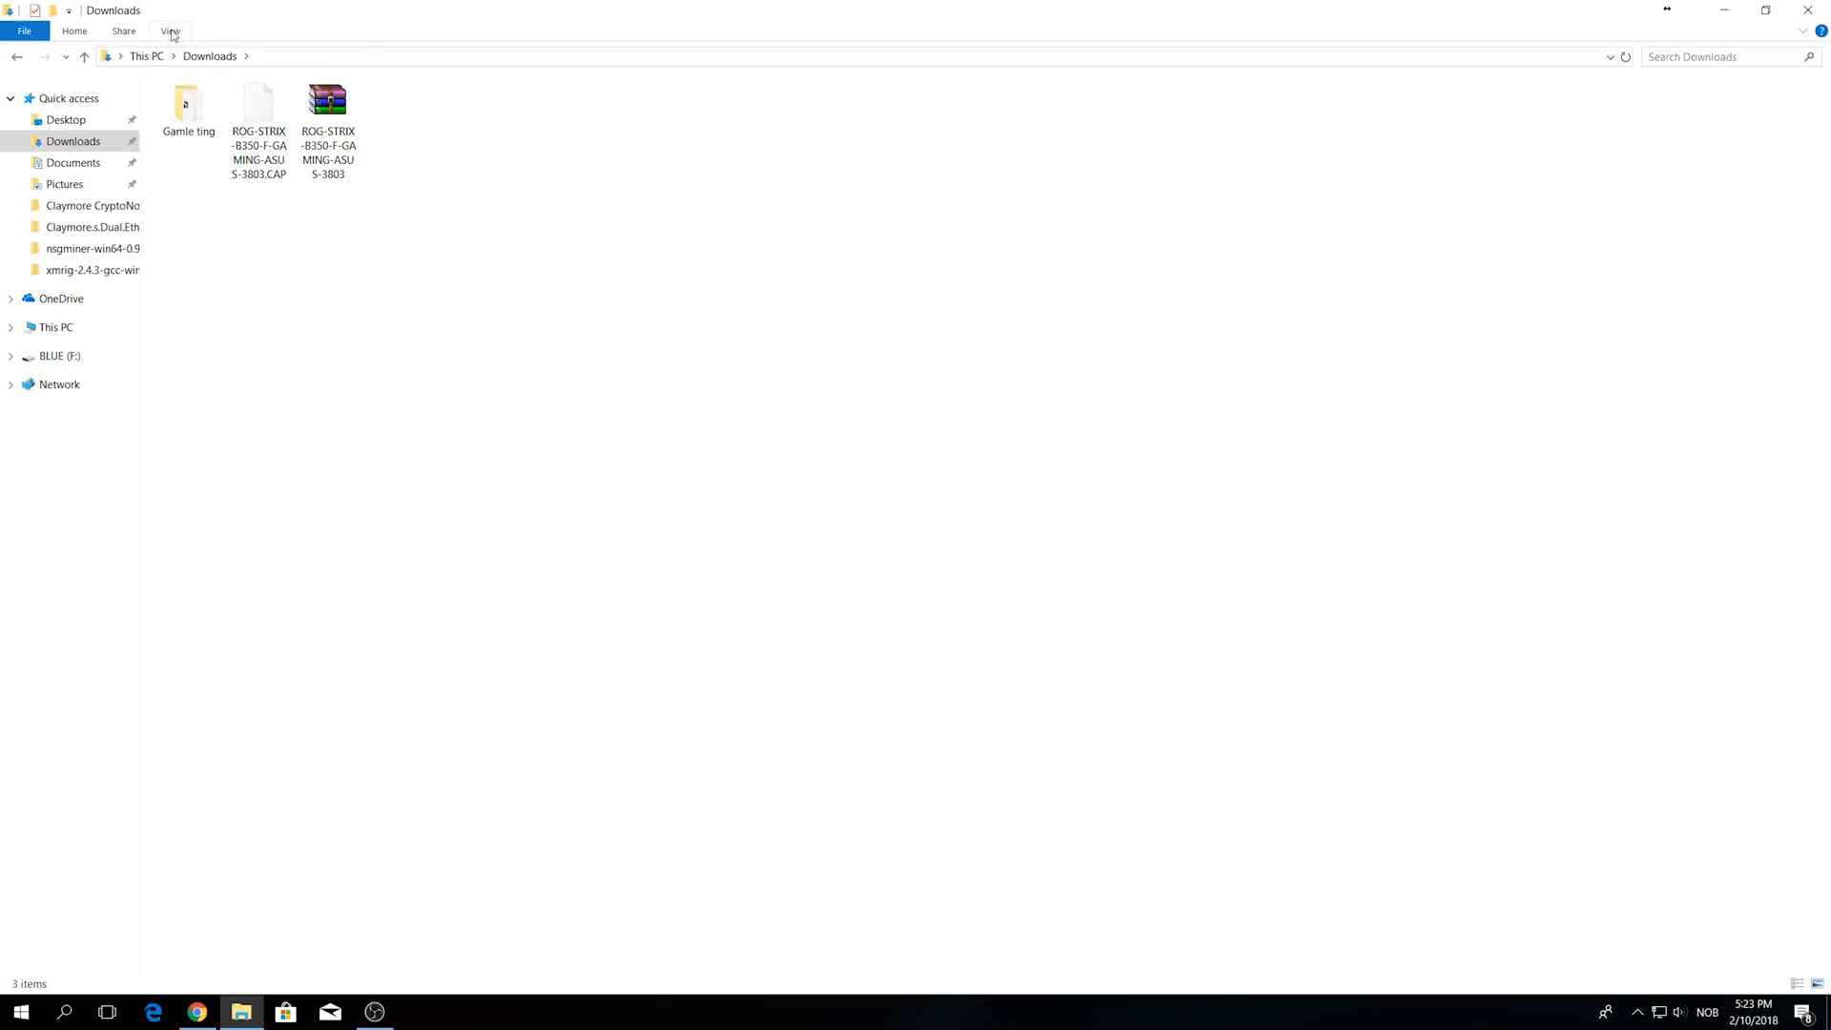
pyautogui.click(188, 105)
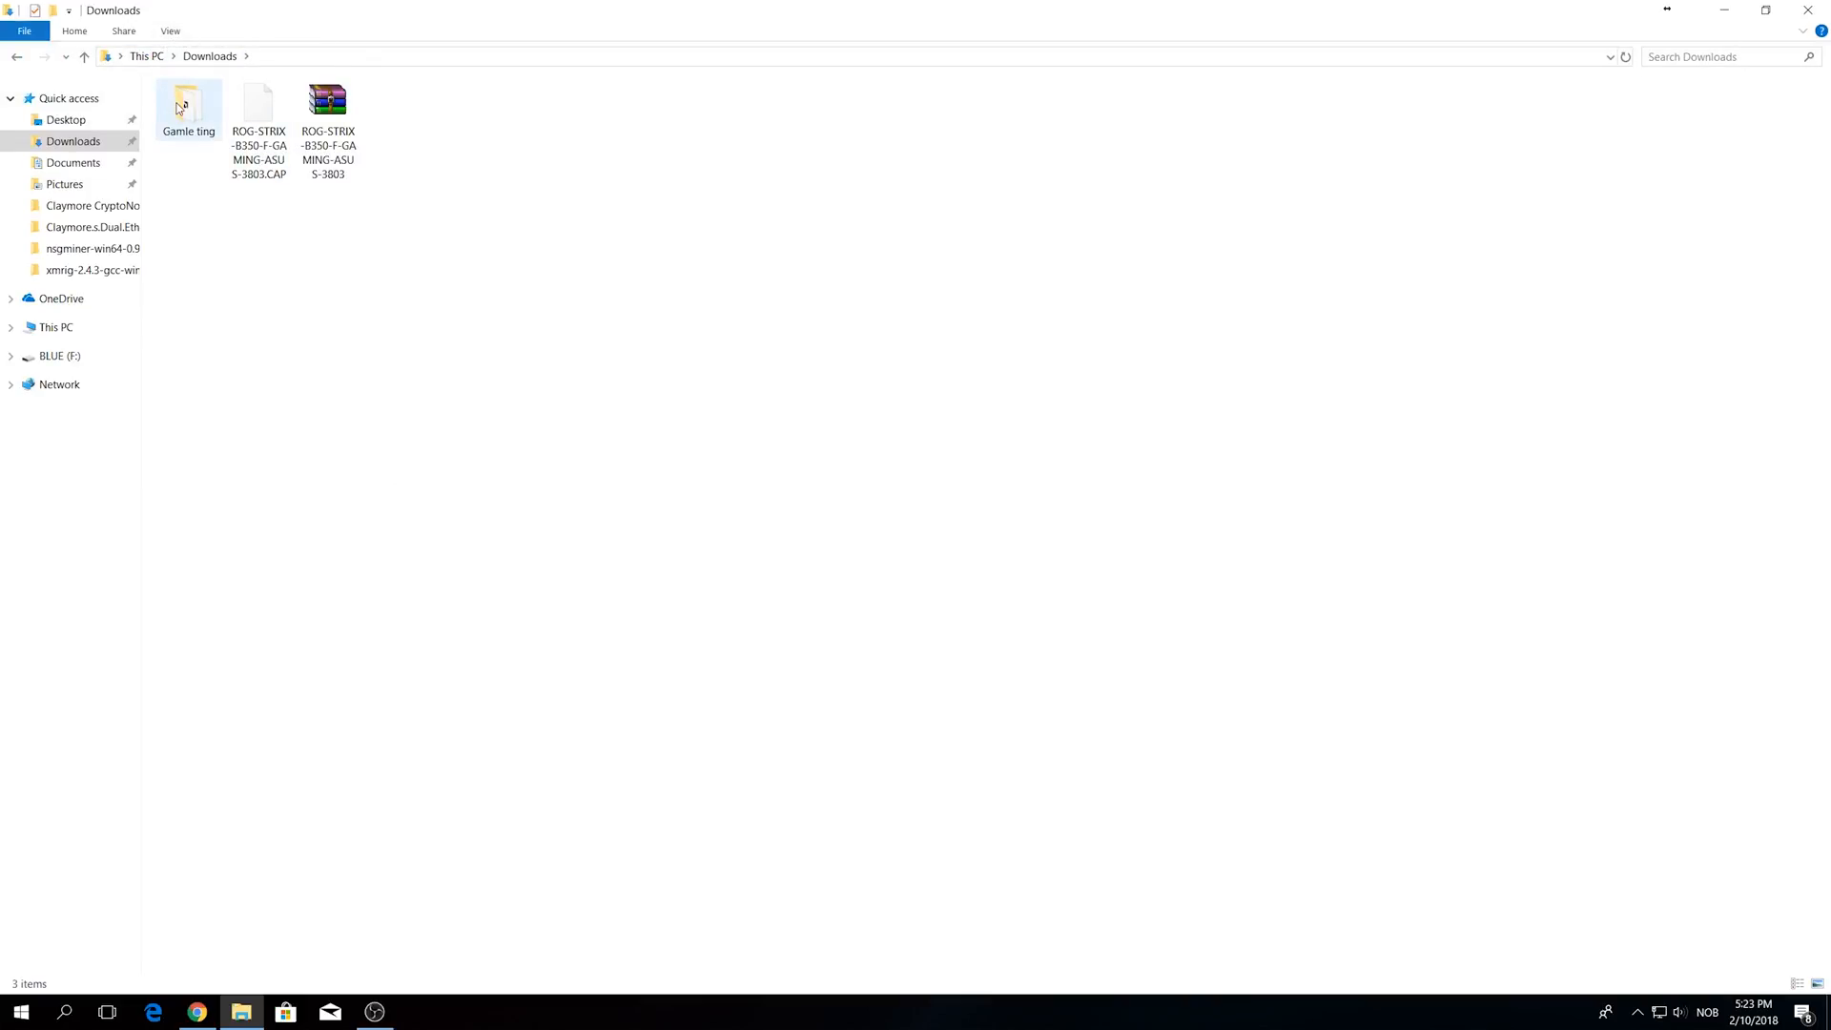
pyautogui.click(258, 113)
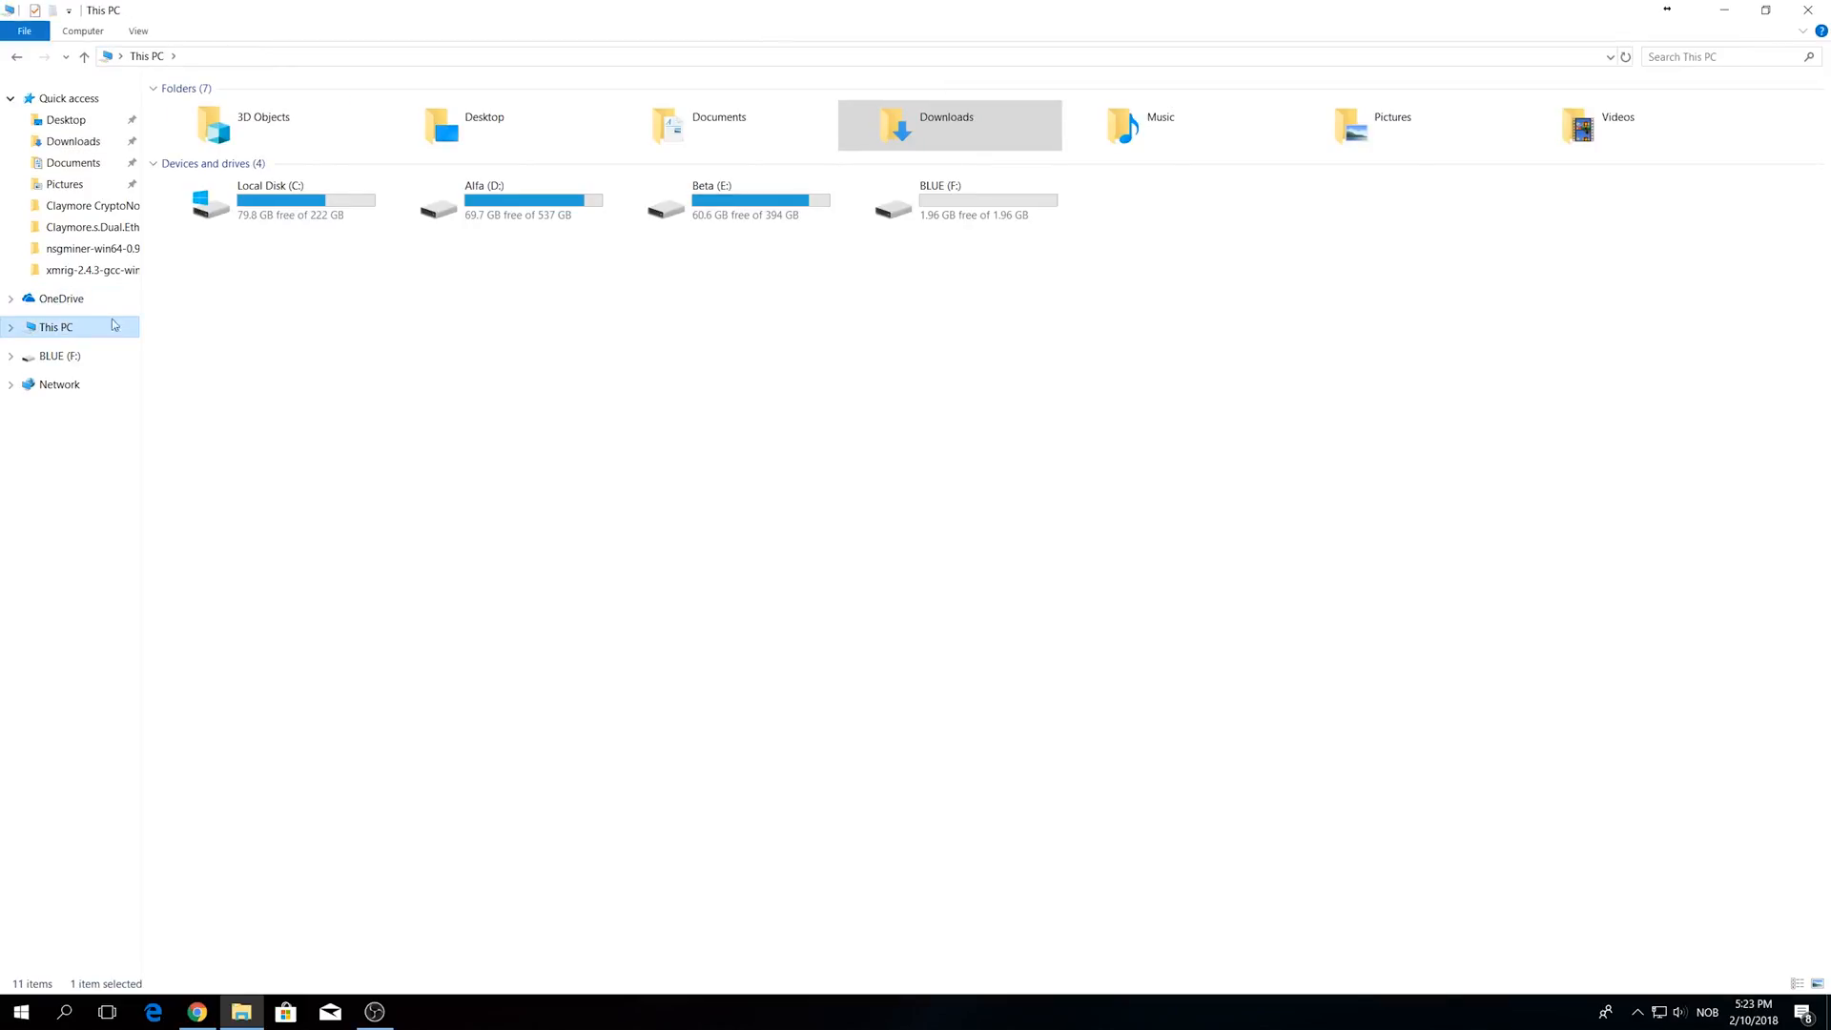
# Open the Format dialog for the BLUE (F:) USB drive and center it.
pyautogui.click(941, 204)
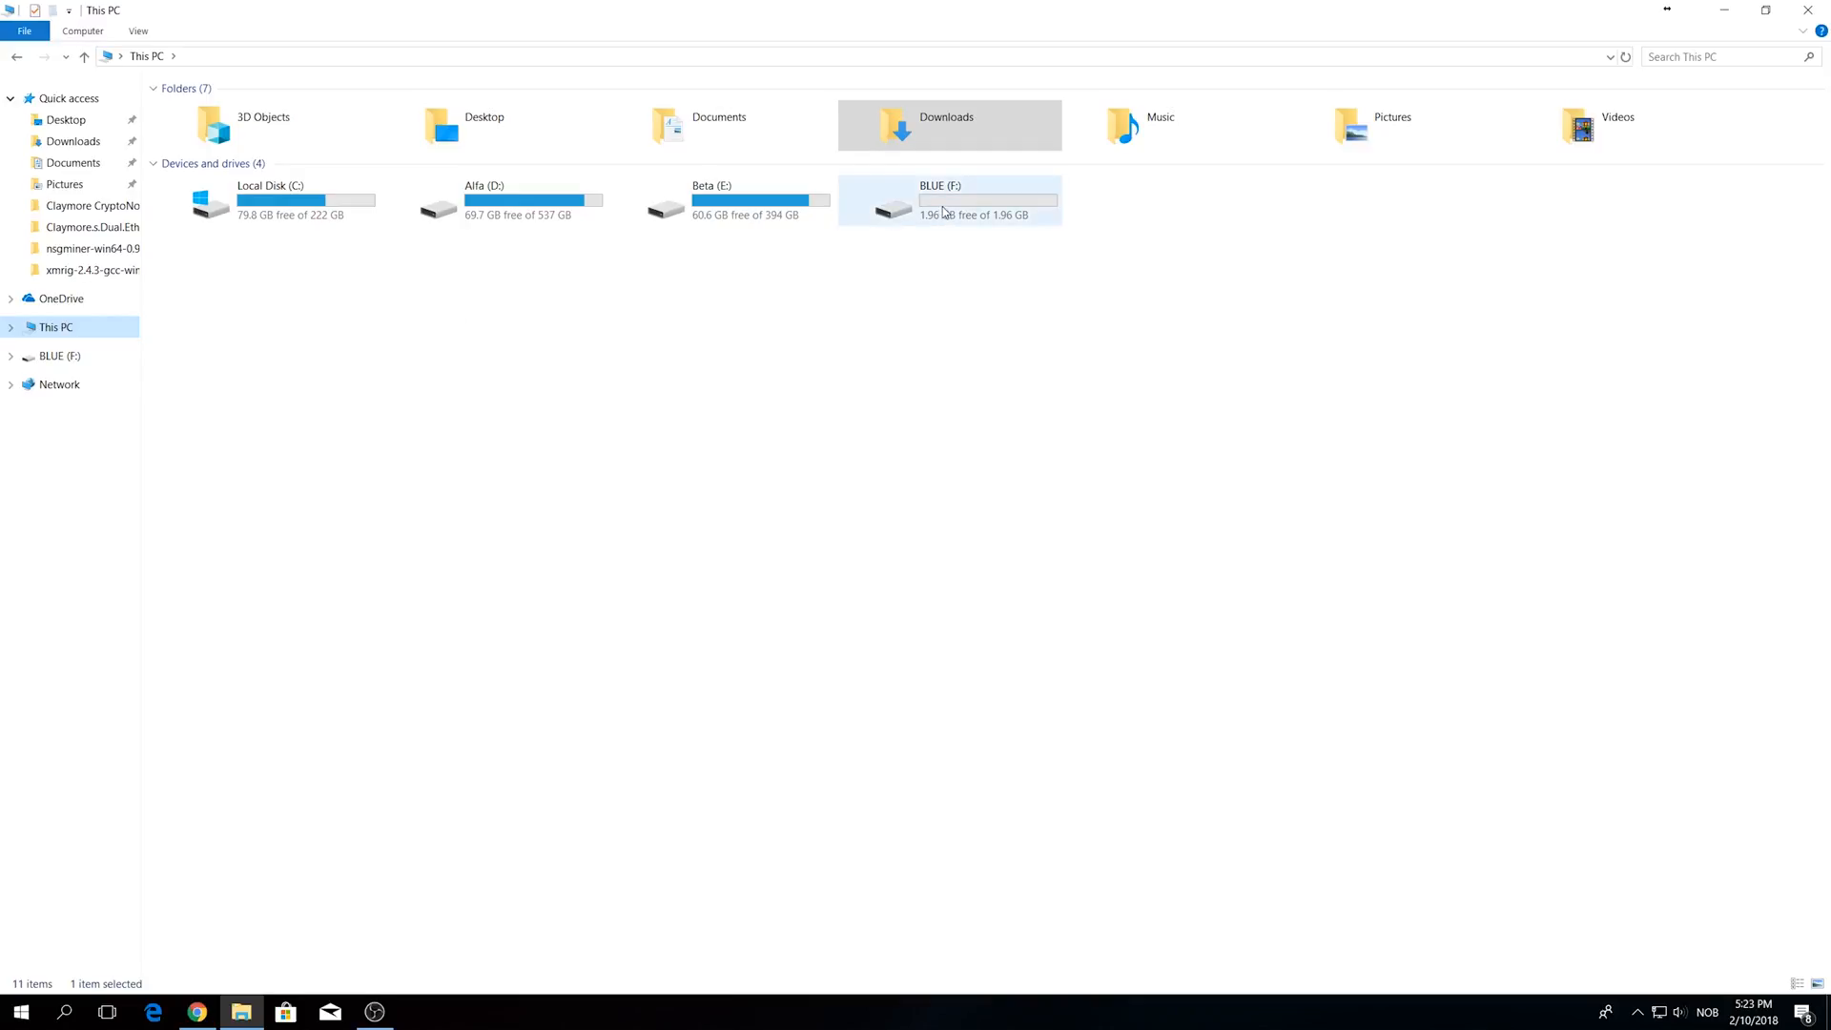
pyautogui.rightClick(950, 200)
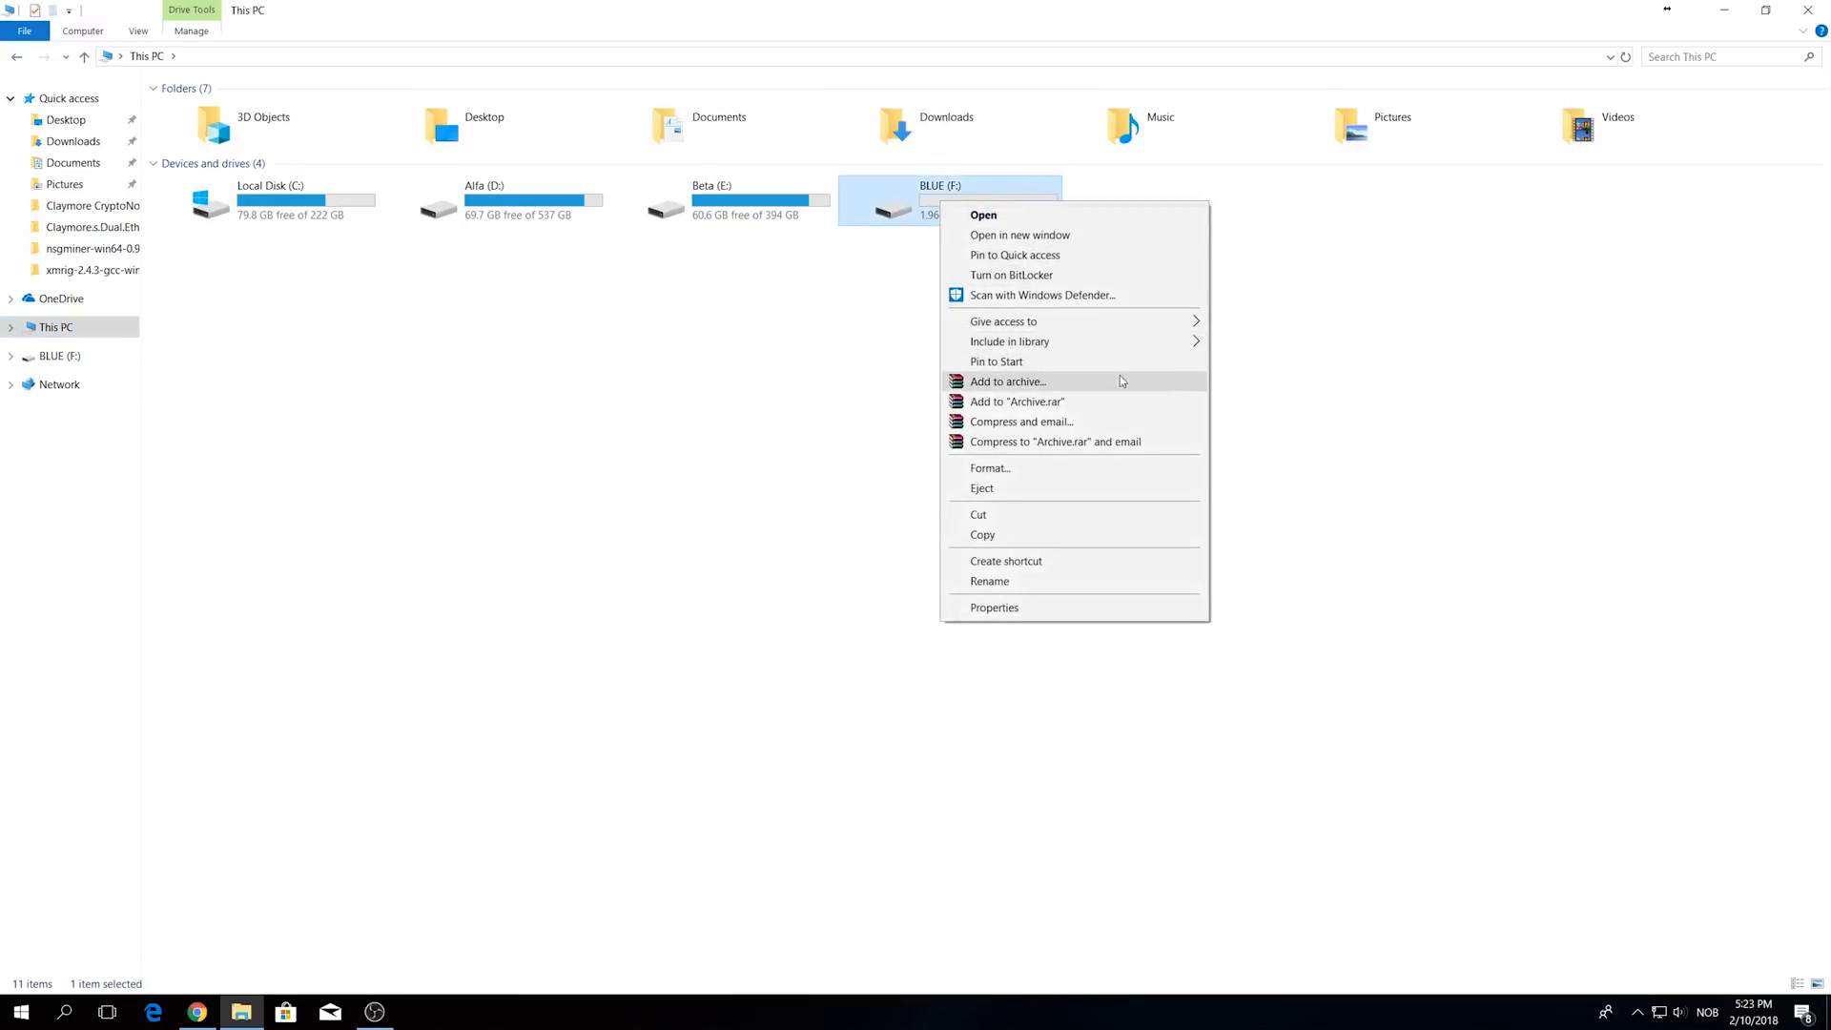
pyautogui.click(989, 467)
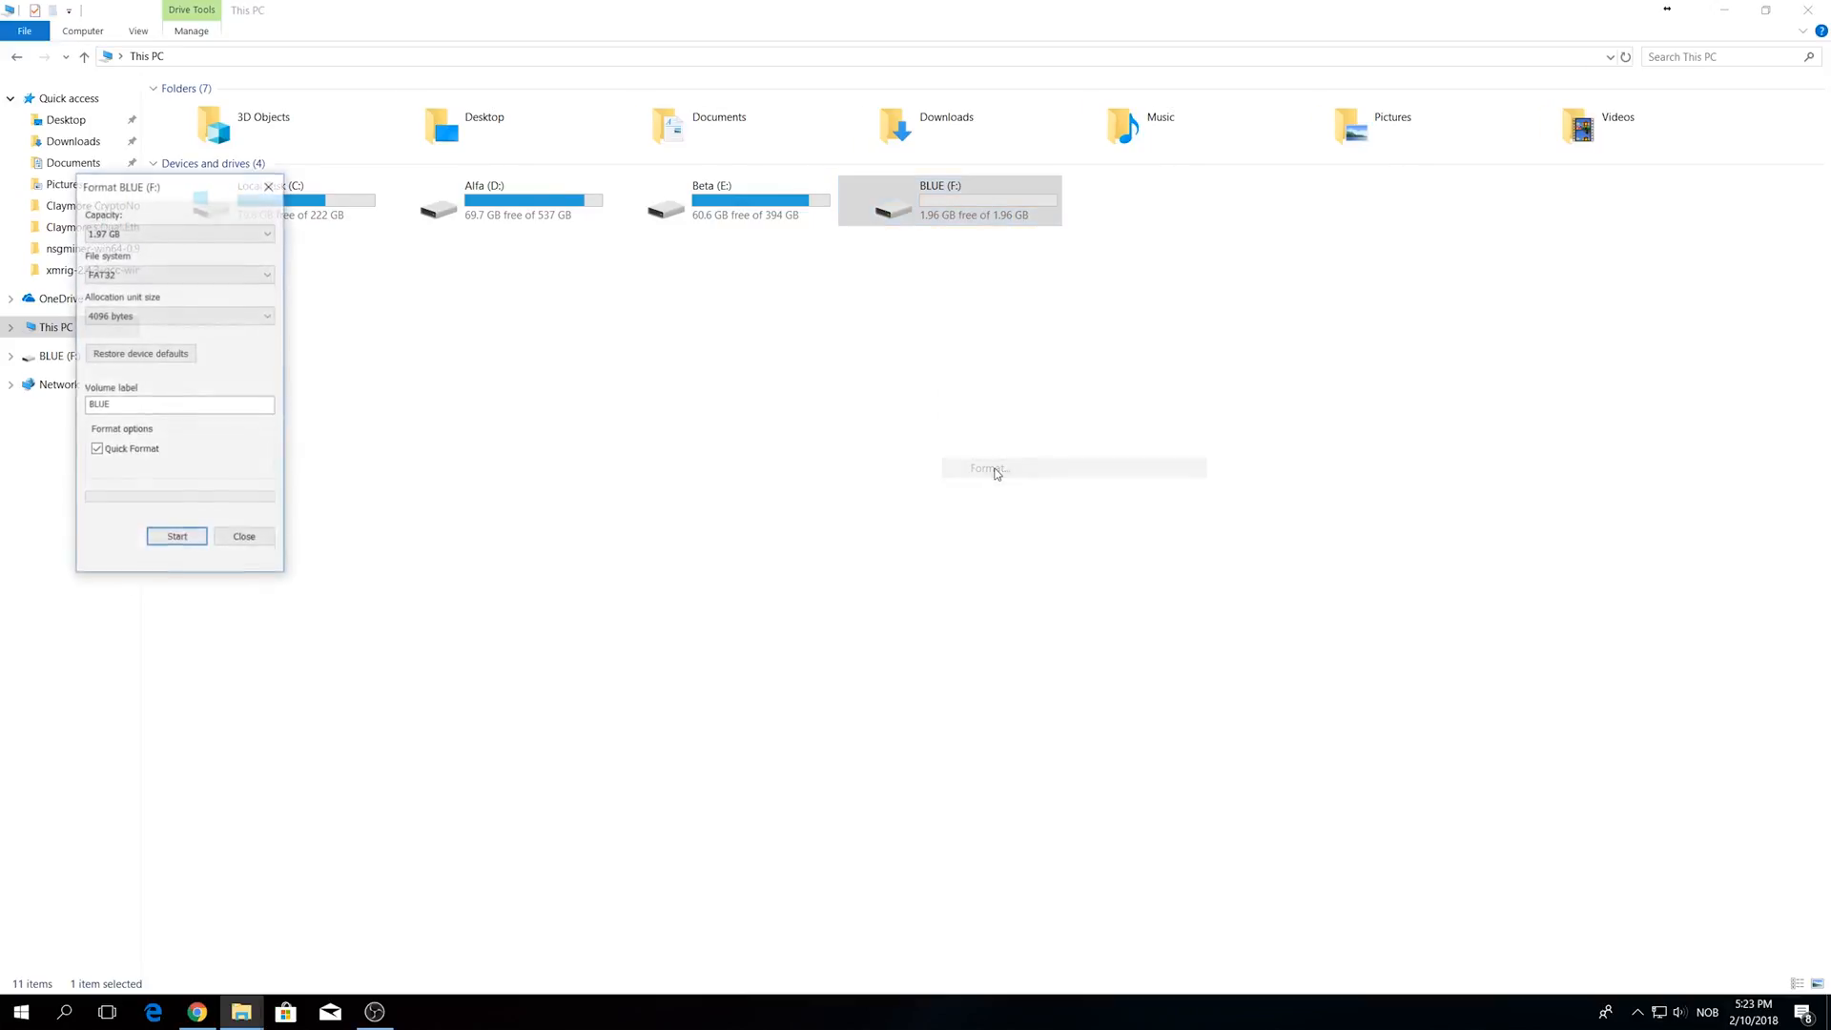
pyautogui.moveTo(120, 187); pyautogui.dragTo(491, 206)
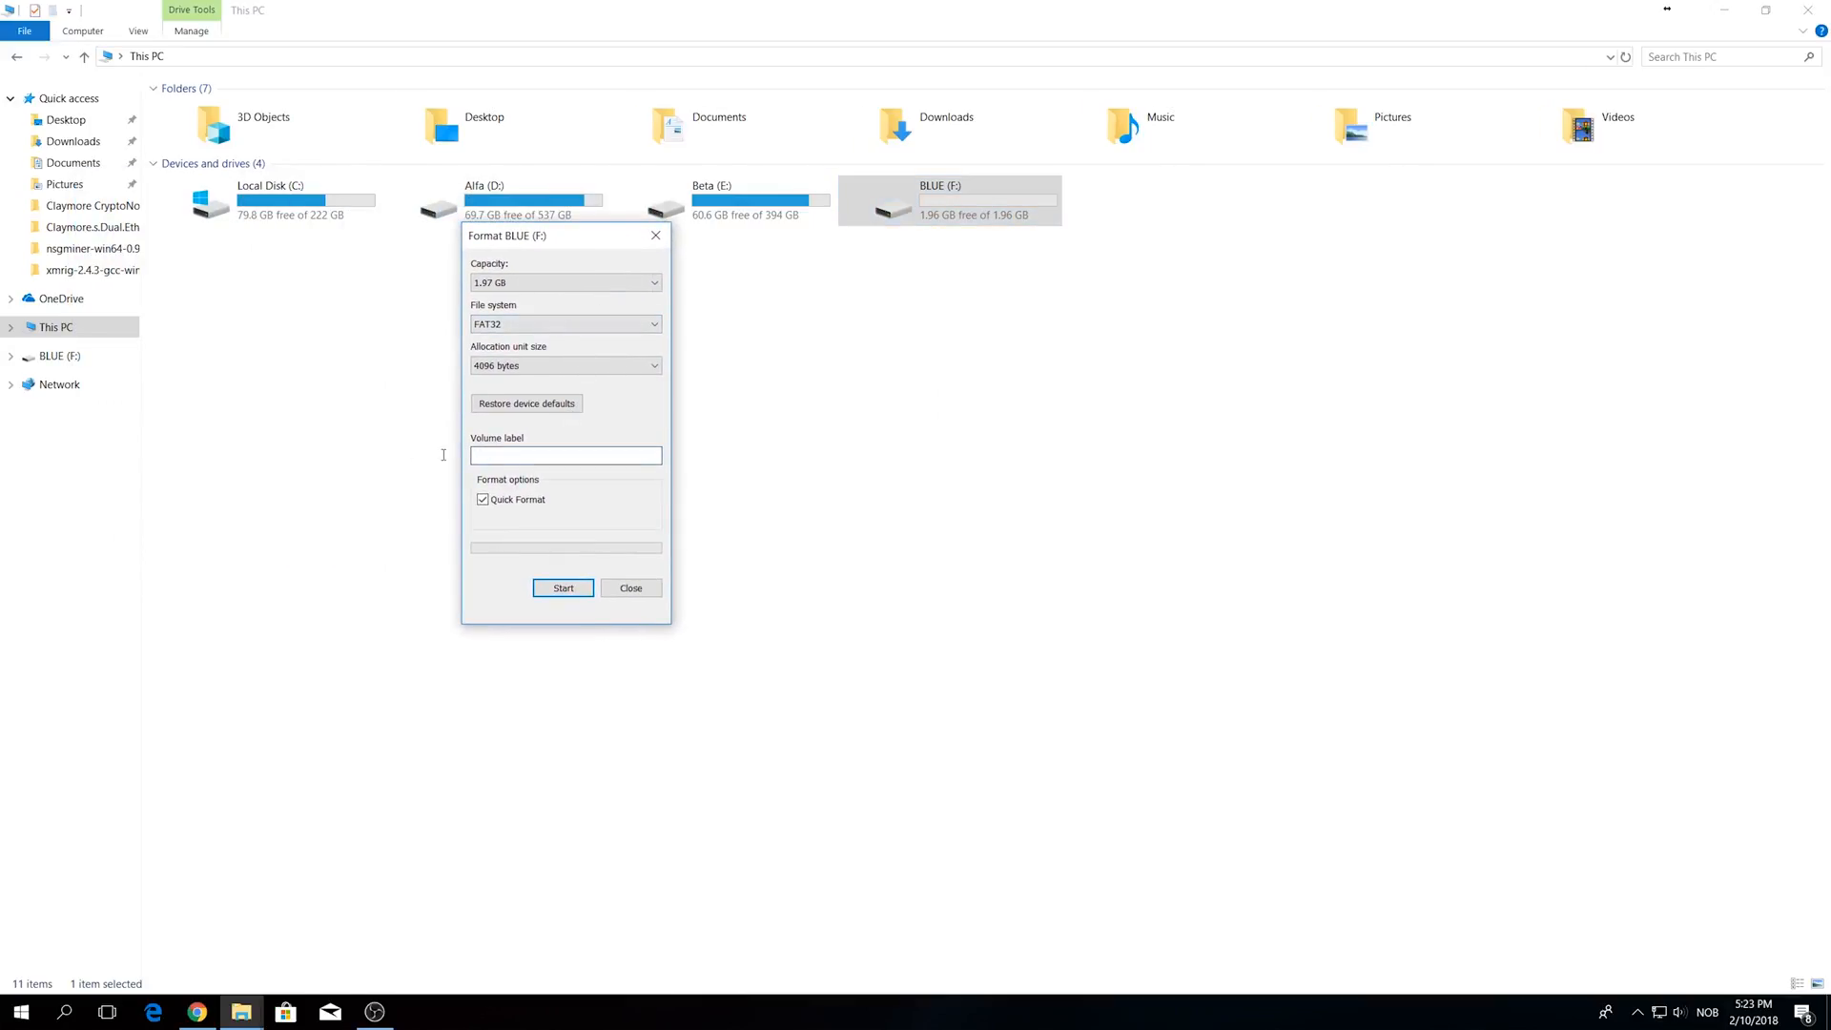
# Format the drive as FAT32 with volume label Gamma, confirming the warning.
pyautogui.write('Gamma')
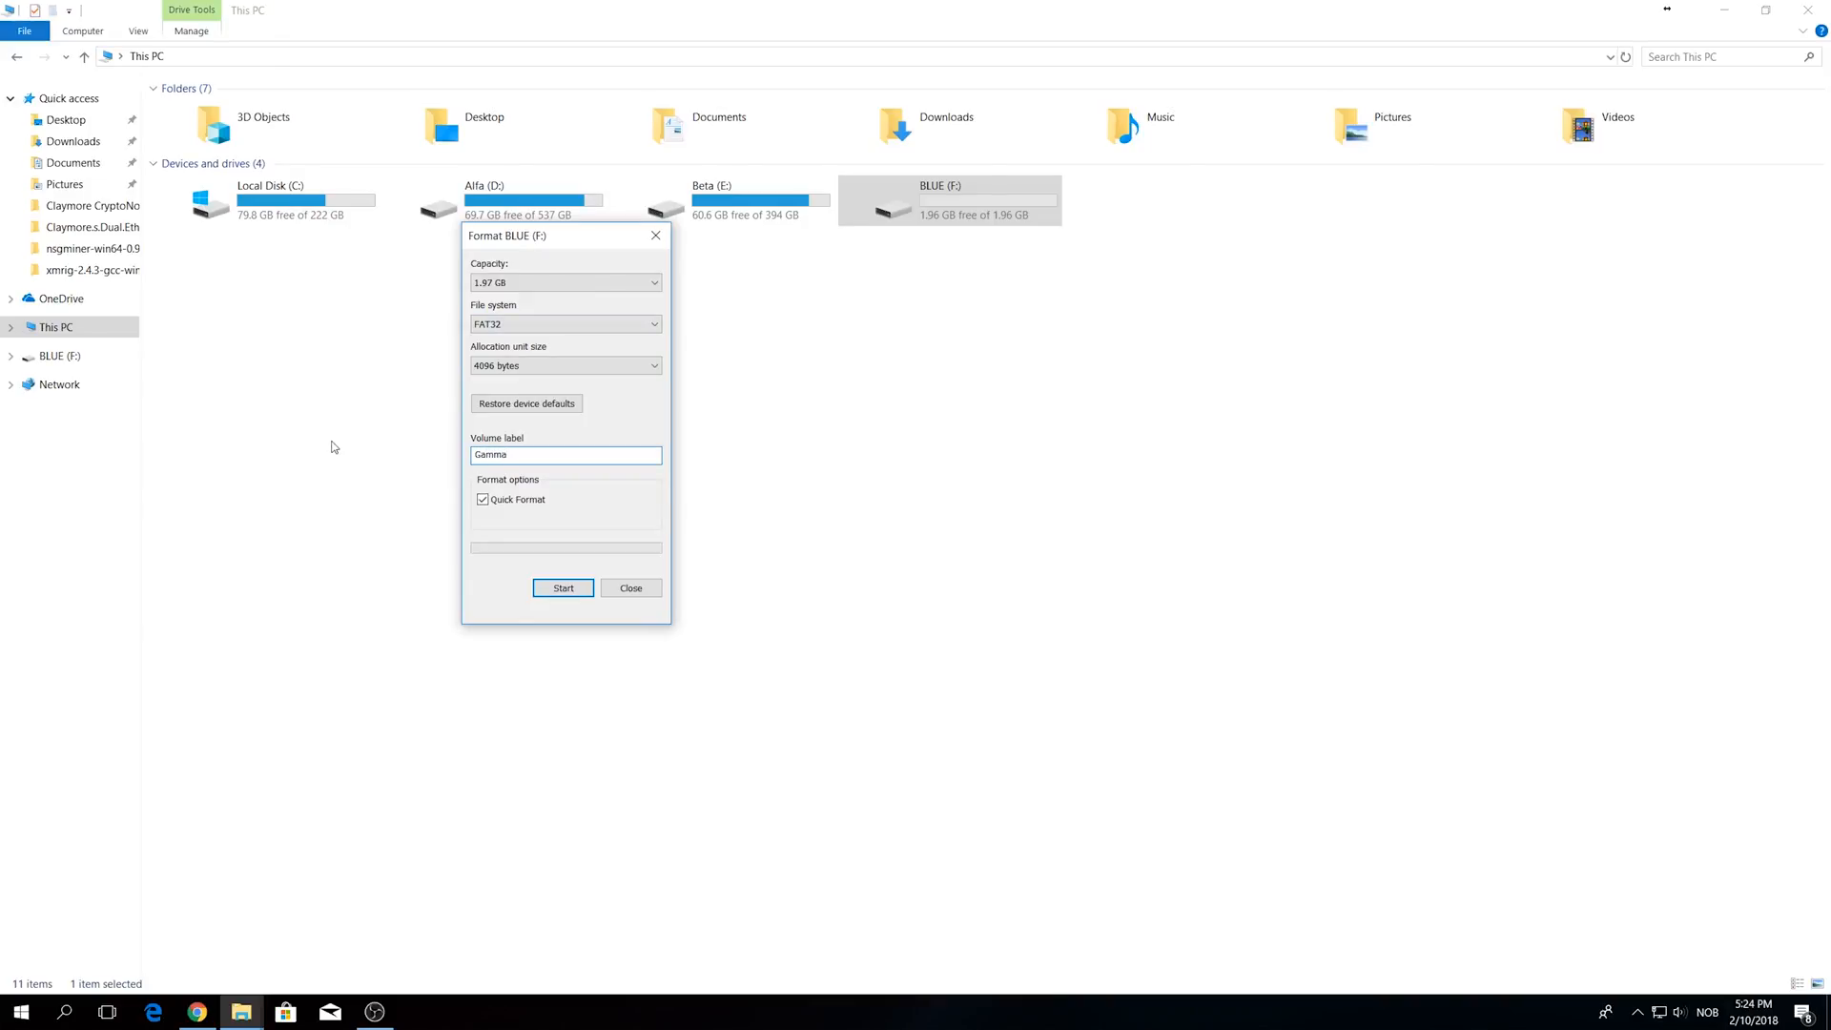
pyautogui.click(565, 324)
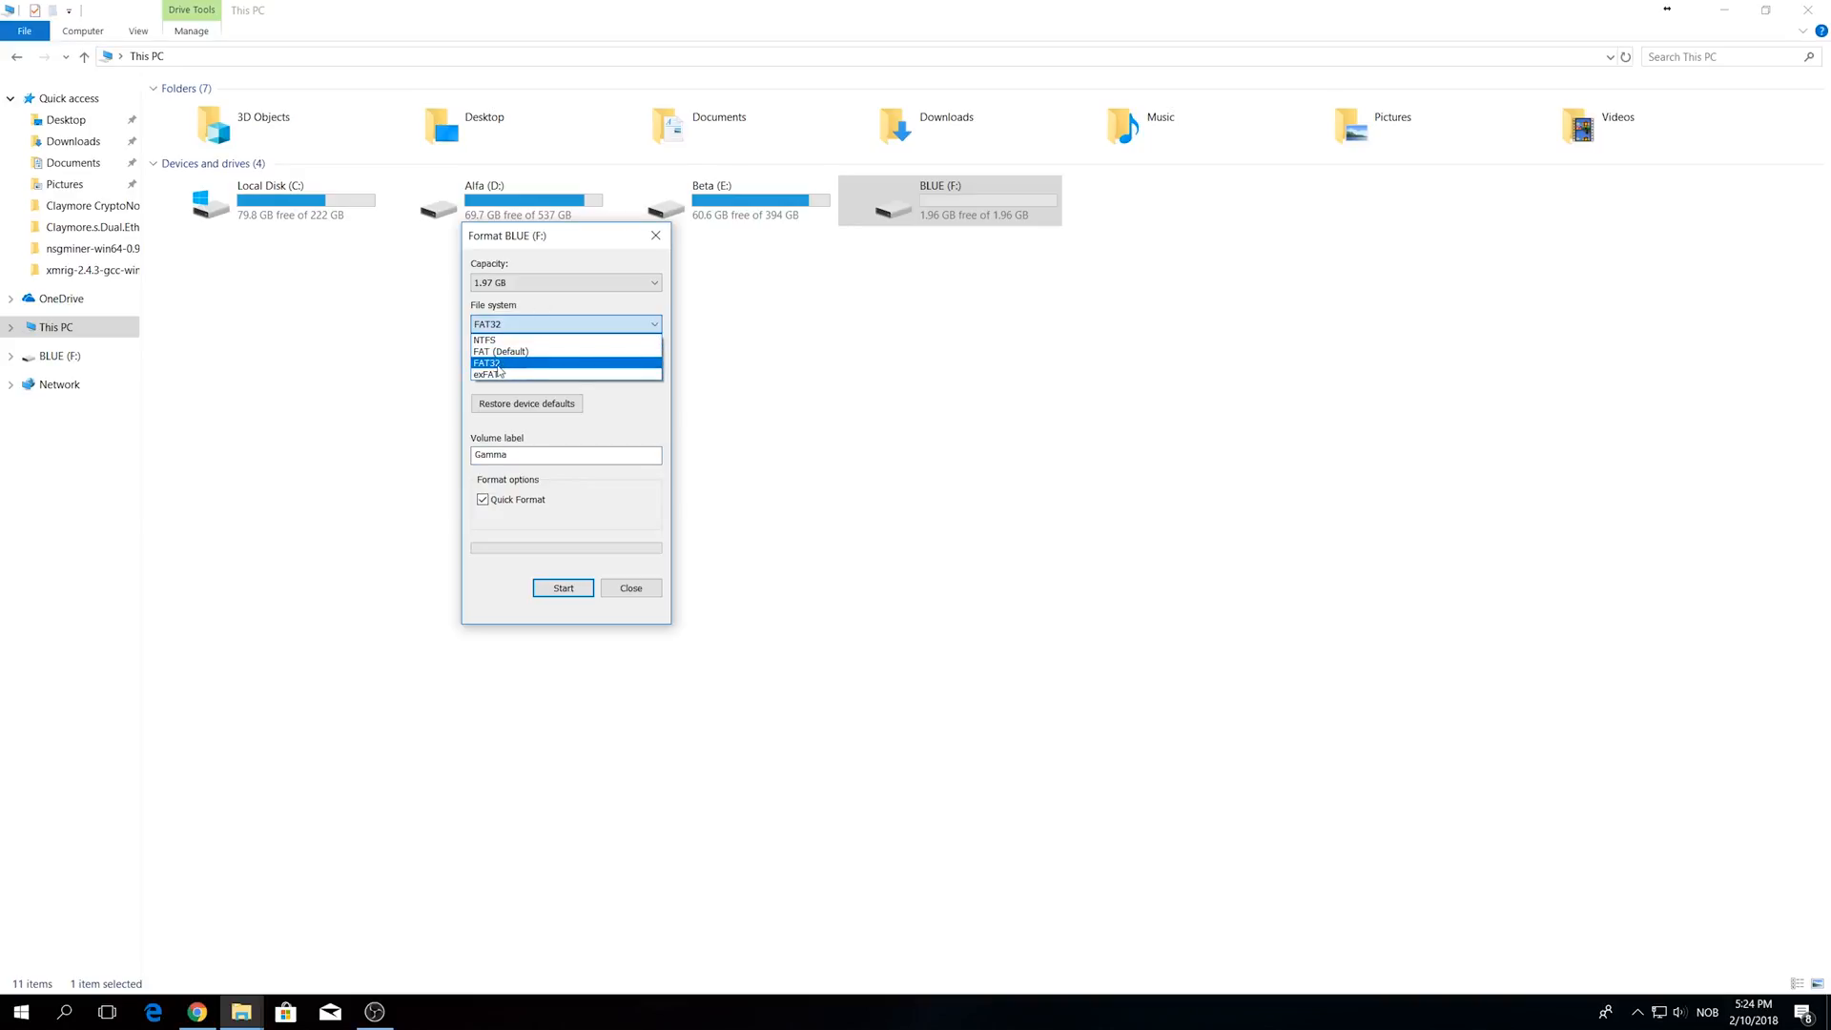
pyautogui.click(488, 363)
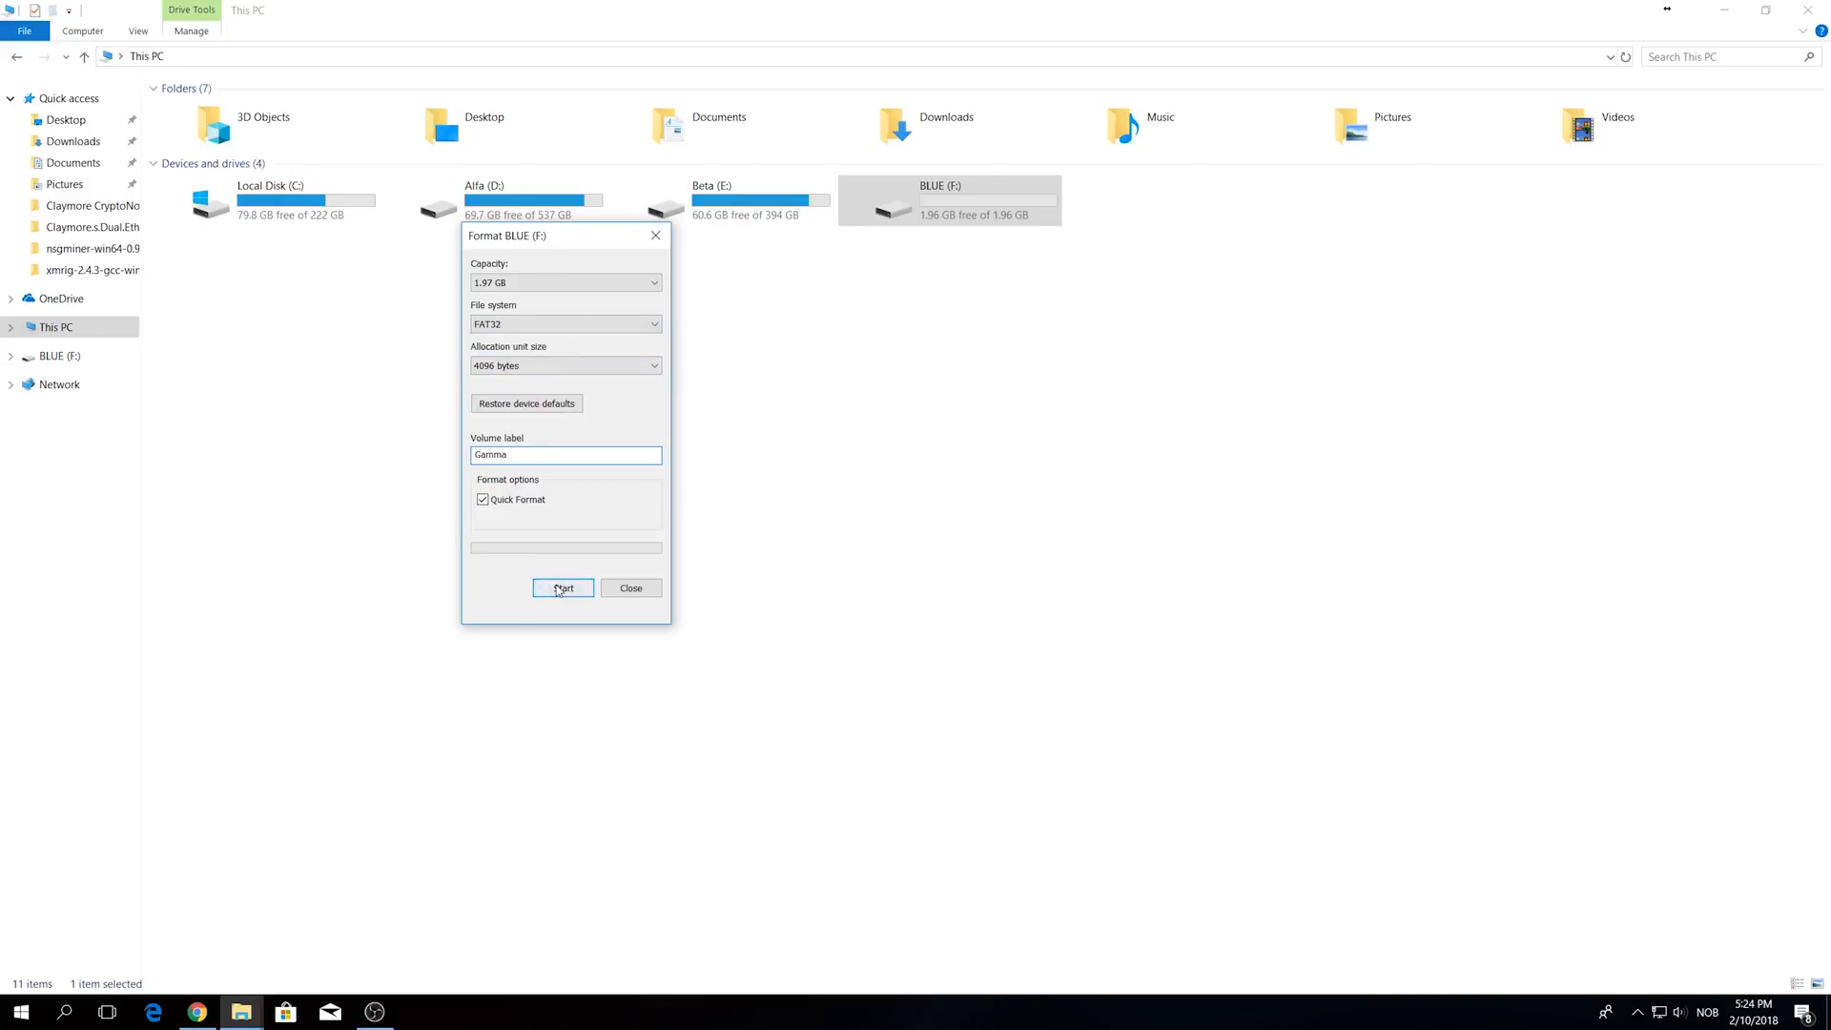
pyautogui.click(561, 588)
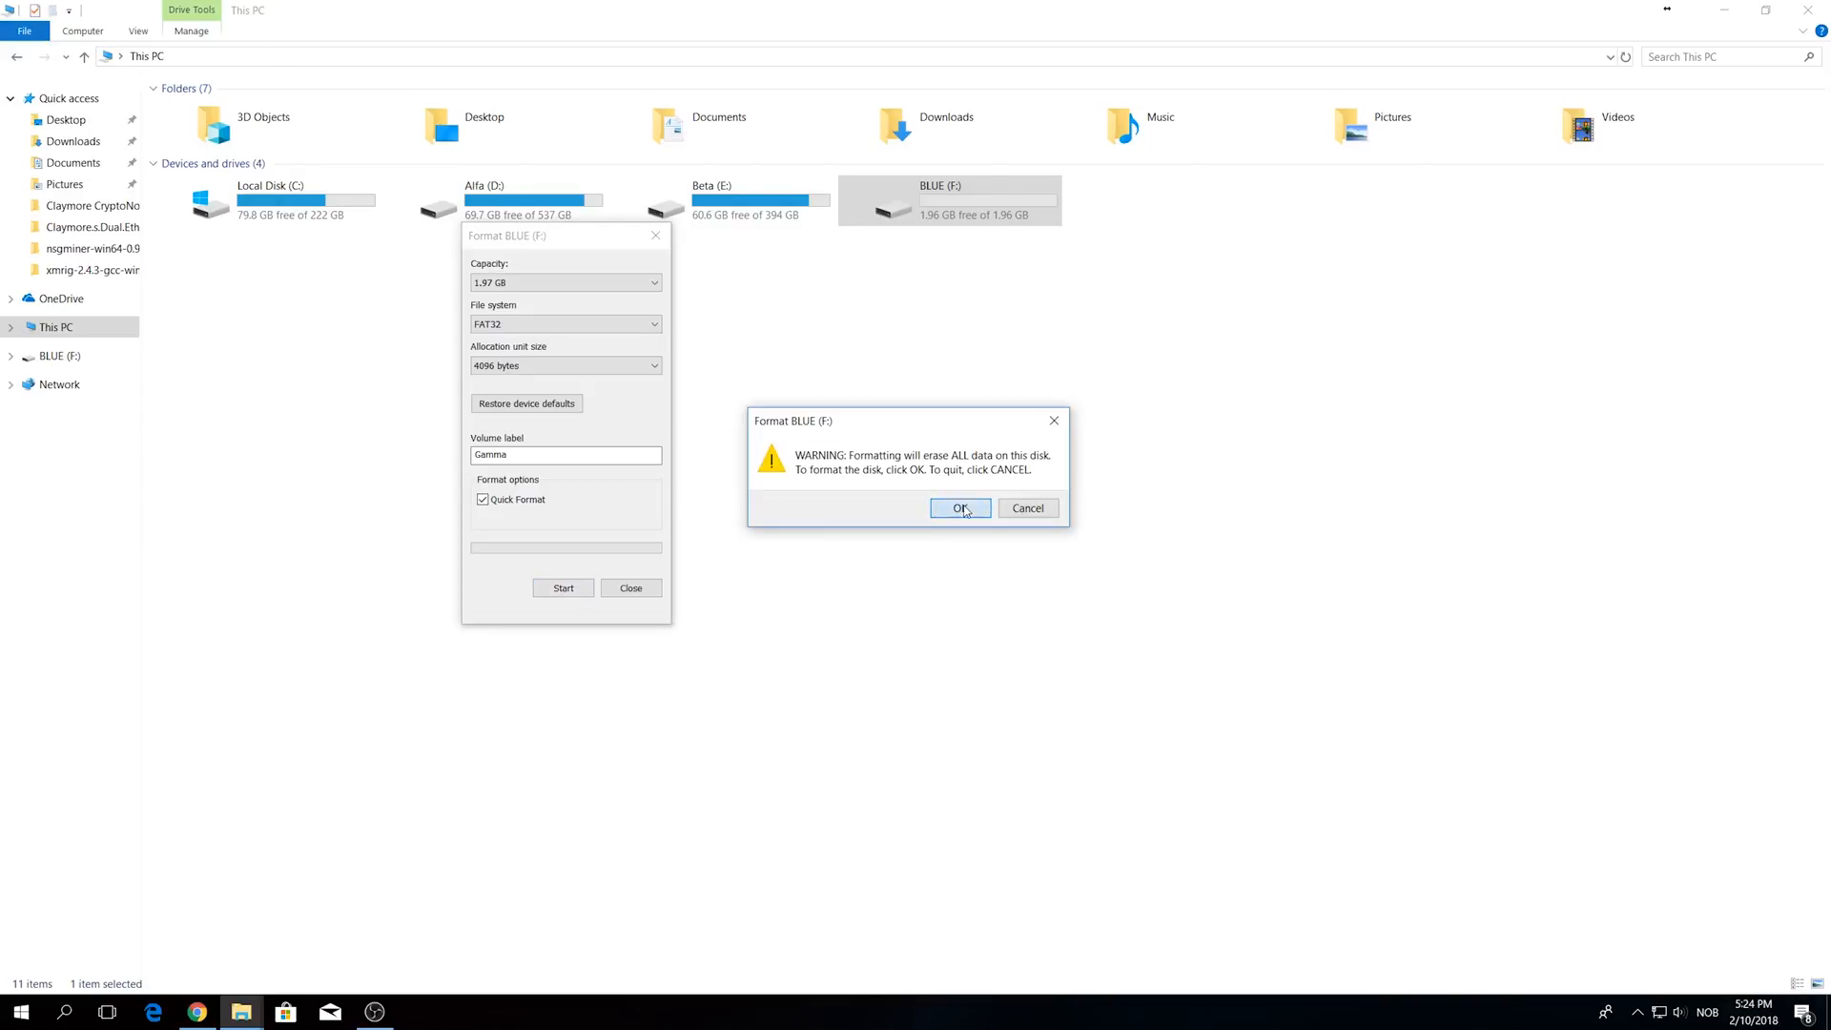
pyautogui.click(958, 509)
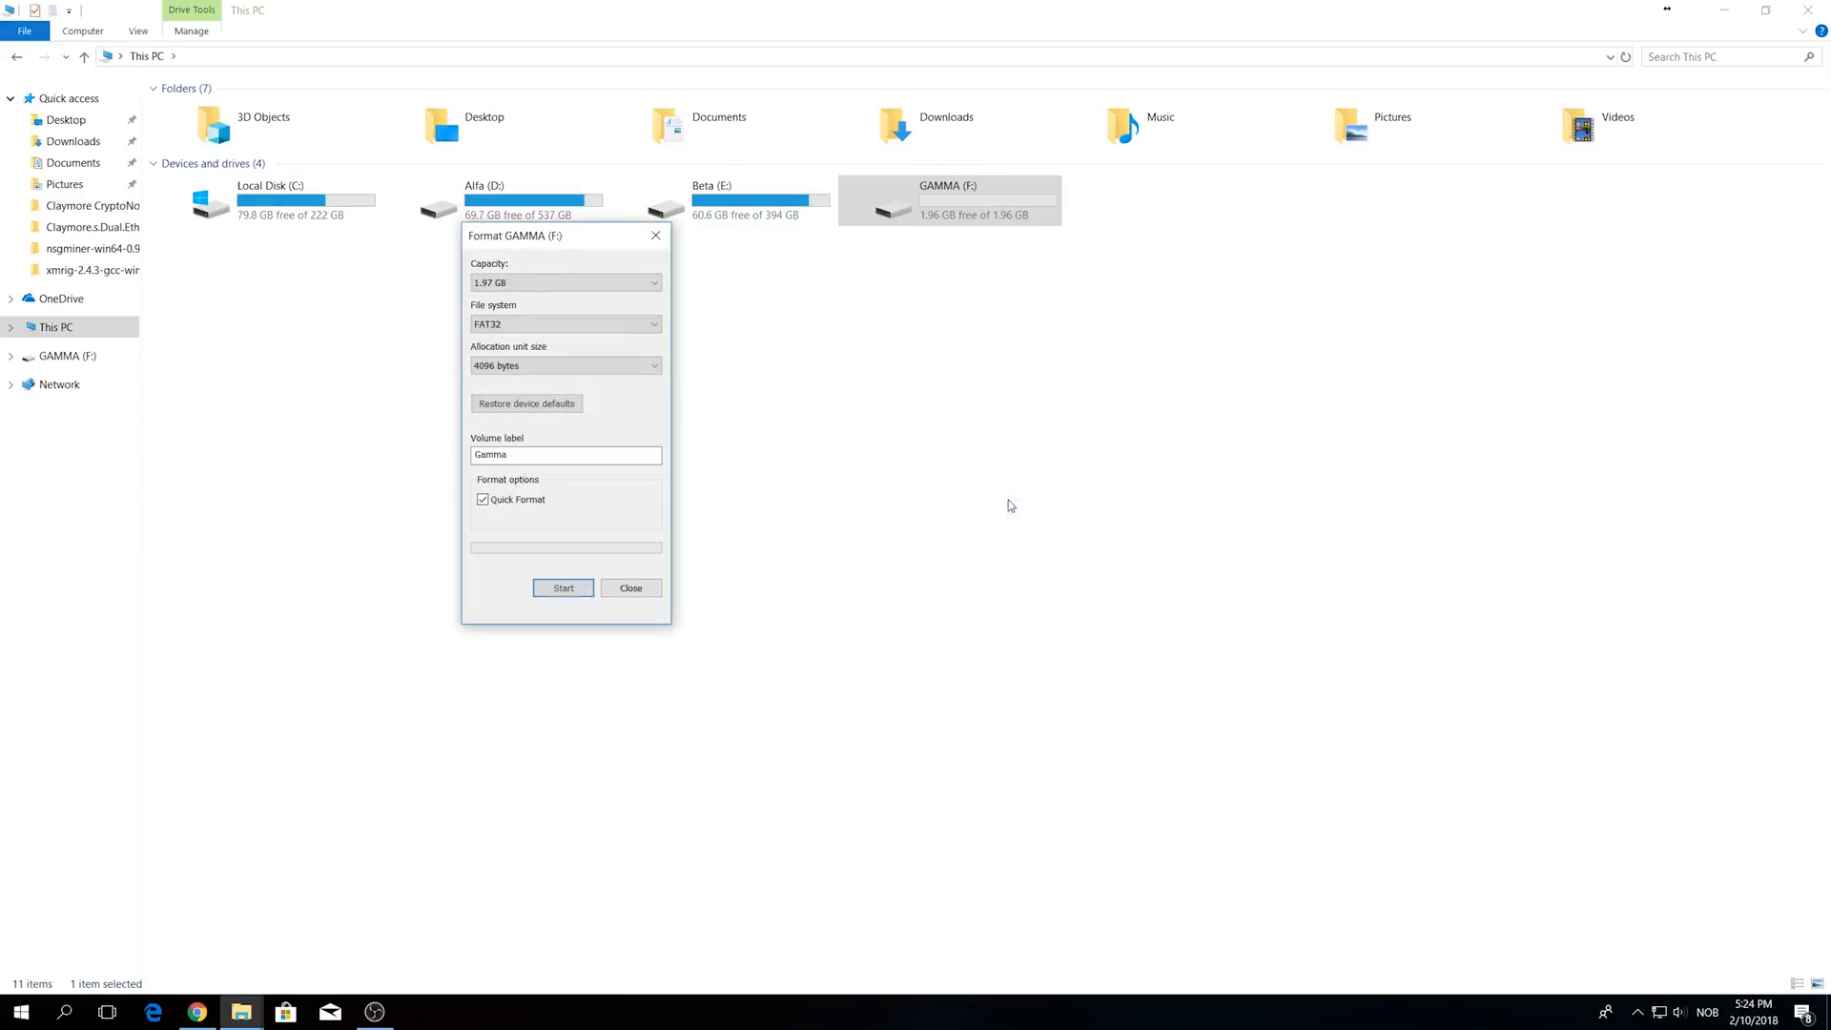
pyautogui.click(630, 587)
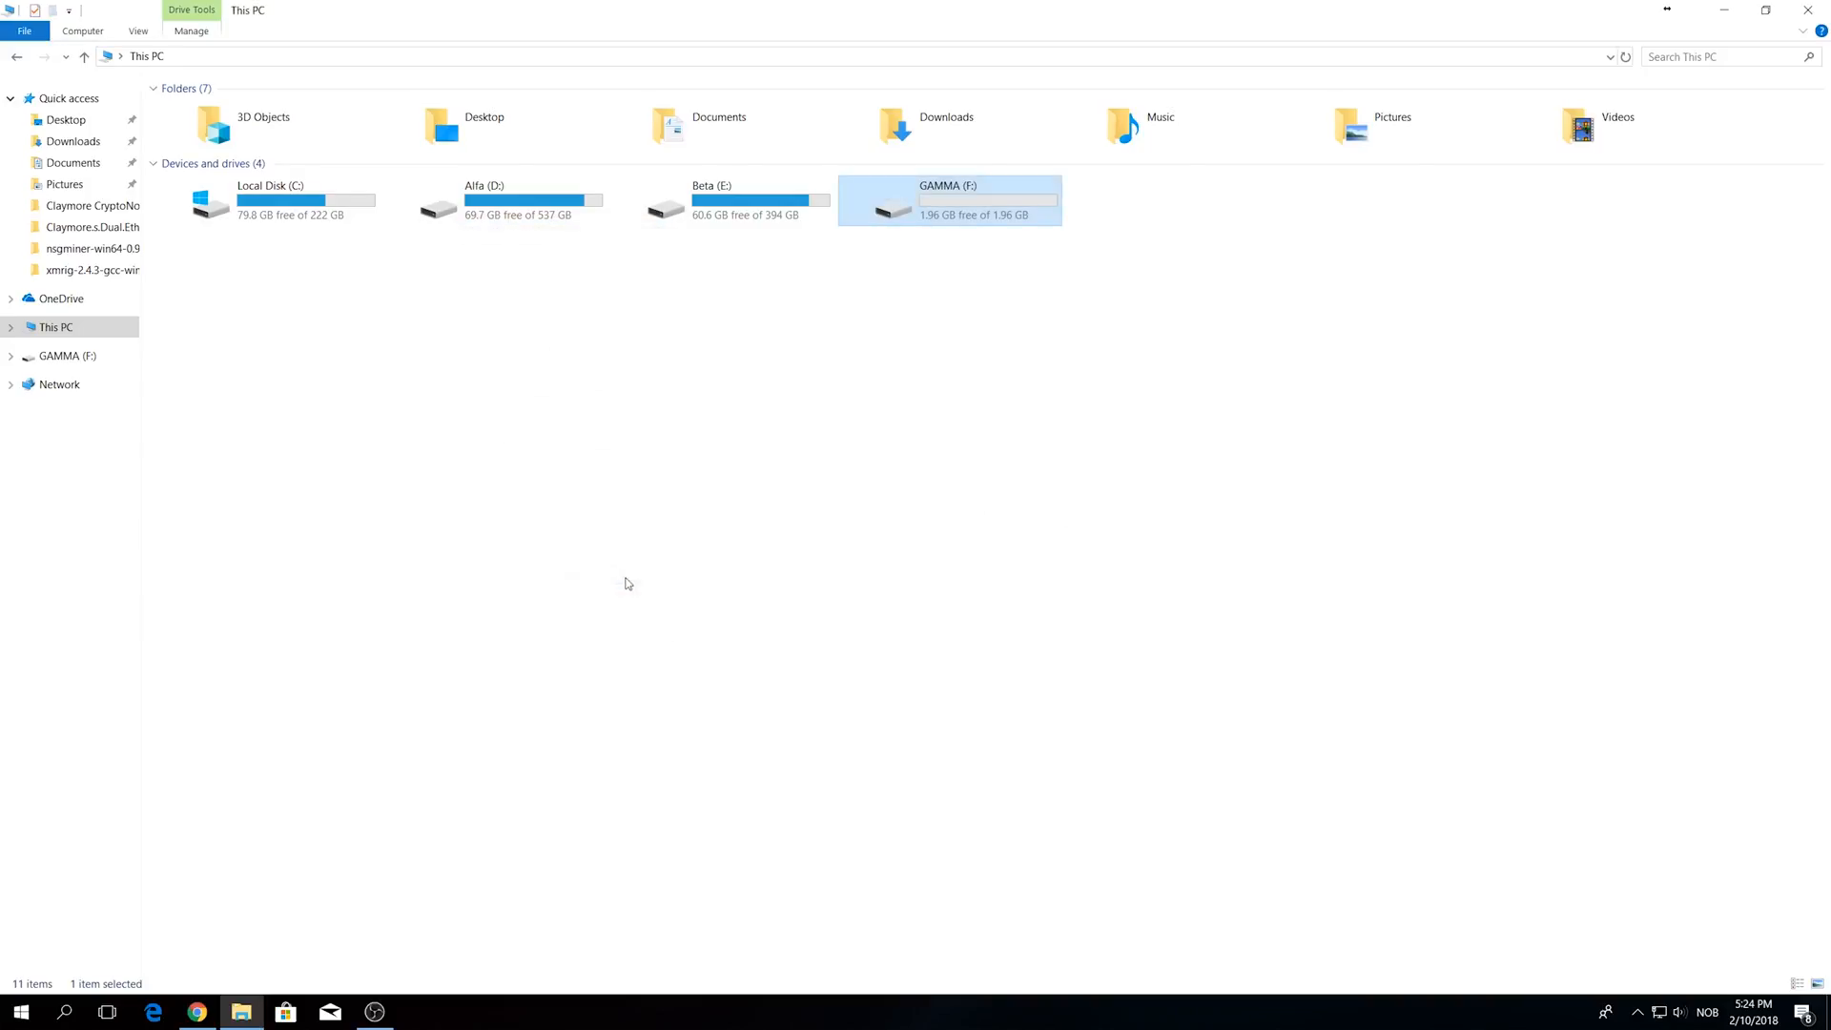
# Move ROG-STRIX-B350-F-GAMING-ASUS-3803.CAP from Downloads onto GAMMA (F:).
pyautogui.click(73, 140)
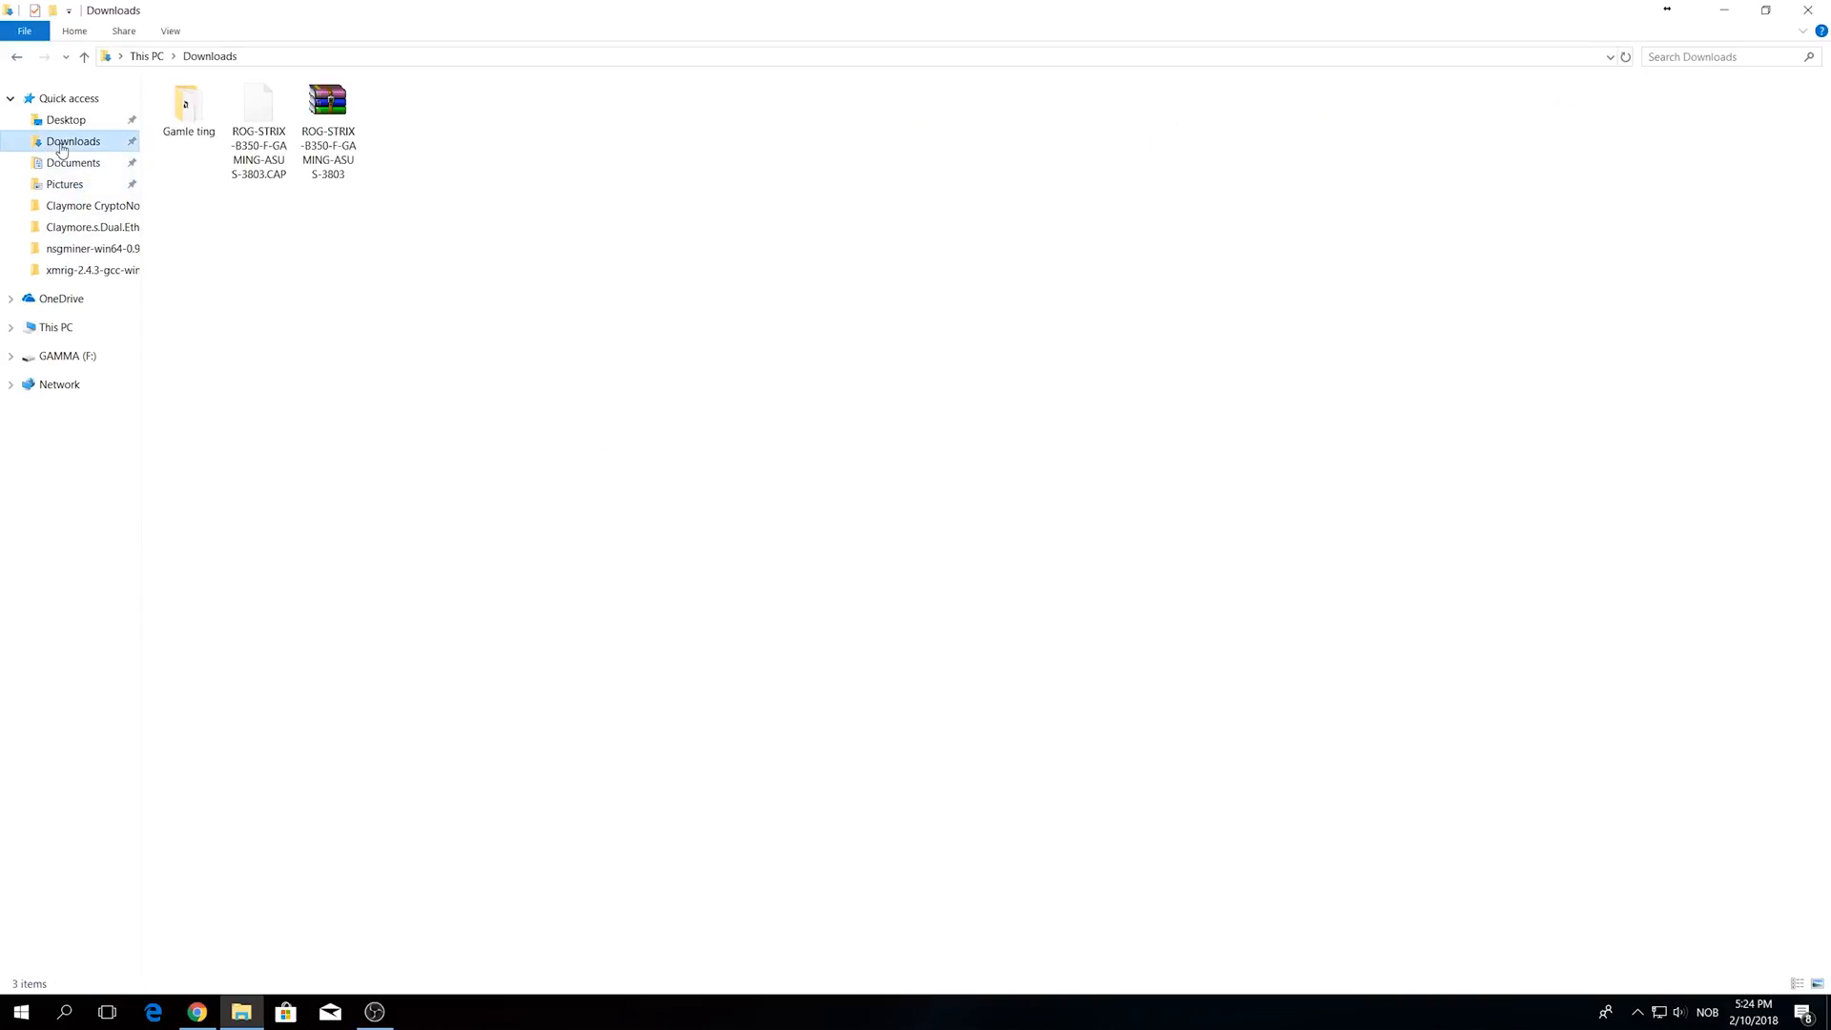
pyautogui.click(258, 110)
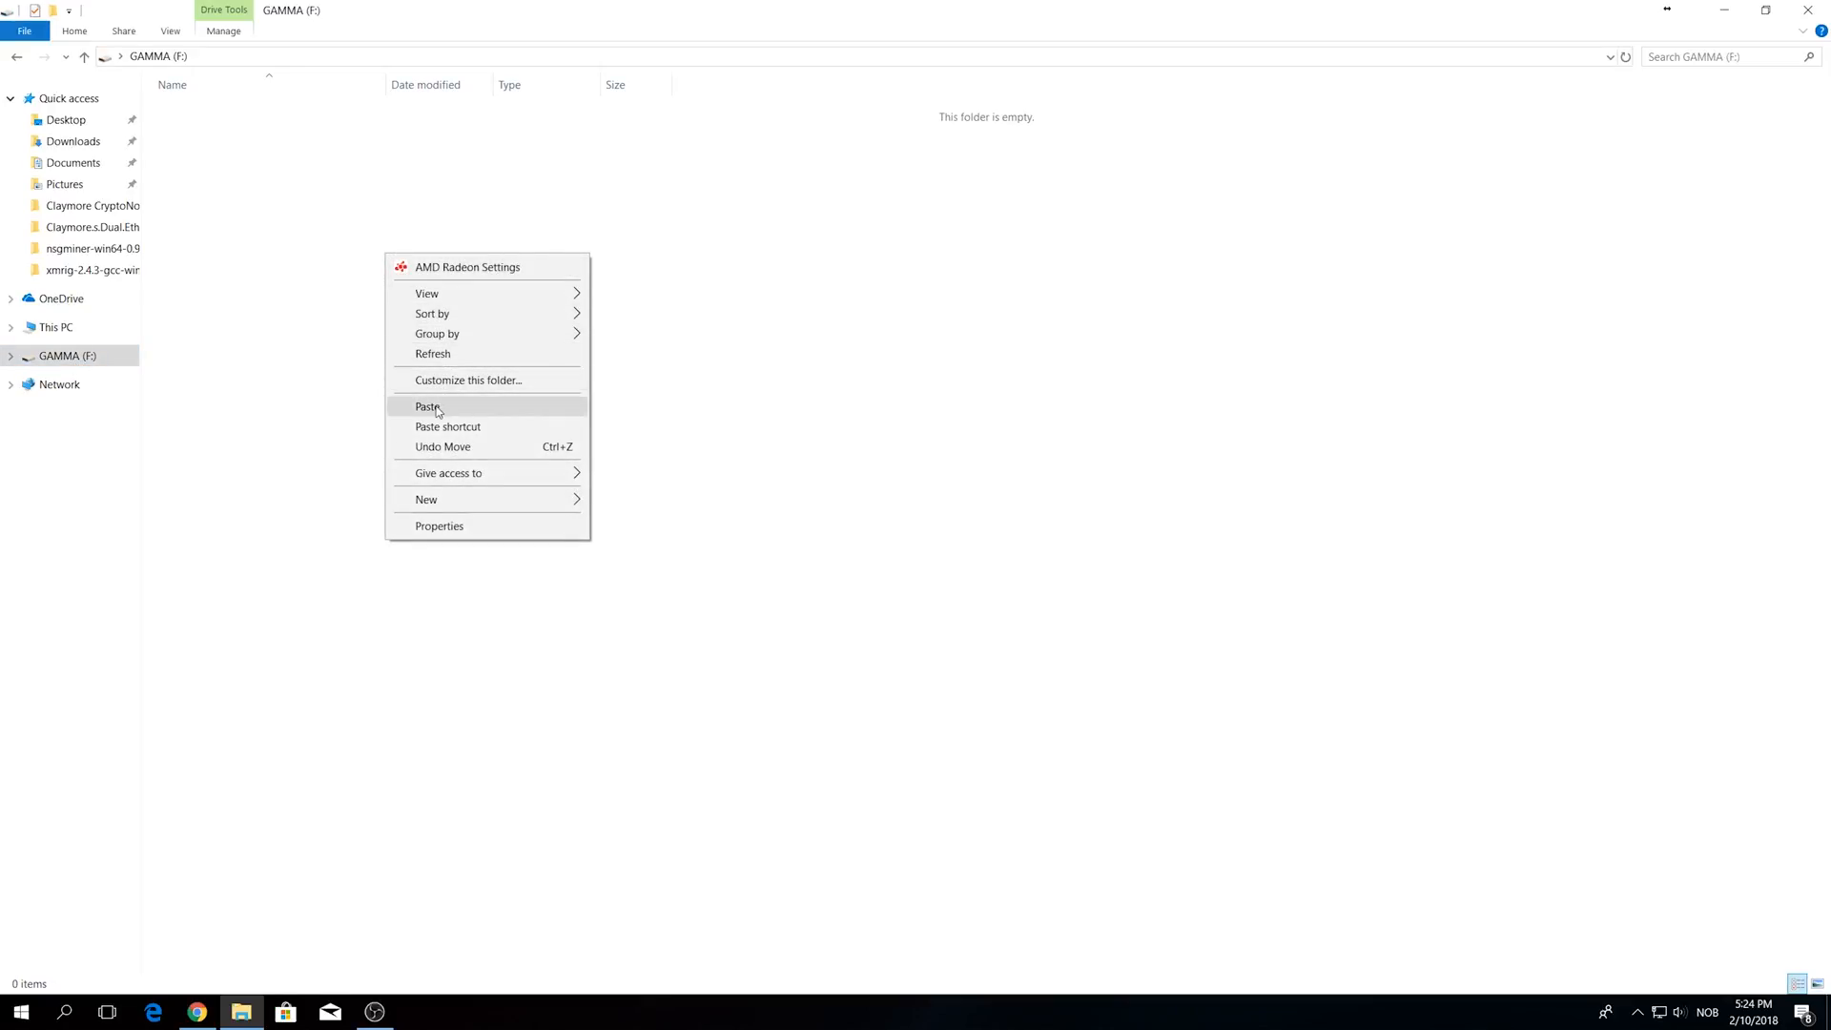
pyautogui.click(427, 406)
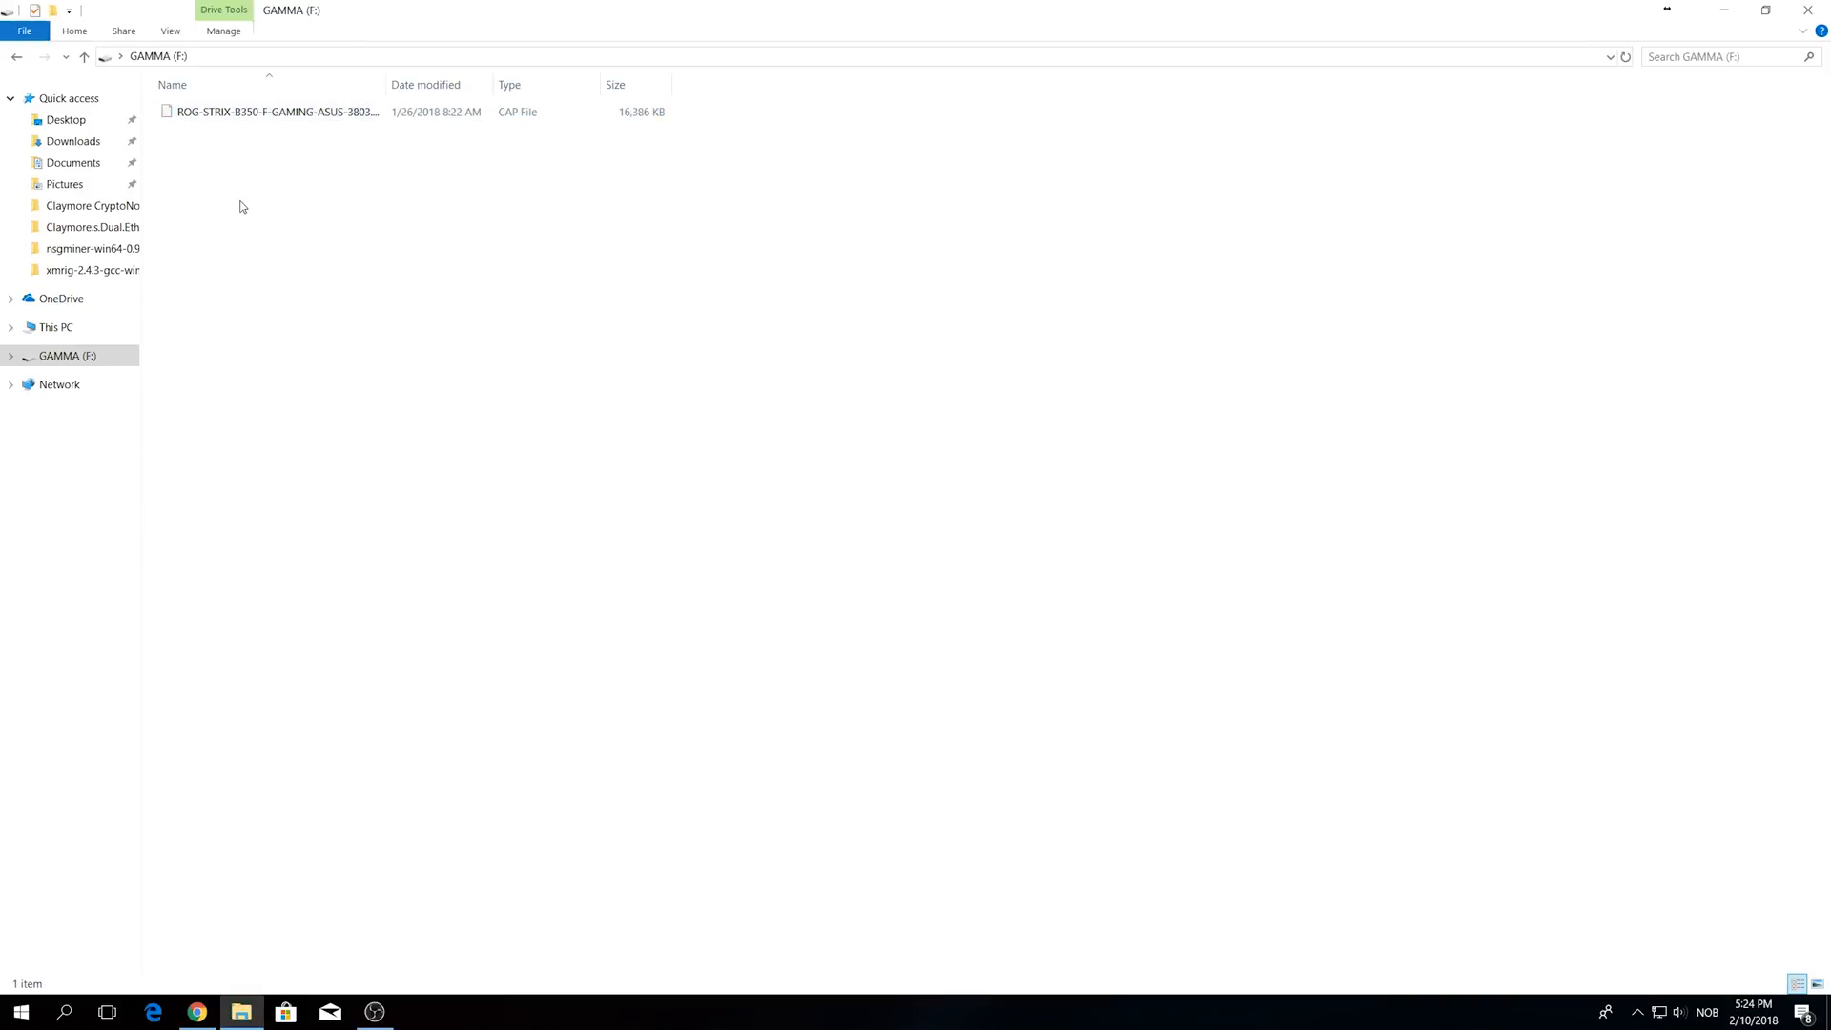
pyautogui.moveTo(262, 245)
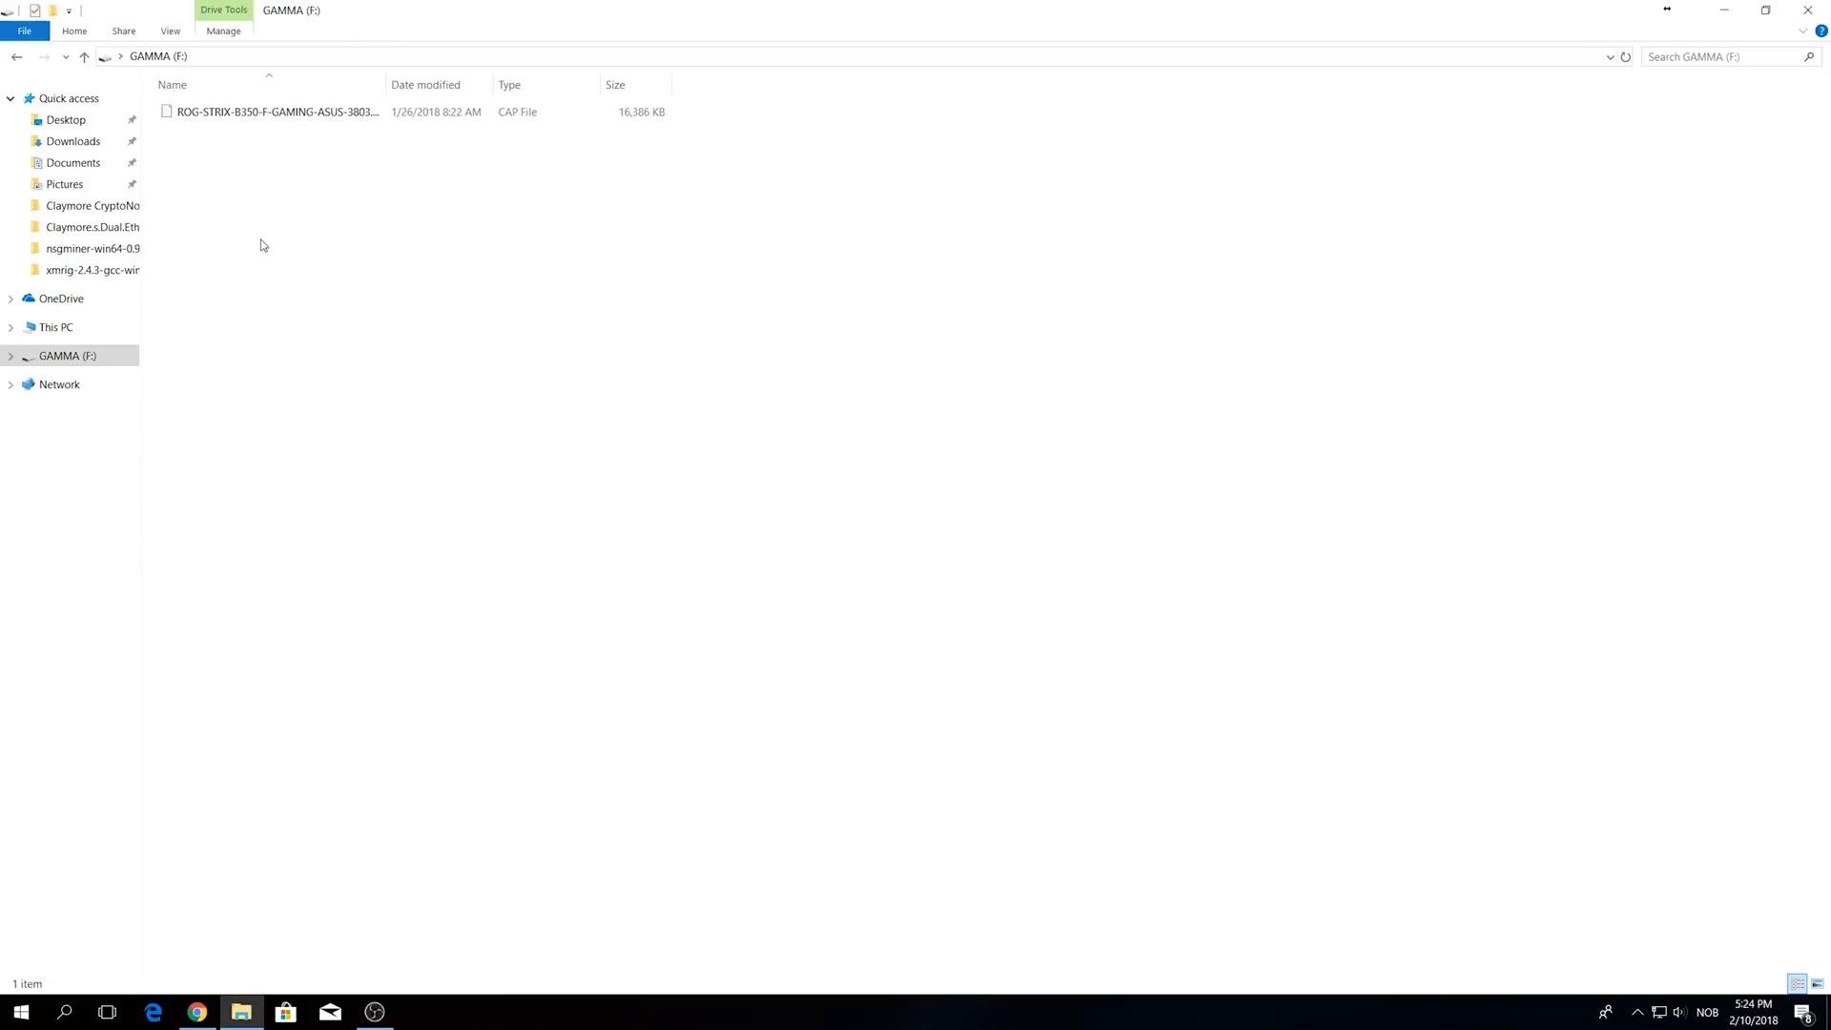
pyautogui.moveTo(233, 771)
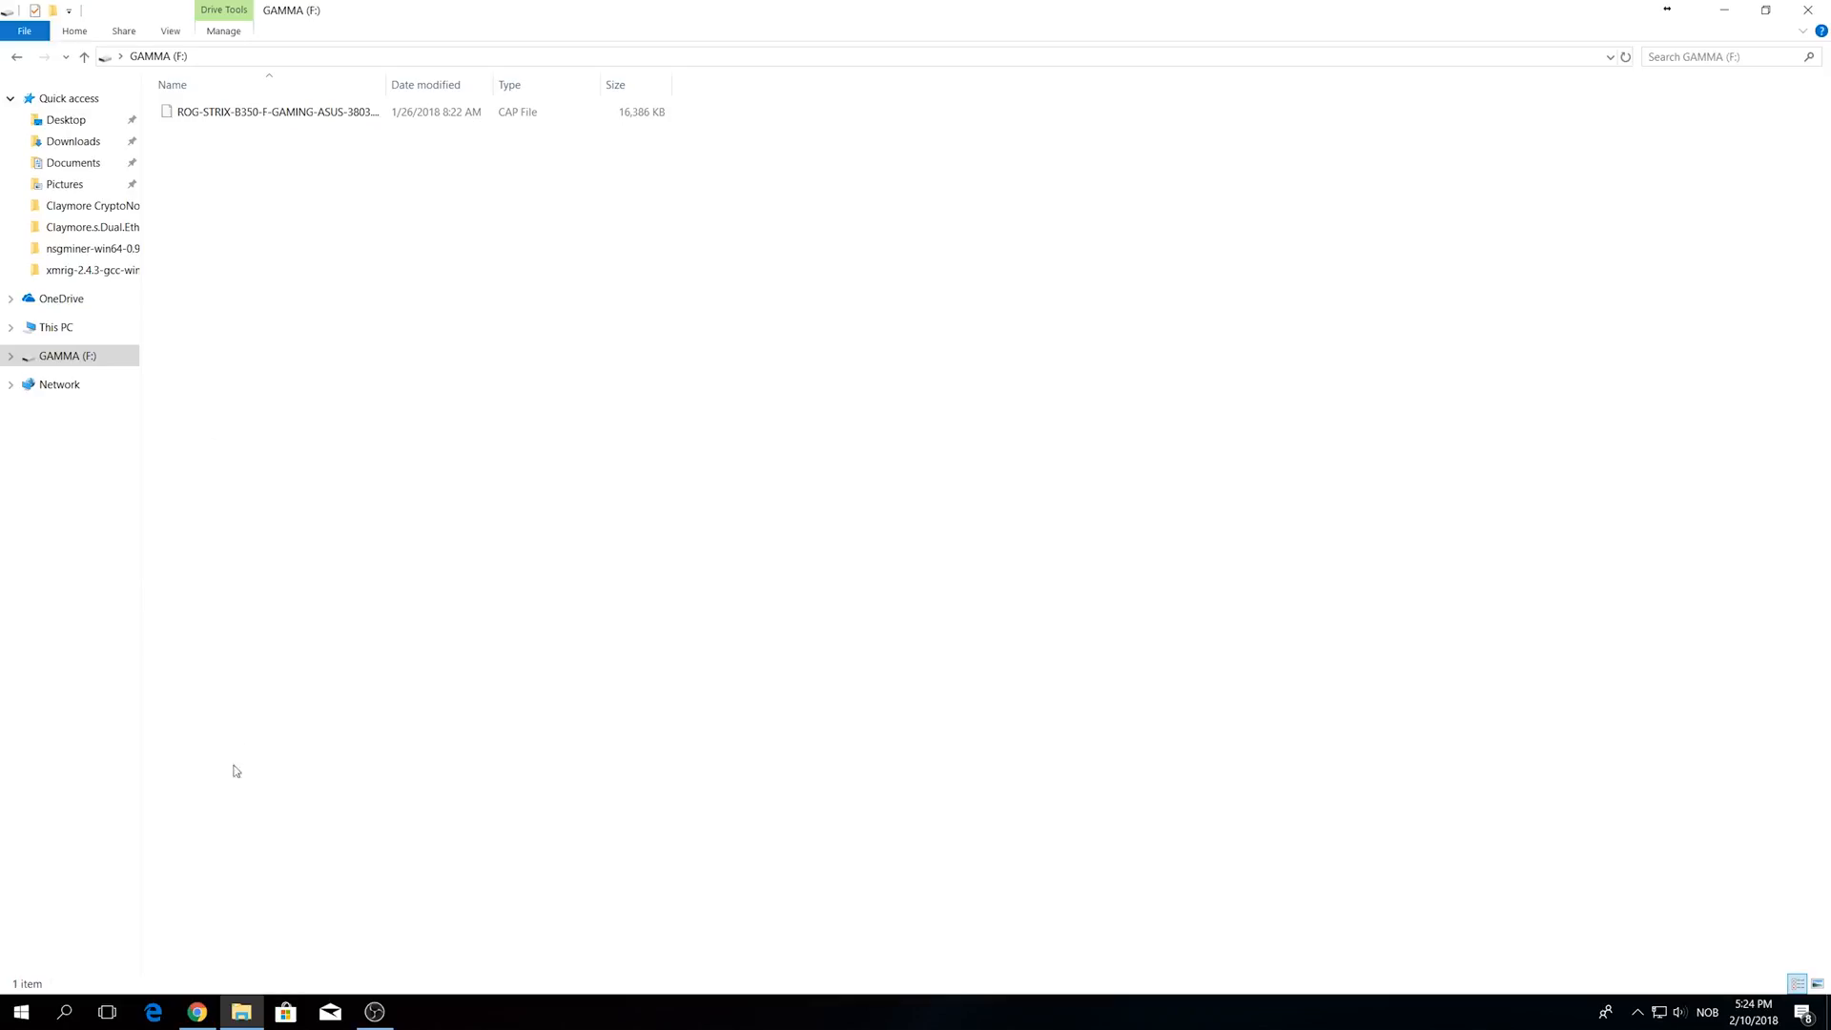